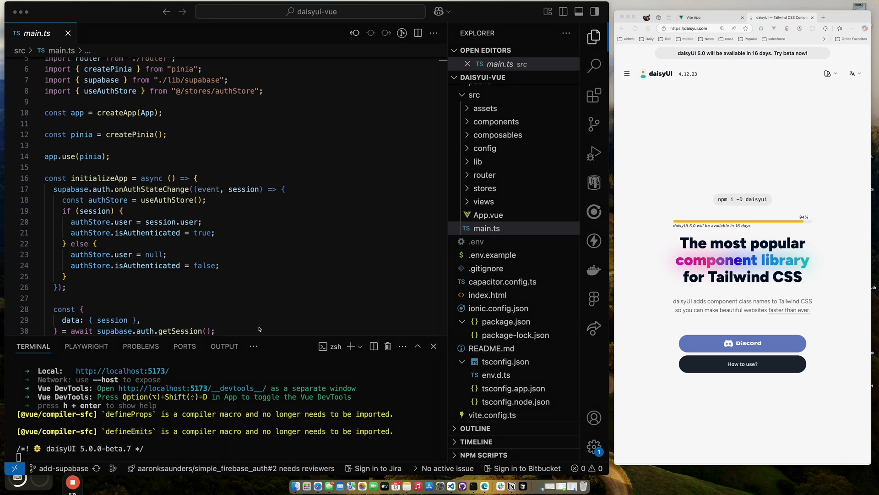
{"action": "mouse_move", "coordinate": [534, 246]}
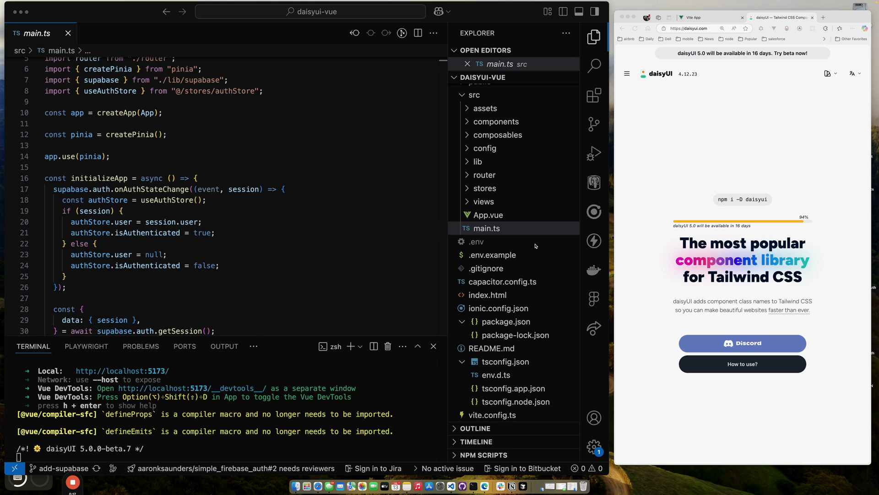
{"action": "mouse_move", "coordinate": [669, 230]}
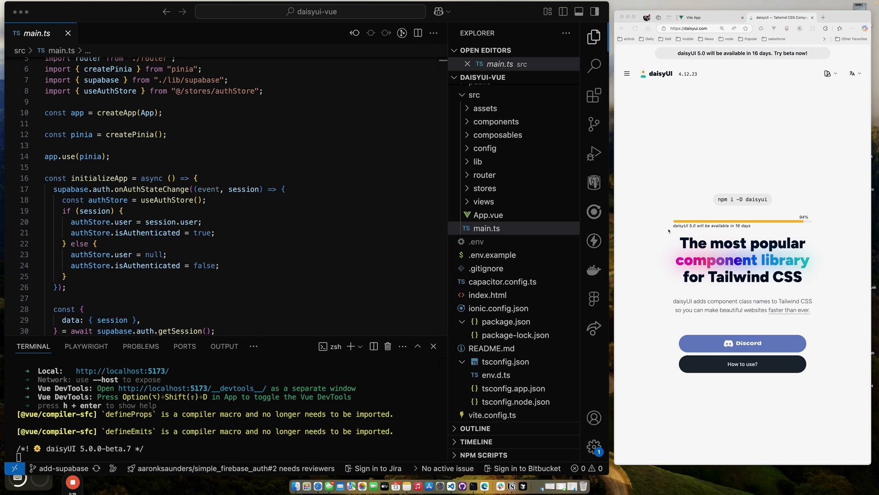
{"action": "mouse_move", "coordinate": [680, 206]}
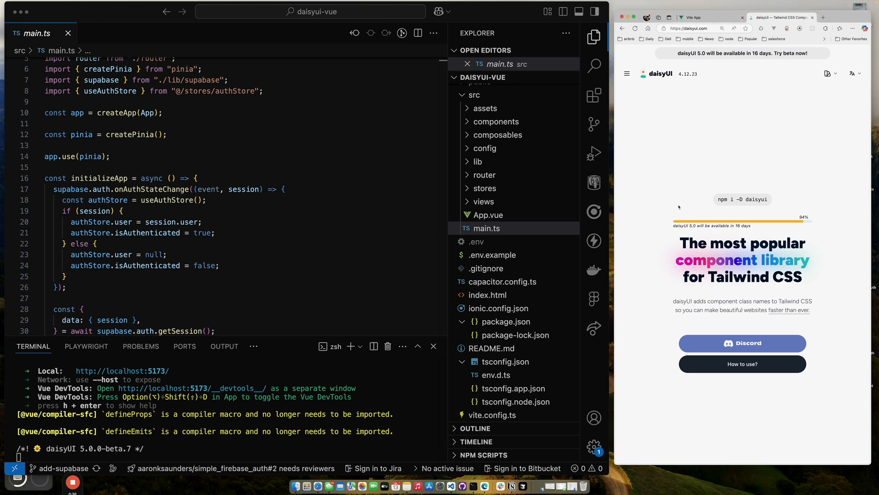
{"action": "mouse_move", "coordinate": [645, 228]}
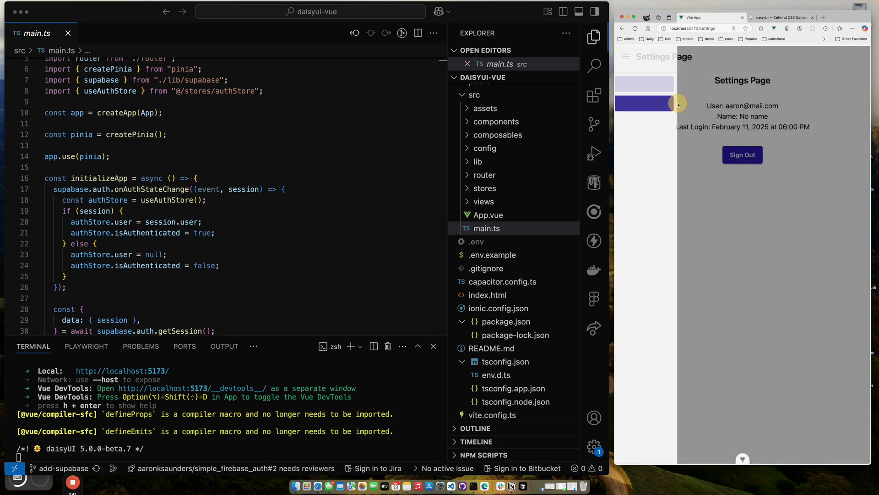
Step: Use the Vite App's drawer menu to visit the About page, then reopen the drawer
{"action": "left_click", "coordinate": [626, 56]}
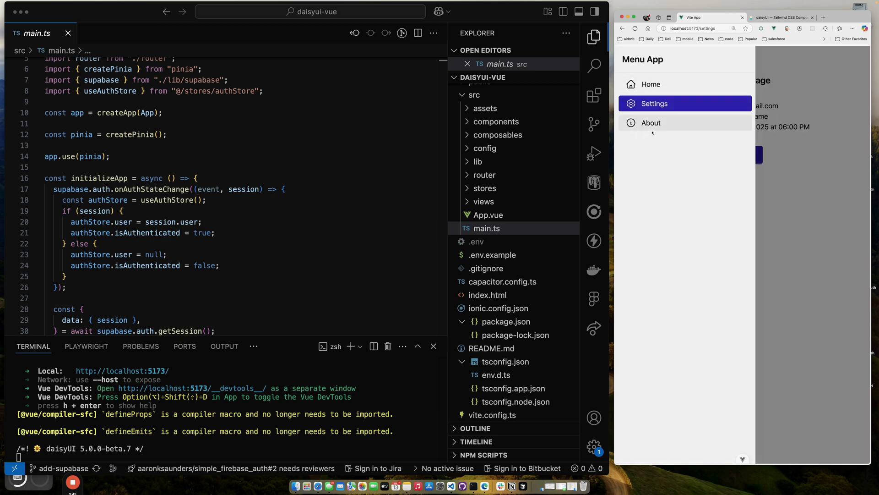
{"action": "left_click", "coordinate": [650, 122]}
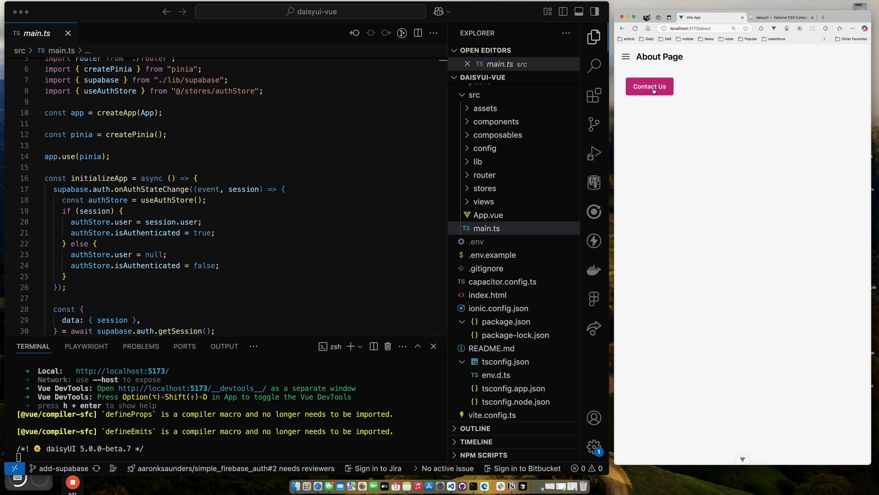
{"action": "left_click", "coordinate": [649, 86]}
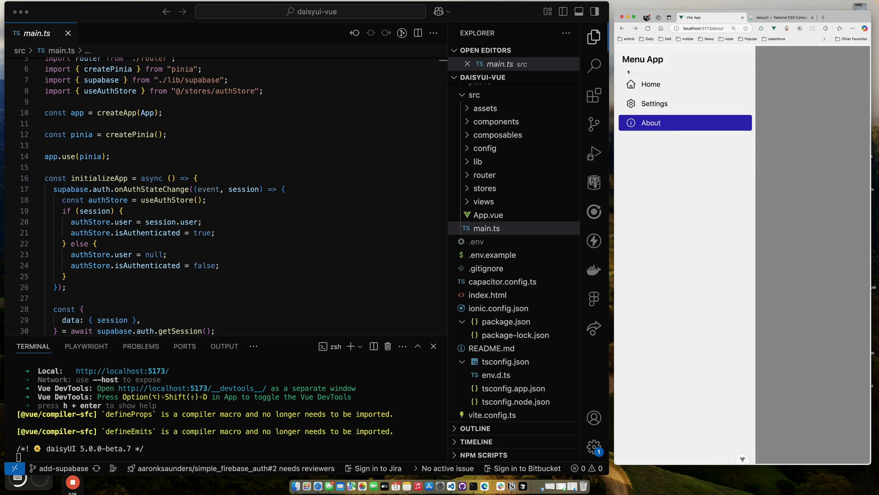
{"action": "left_click", "coordinate": [649, 84]}
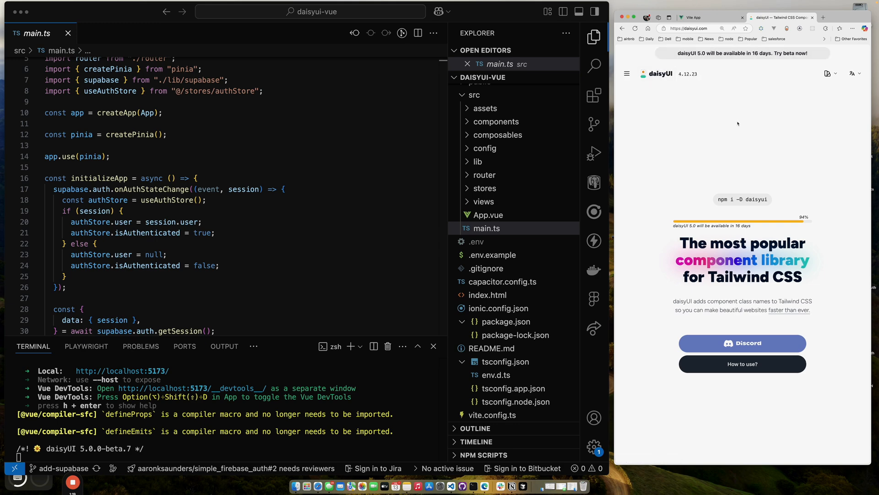
{"action": "mouse_move", "coordinate": [709, 132]}
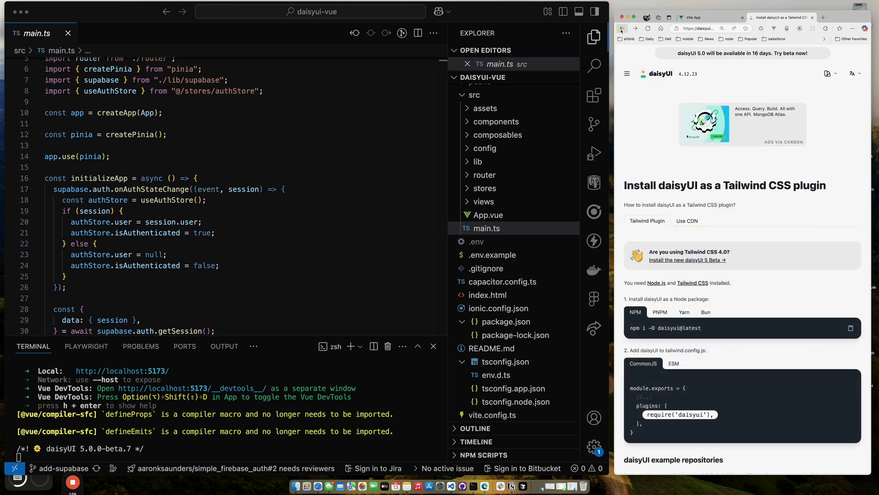
Step: Scroll the daisyUI docs' component list down to the Navigation group
{"action": "scroll", "scroll_direction": "down", "scroll_amount": 3}
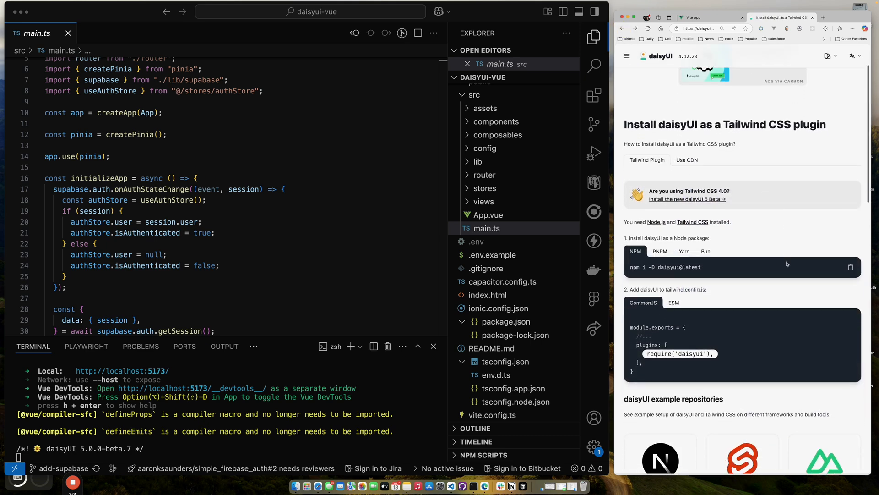
{"action": "scroll", "scroll_direction": "down", "scroll_amount": 3}
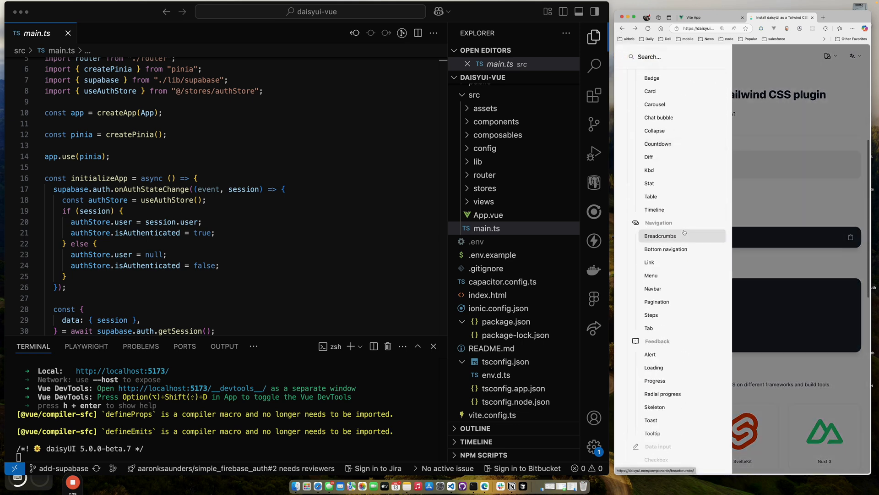
{"action": "scroll", "scroll_direction": "down", "scroll_amount": 3}
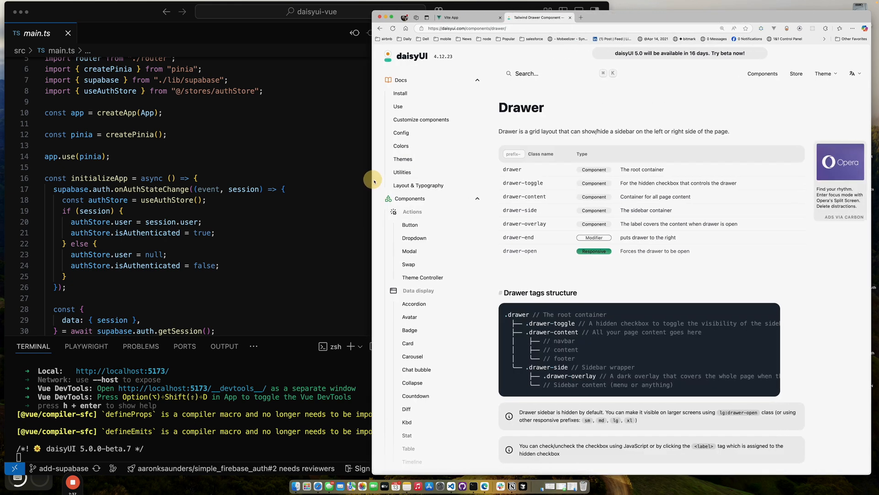
Step: Scroll the Drawer docs to the live example and open its drawer
{"action": "scroll", "scroll_direction": "down", "scroll_amount": 3}
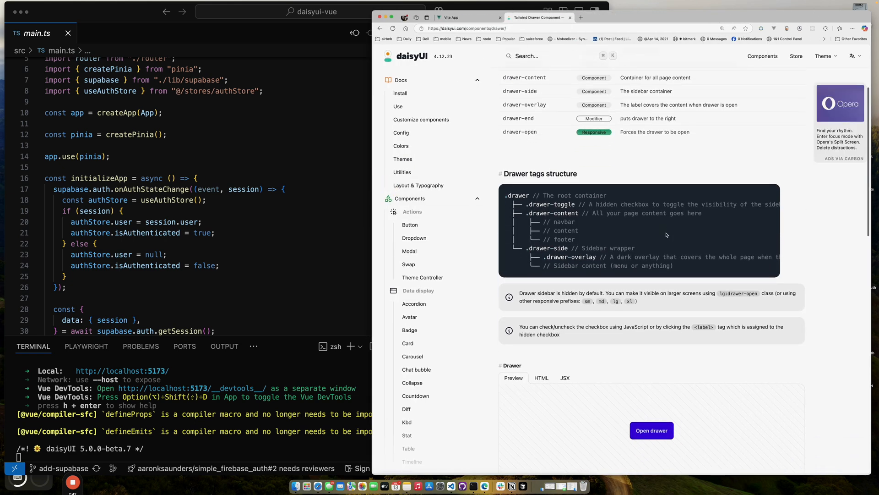
{"action": "scroll", "scroll_direction": "down", "scroll_amount": 3}
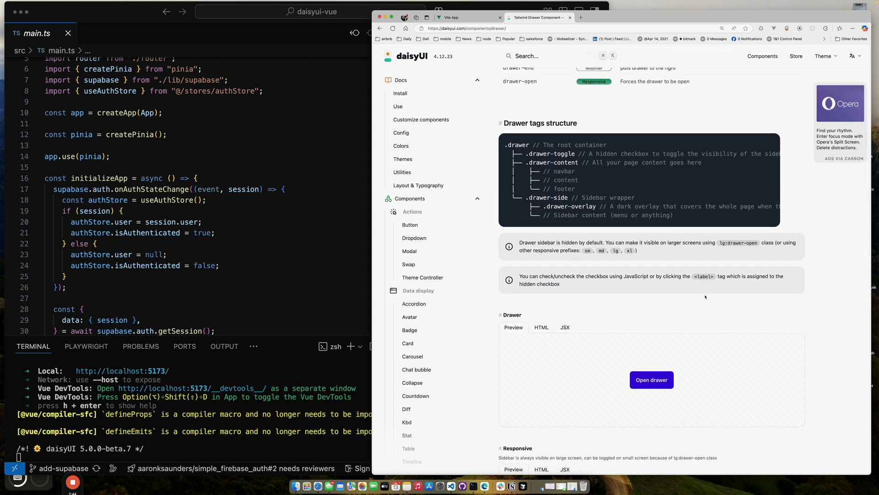
{"action": "mouse_move", "coordinate": [704, 317]}
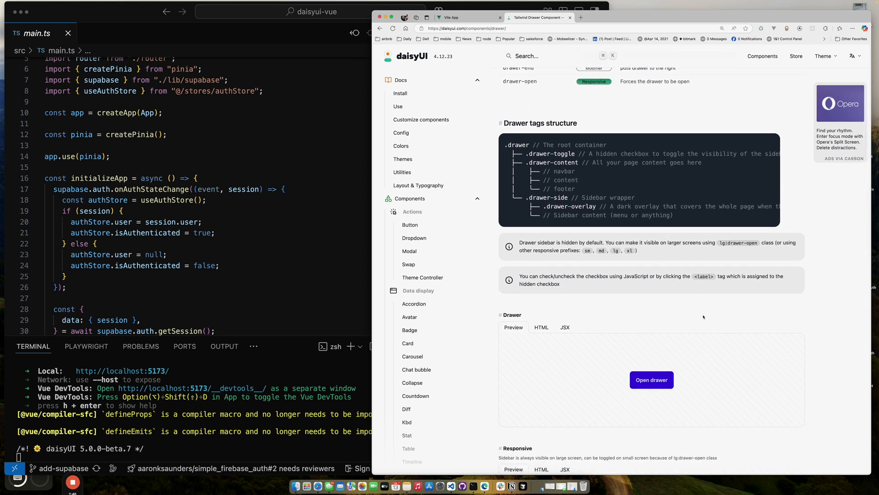
{"action": "mouse_move", "coordinate": [672, 297]}
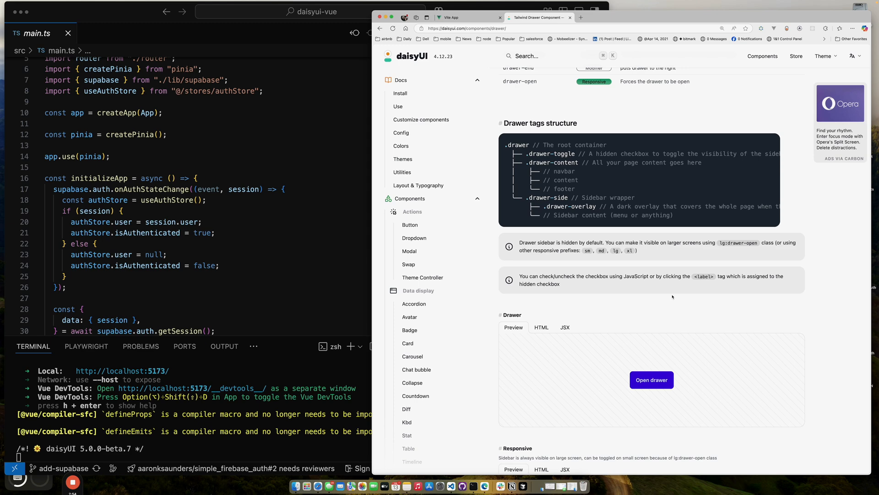
{"action": "mouse_move", "coordinate": [660, 320]}
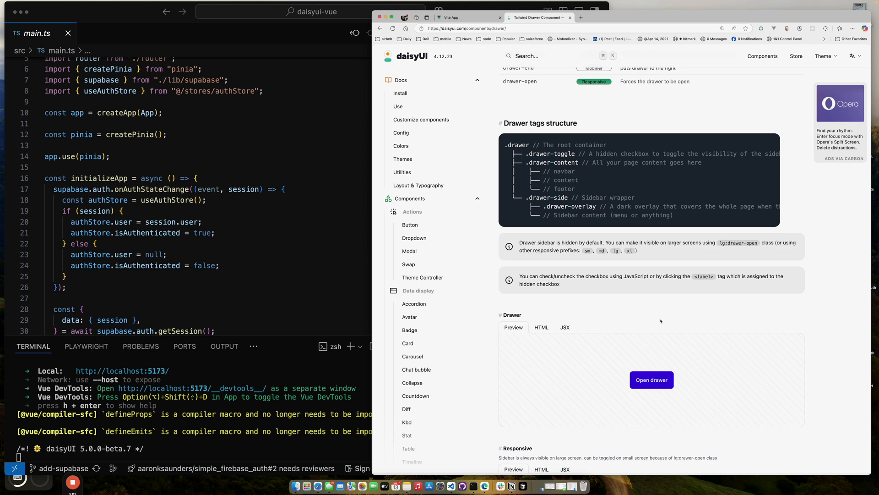
{"action": "scroll", "scroll_direction": "down", "scroll_amount": 3}
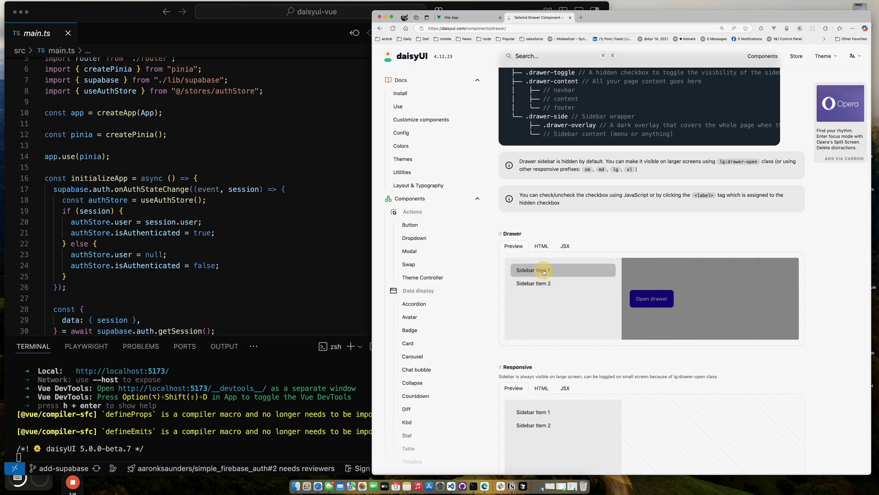
{"action": "mouse_move", "coordinate": [624, 292]}
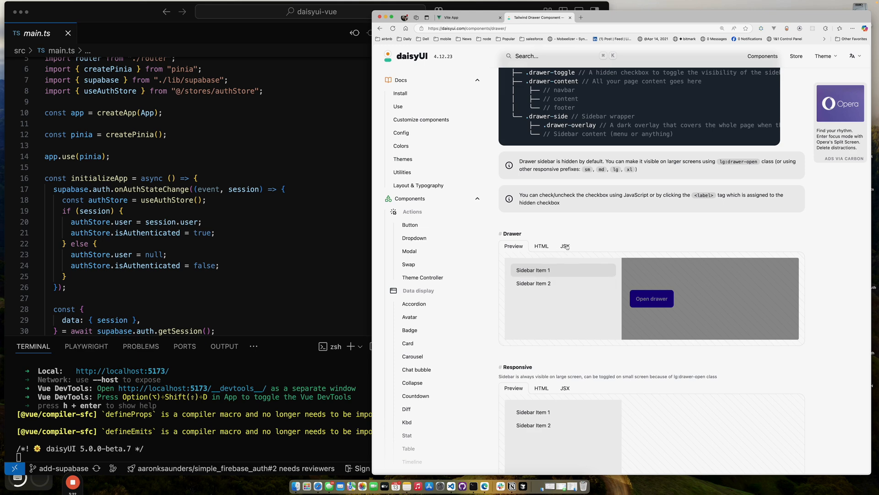
Step: View the drawer example's JSX code, then return to Preview and reopen the drawer
{"action": "left_click", "coordinate": [565, 183]}
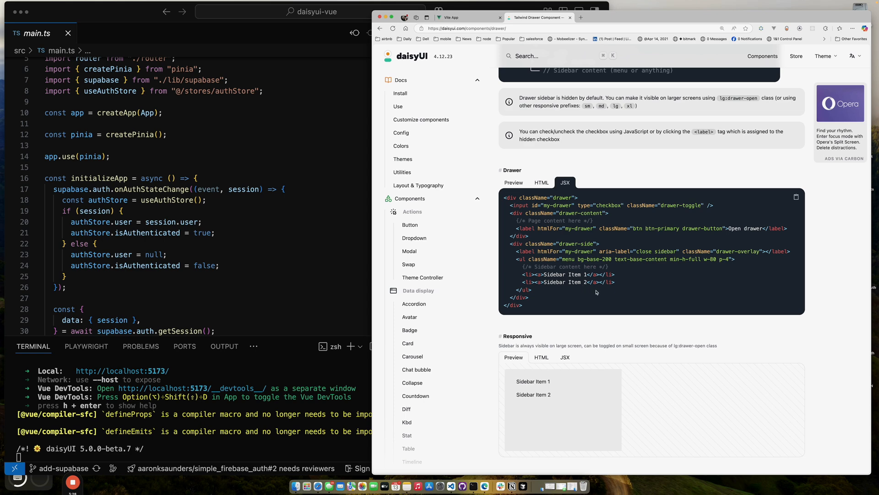
{"action": "left_click", "coordinate": [513, 183]}
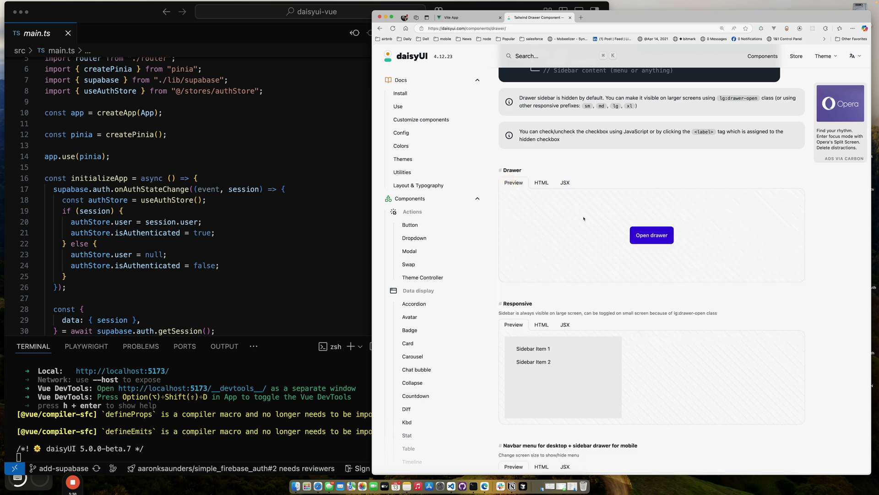
{"action": "left_click", "coordinate": [651, 235]}
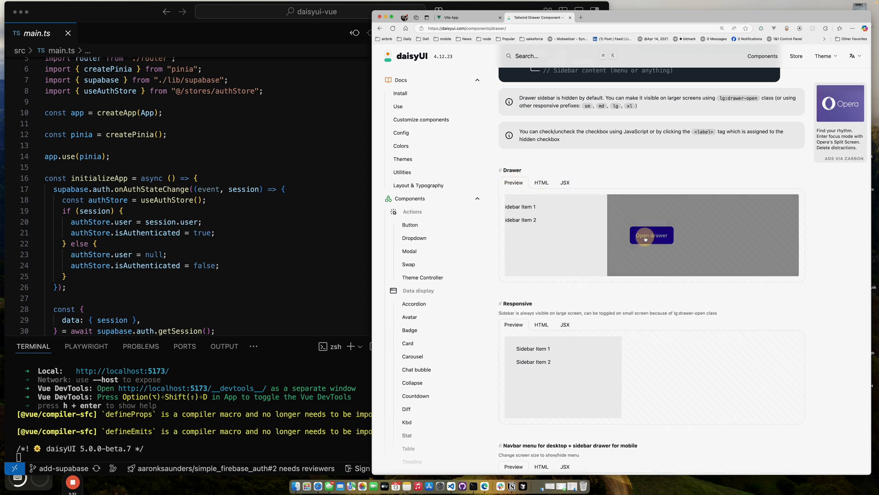
{"action": "left_click", "coordinate": [651, 235]}
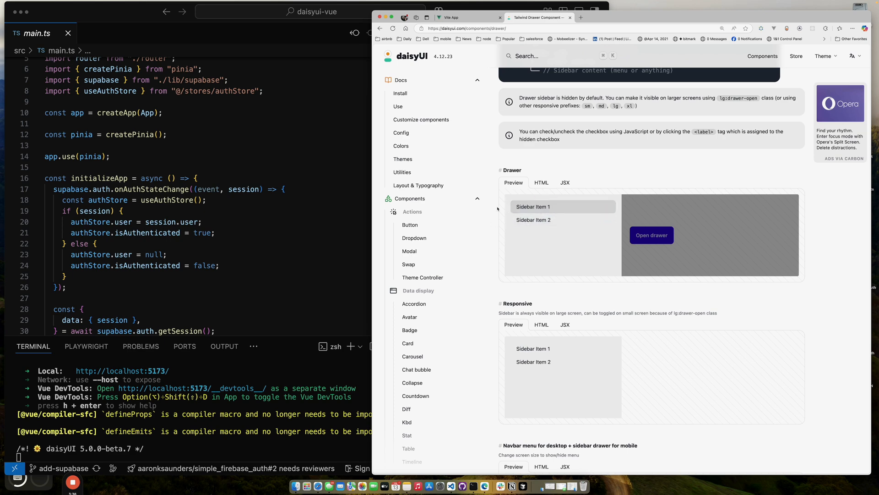
{"action": "mouse_move", "coordinate": [562, 238]}
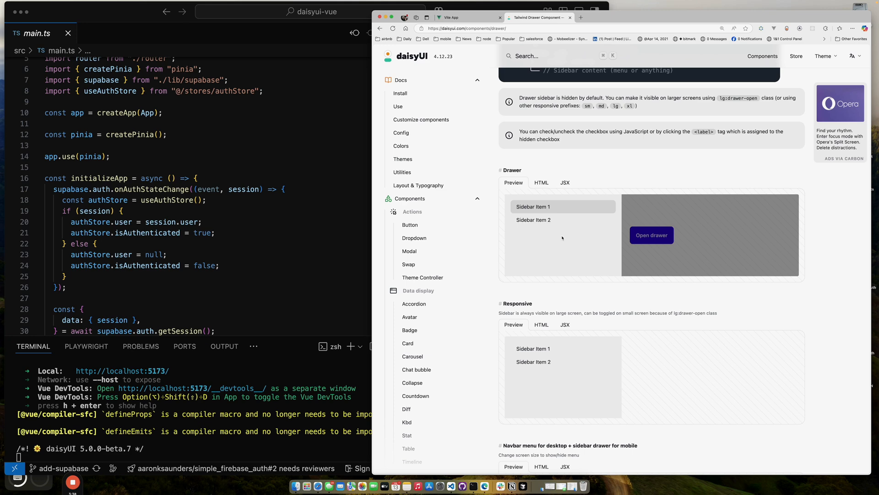
{"action": "mouse_move", "coordinate": [600, 258]}
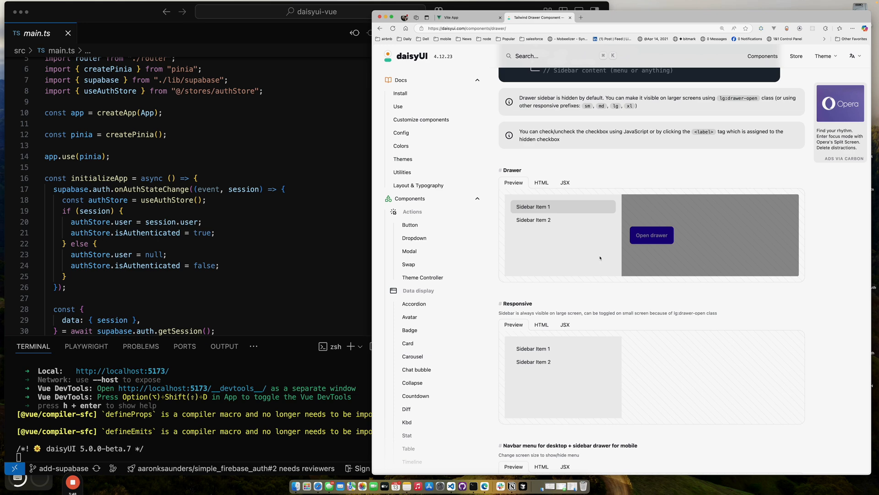
{"action": "mouse_move", "coordinate": [464, 110]}
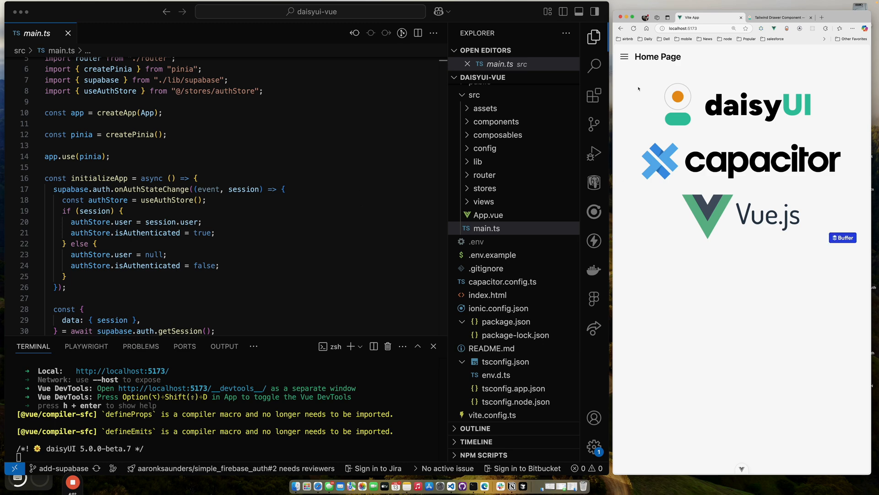
Step: Visit About, then Settings through the drawer menu, and sign out
{"action": "left_click", "coordinate": [624, 56]}
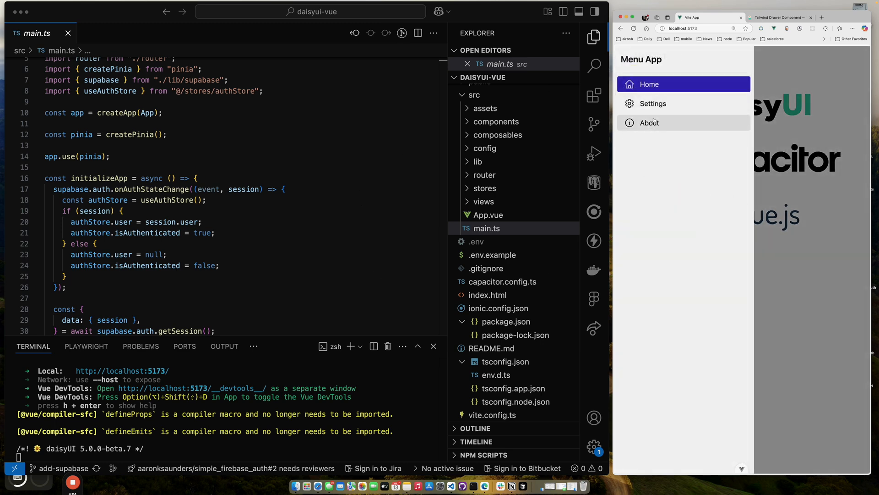
{"action": "left_click", "coordinate": [649, 122]}
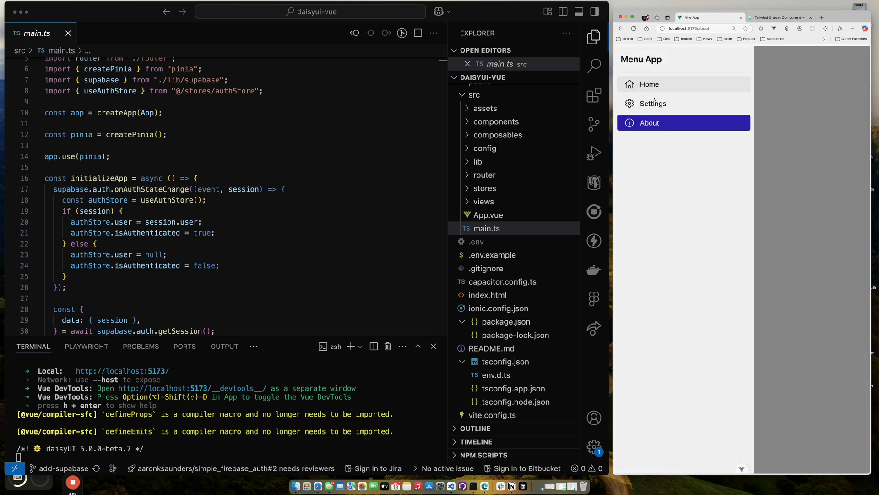
{"action": "left_click", "coordinate": [653, 103]}
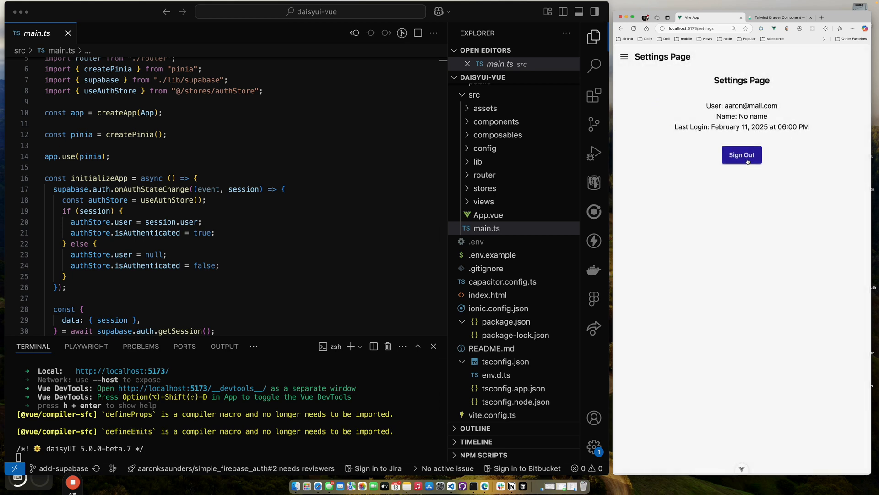
{"action": "left_click", "coordinate": [741, 154]}
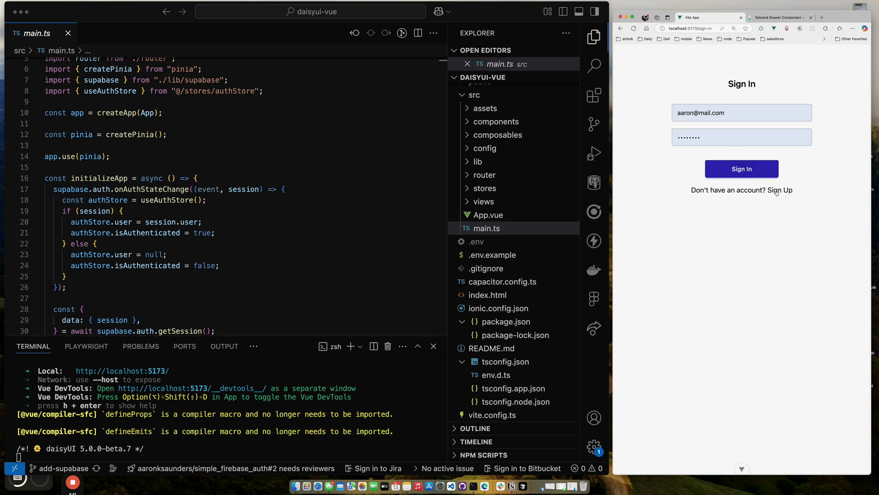
Step: Sign back in with the filled-in credentials, then open About from the side menu
{"action": "left_click", "coordinate": [778, 190]}
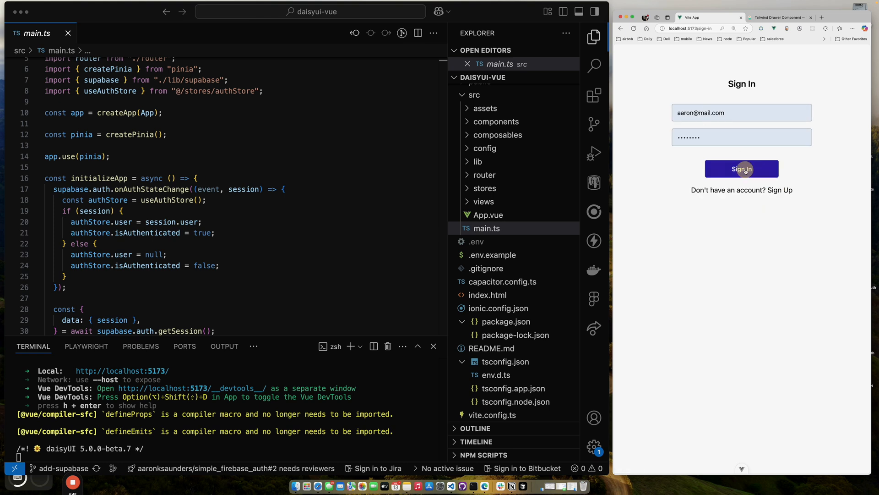
{"action": "left_click", "coordinate": [742, 169]}
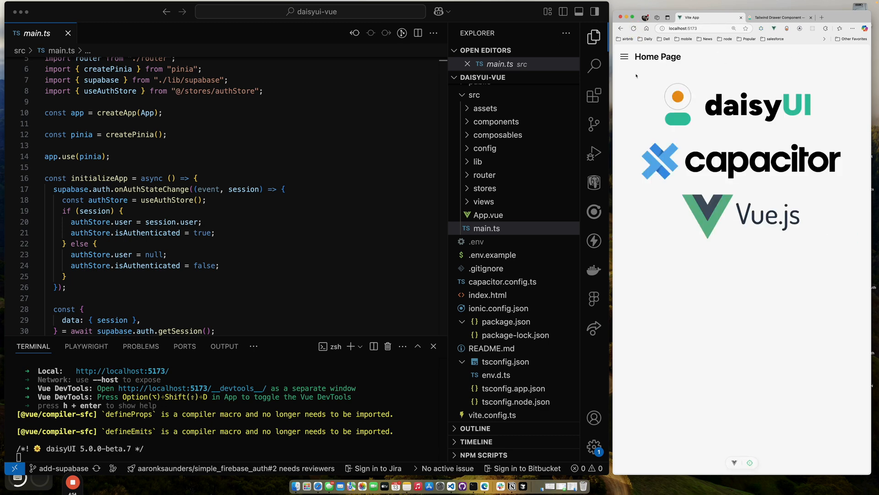
{"action": "left_click", "coordinate": [624, 56]}
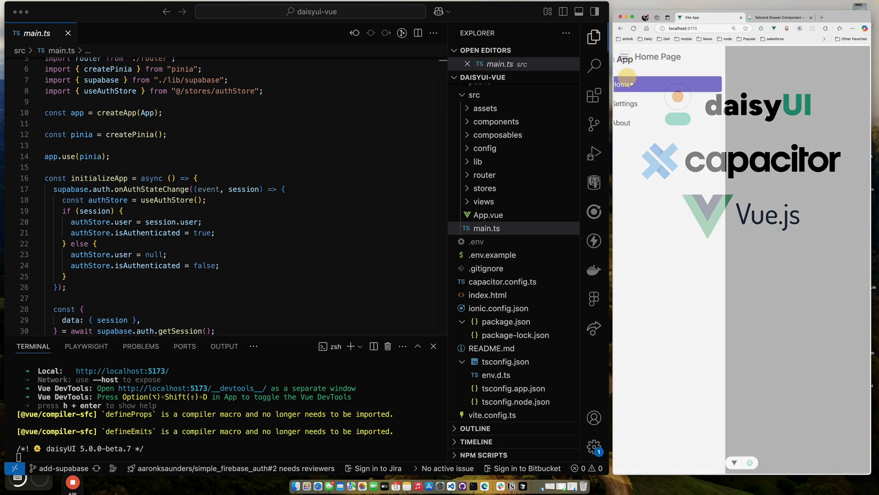
{"action": "left_click", "coordinate": [624, 103]}
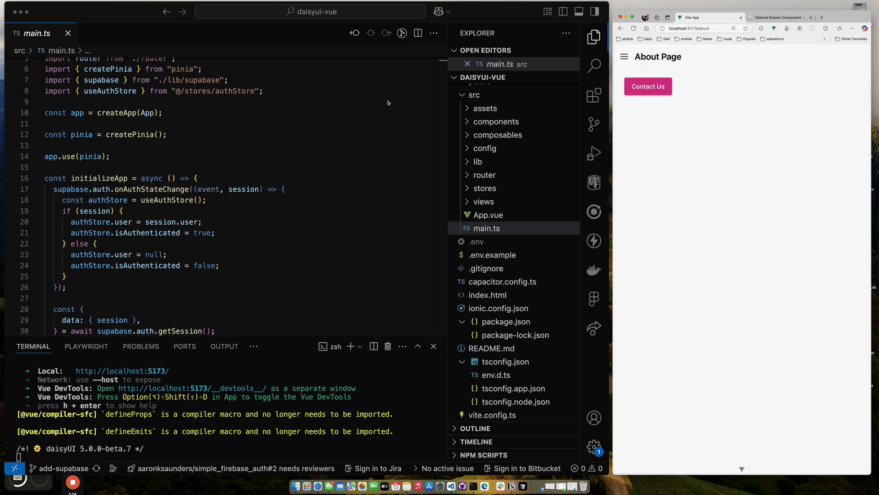
{"action": "scroll", "scroll_direction": "down", "scroll_amount": 3}
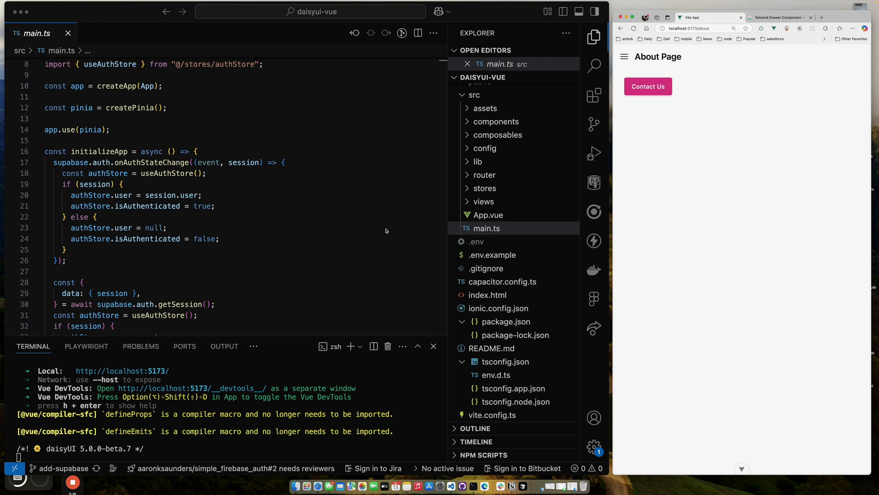
{"action": "mouse_move", "coordinate": [496, 393]}
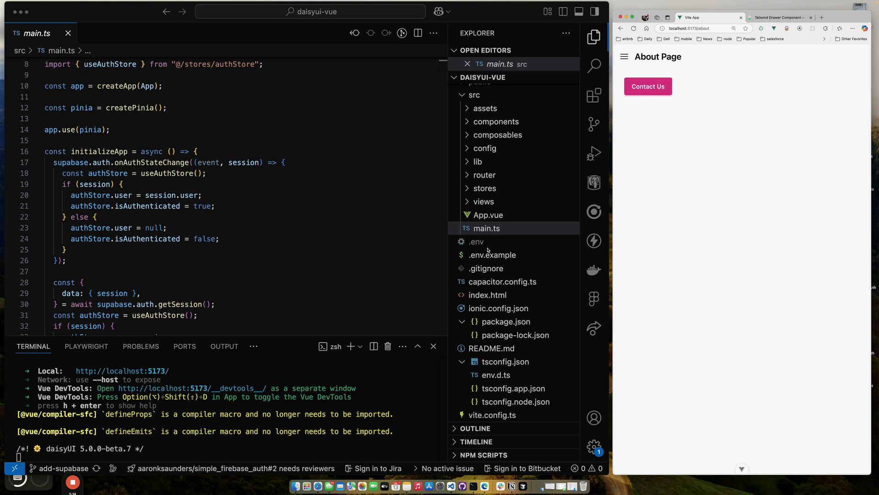
{"action": "mouse_move", "coordinate": [477, 247]}
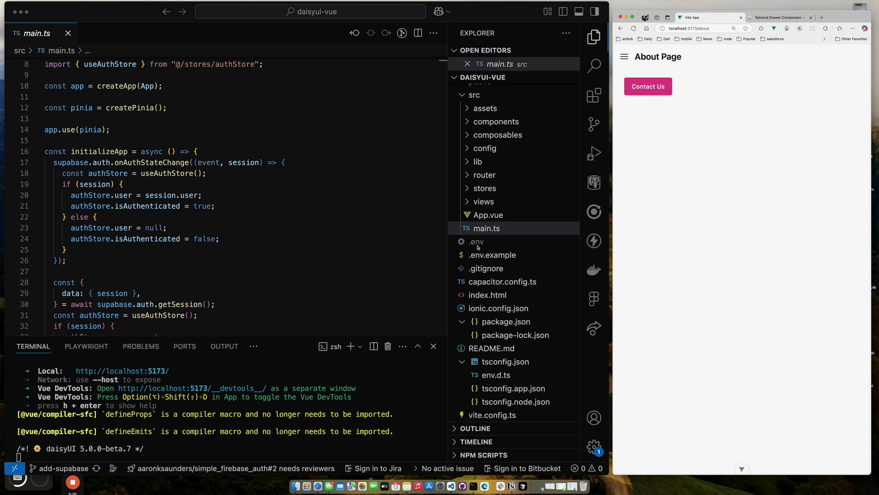
{"action": "mouse_move", "coordinate": [138, 212]}
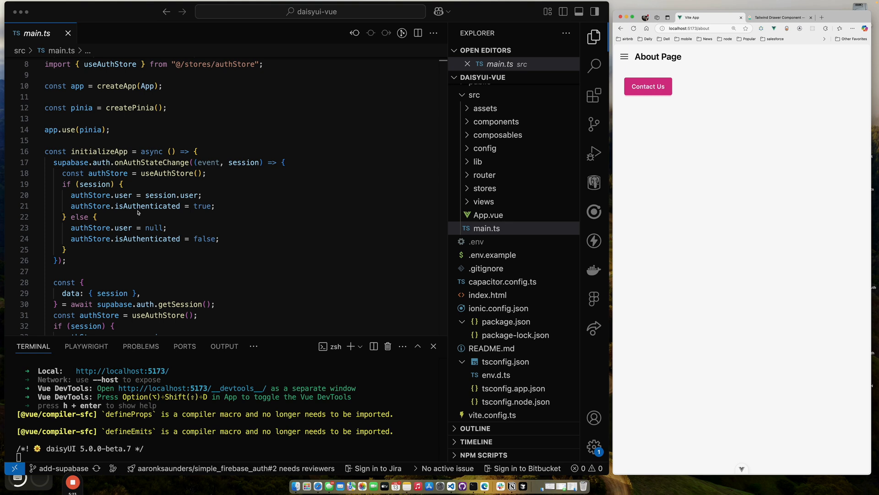
{"action": "mouse_move", "coordinate": [366, 337]}
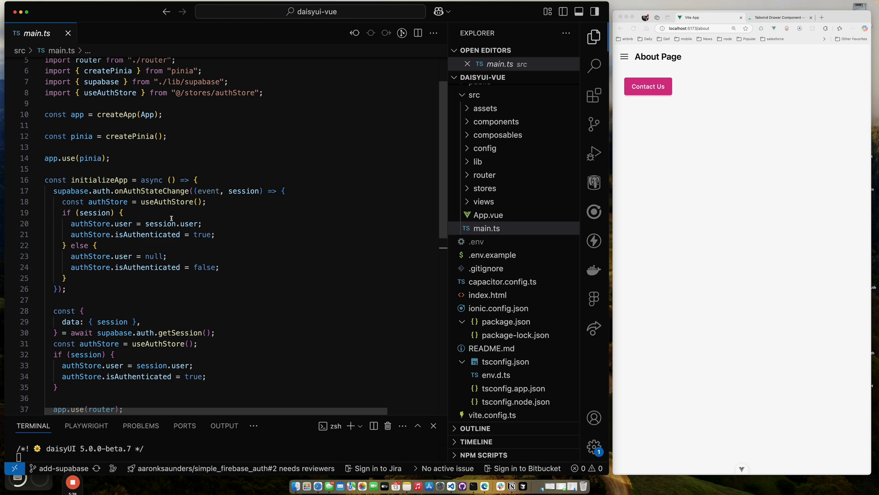
{"action": "mouse_move", "coordinate": [208, 222]}
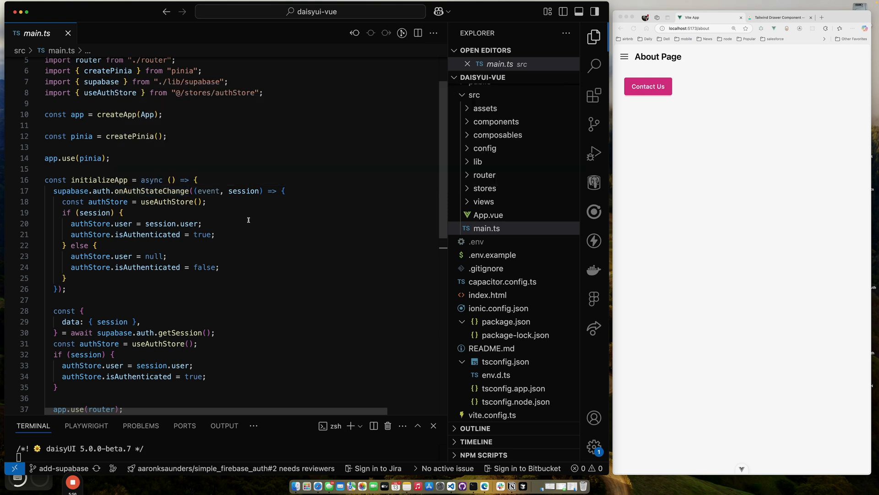
{"action": "mouse_move", "coordinate": [132, 275]}
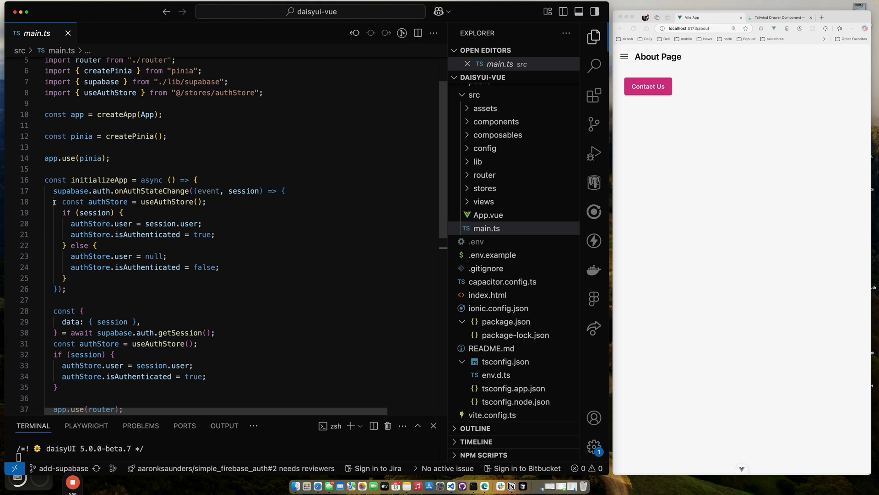
{"action": "mouse_move", "coordinate": [66, 202]}
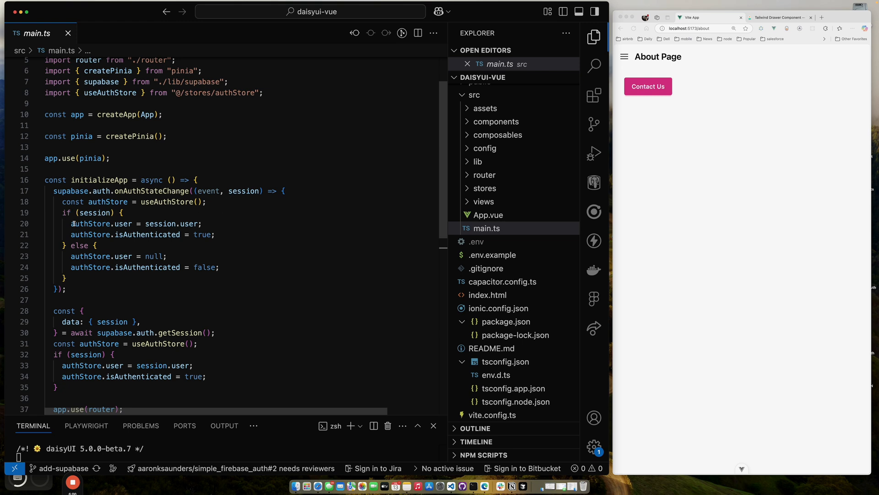
{"action": "mouse_move", "coordinate": [192, 224]}
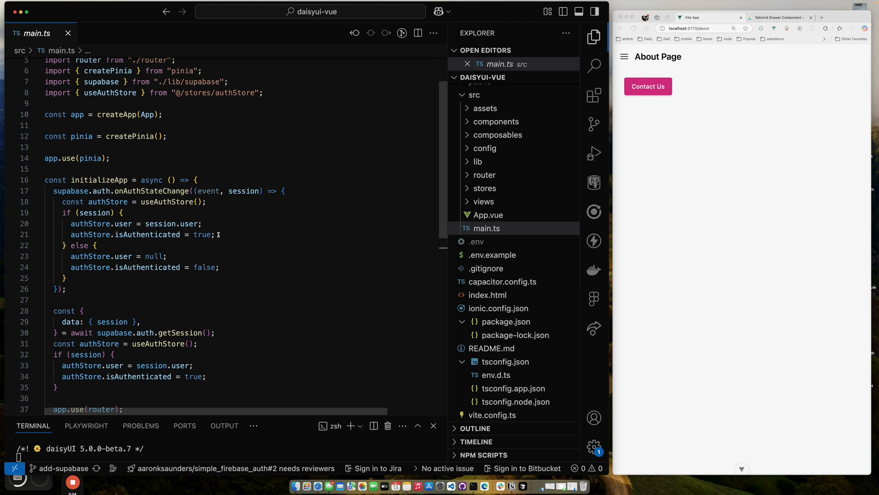
{"action": "scroll", "scroll_direction": "down", "scroll_amount": 3}
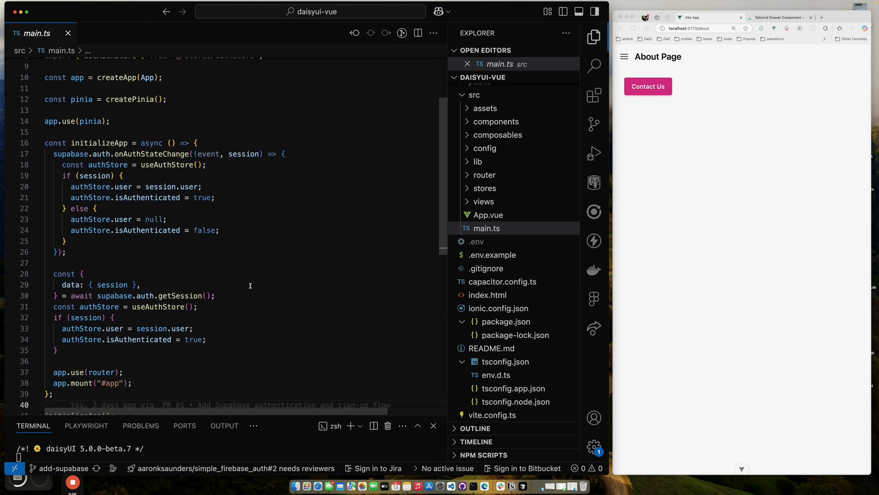
{"action": "scroll", "scroll_direction": "down", "scroll_amount": 3}
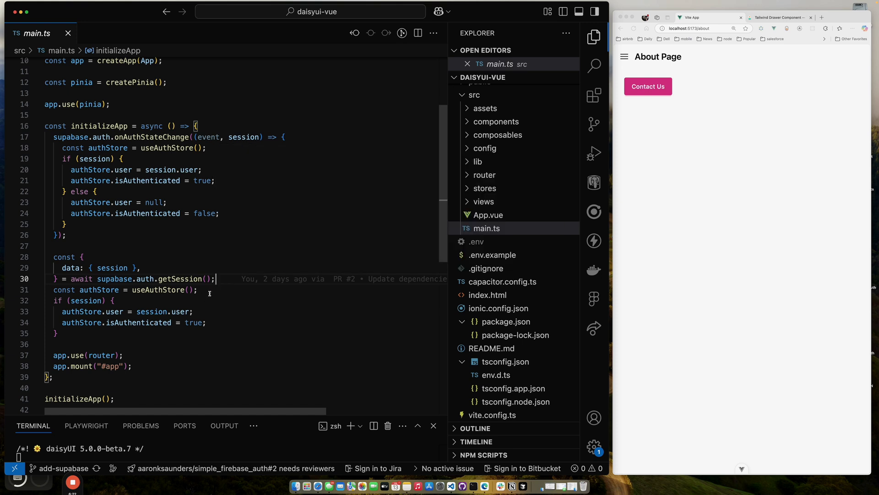
{"action": "mouse_move", "coordinate": [209, 313]}
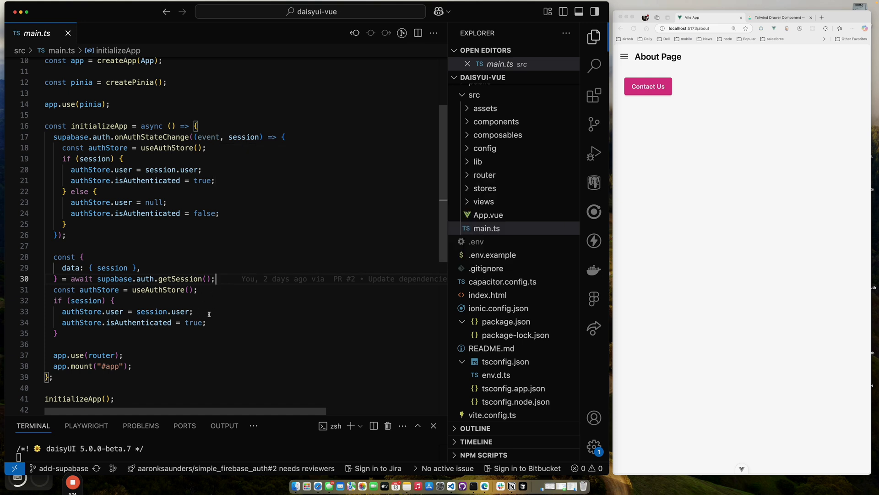
{"action": "scroll", "scroll_direction": "down", "scroll_amount": 3}
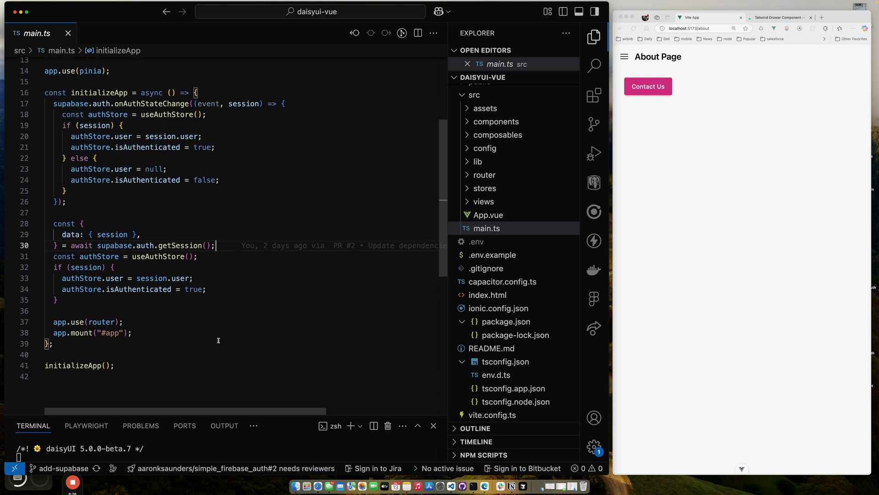
{"action": "mouse_move", "coordinate": [138, 332]}
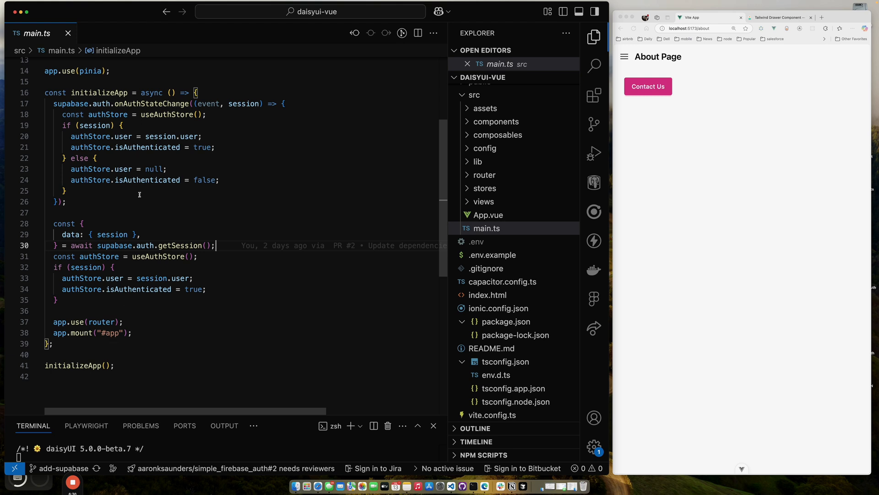
{"action": "mouse_move", "coordinate": [266, 302]}
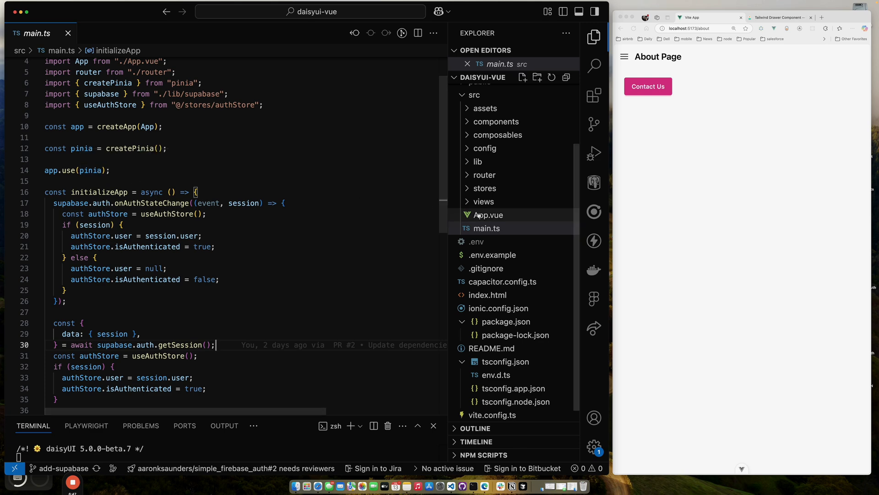
{"action": "left_click", "coordinate": [484, 188]}
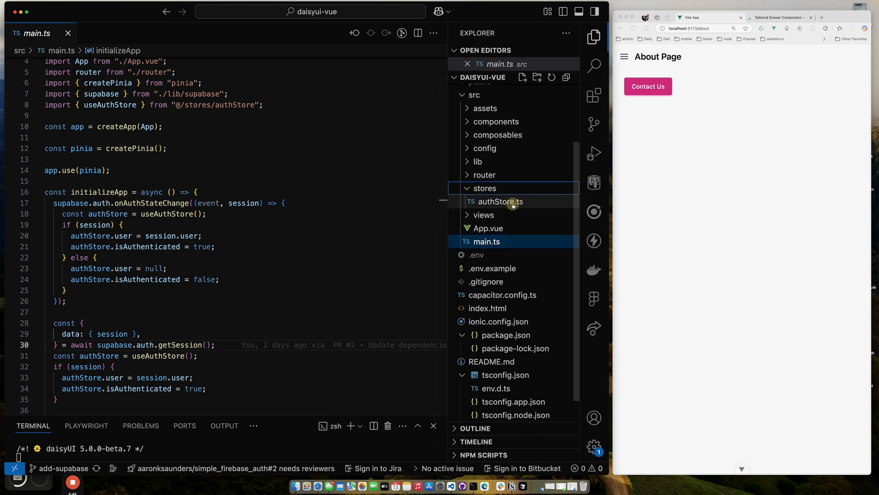
{"action": "left_click", "coordinate": [500, 202]}
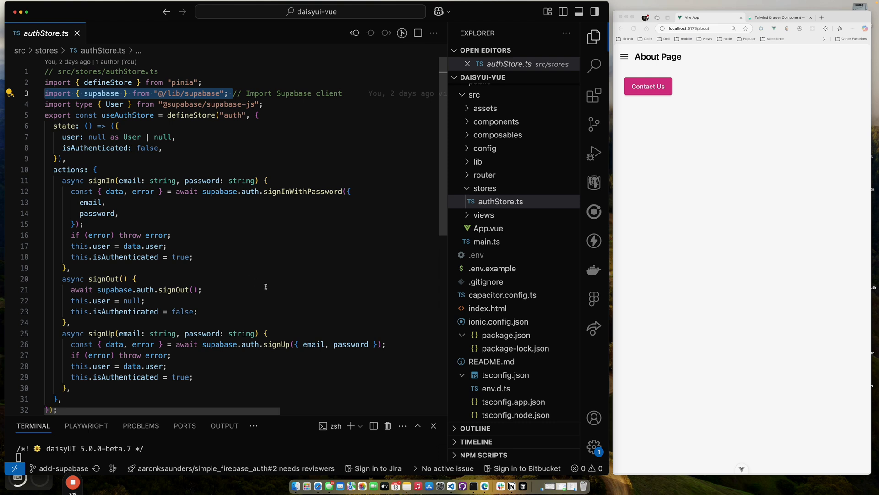
{"action": "left_click", "coordinate": [487, 241]}
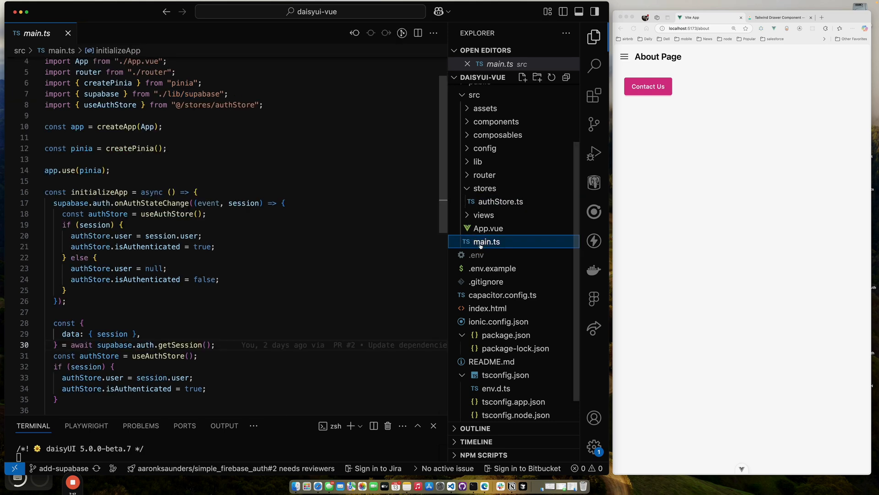
Step: Open the root App.vue component from the Explorer sidebar
{"action": "left_click", "coordinate": [488, 227]}
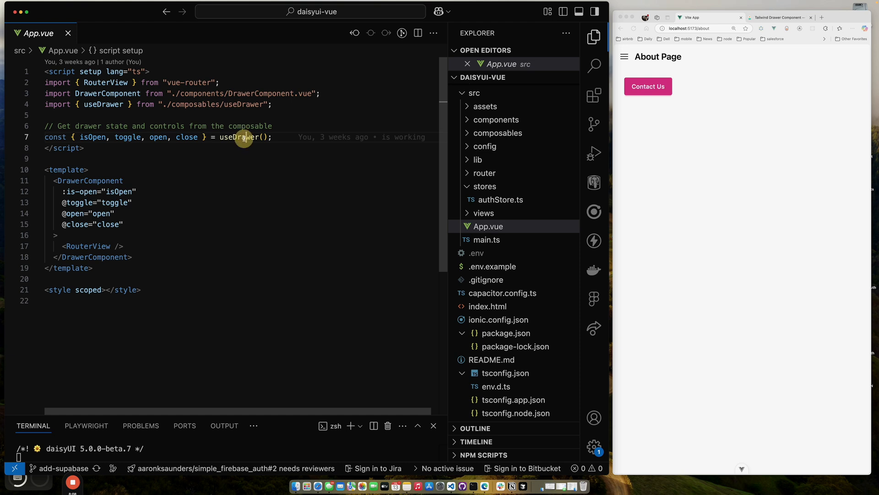
{"action": "left_click", "coordinate": [497, 133]}
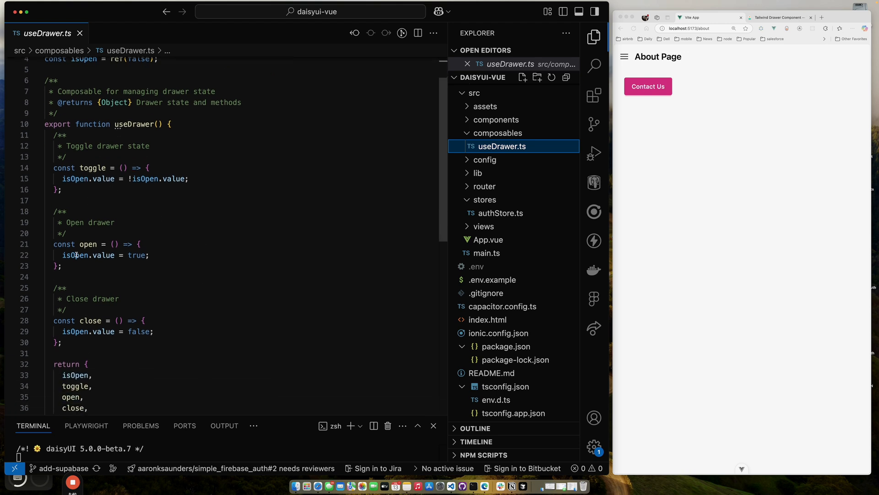
{"action": "scroll", "scroll_direction": "down", "scroll_amount": 3}
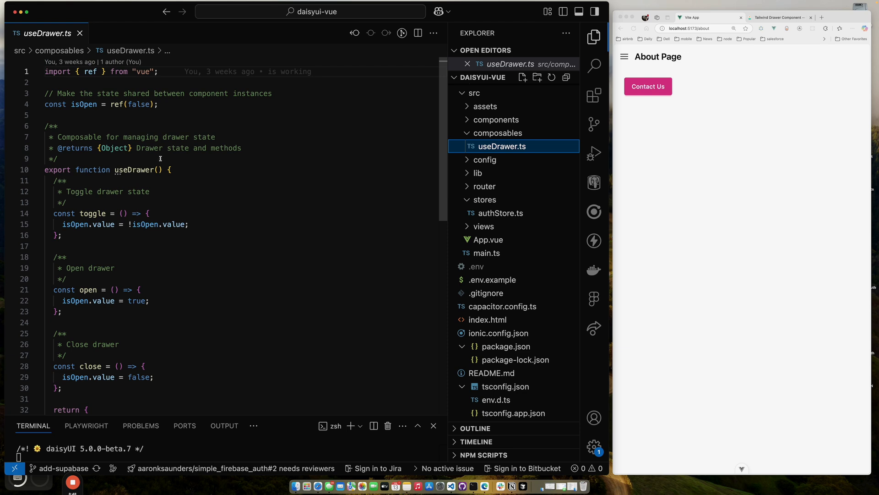
{"action": "mouse_move", "coordinate": [230, 248]}
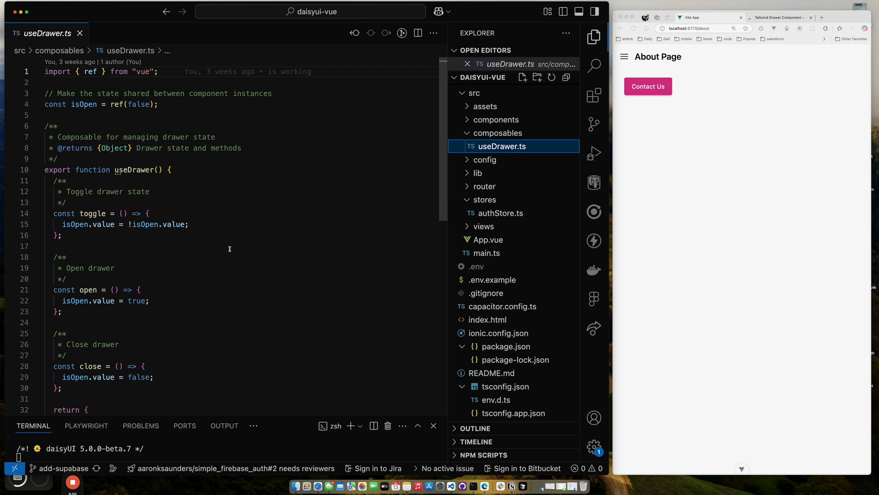
{"action": "mouse_move", "coordinate": [302, 295]}
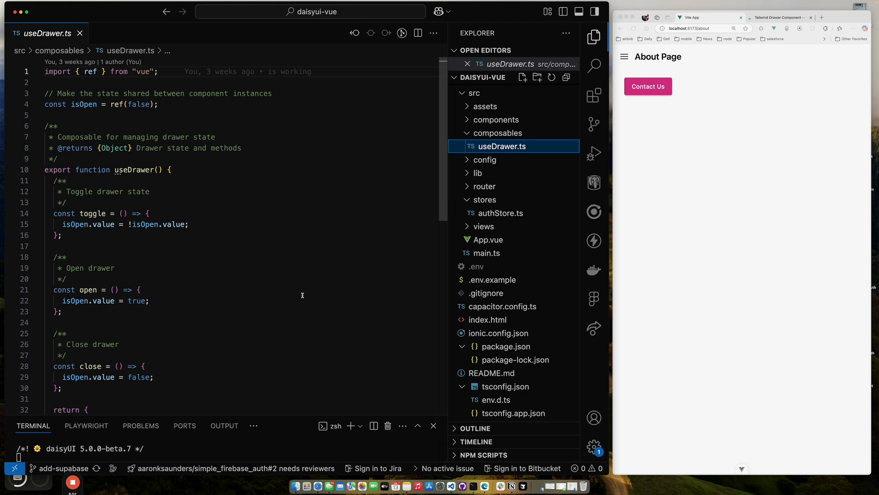
{"action": "left_click", "coordinate": [488, 226]}
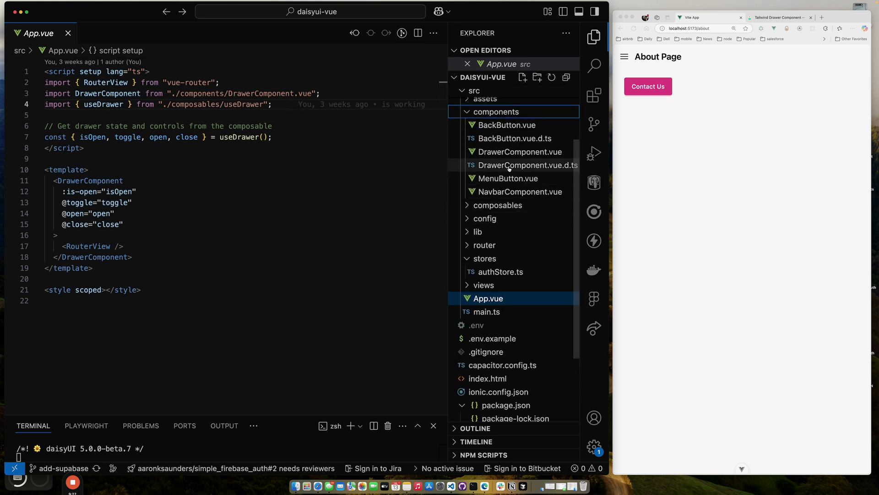
{"action": "left_click", "coordinate": [519, 152]}
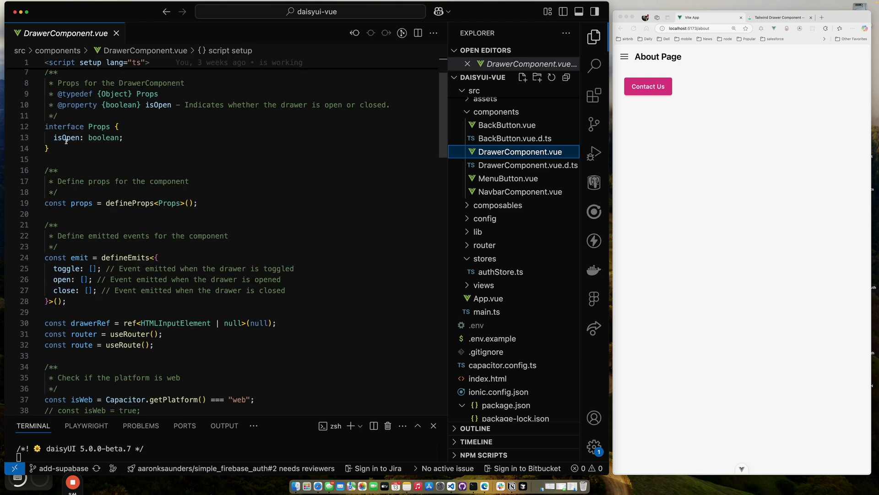
{"action": "scroll", "scroll_direction": "down", "scroll_amount": 3}
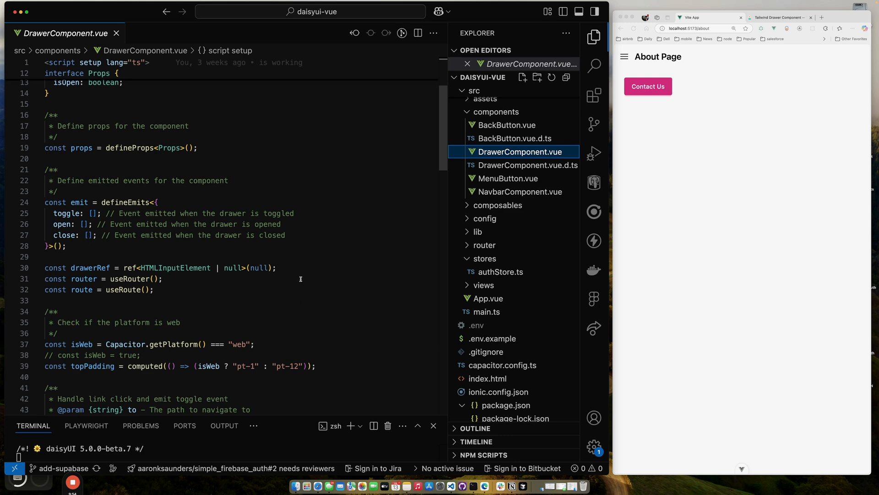
{"action": "scroll", "scroll_direction": "down", "scroll_amount": 3}
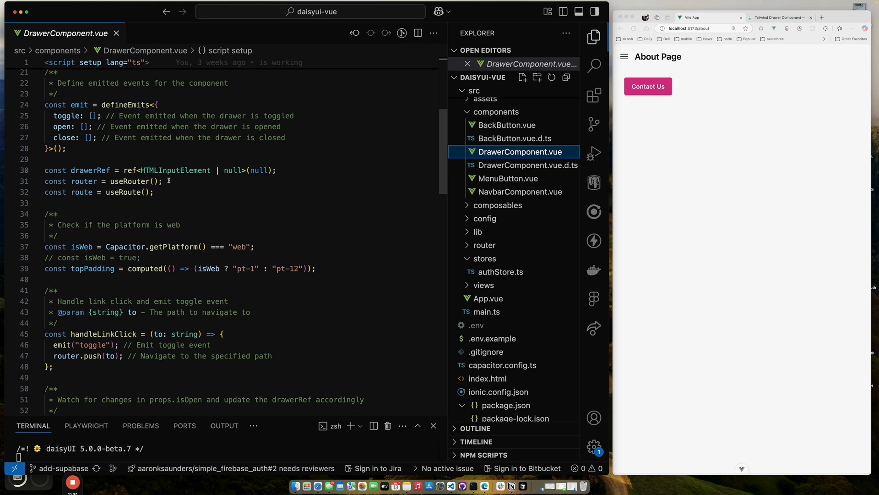
{"action": "mouse_move", "coordinate": [159, 193]}
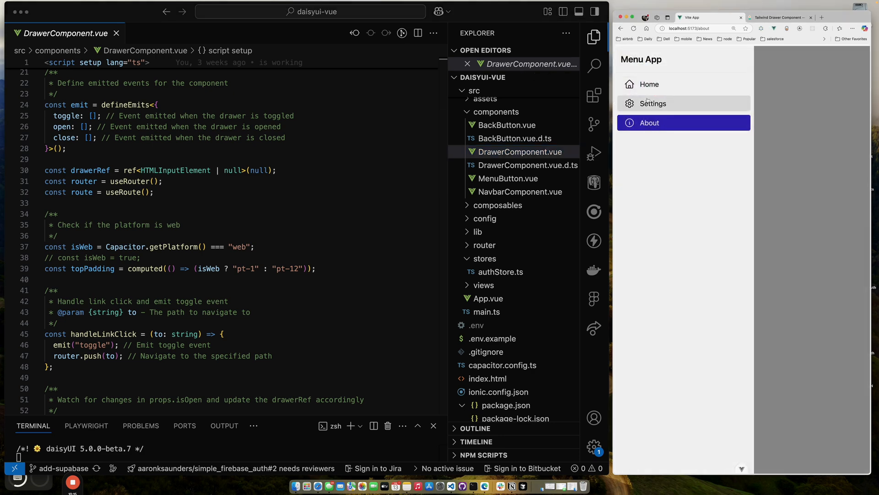
{"action": "left_click", "coordinate": [653, 103]}
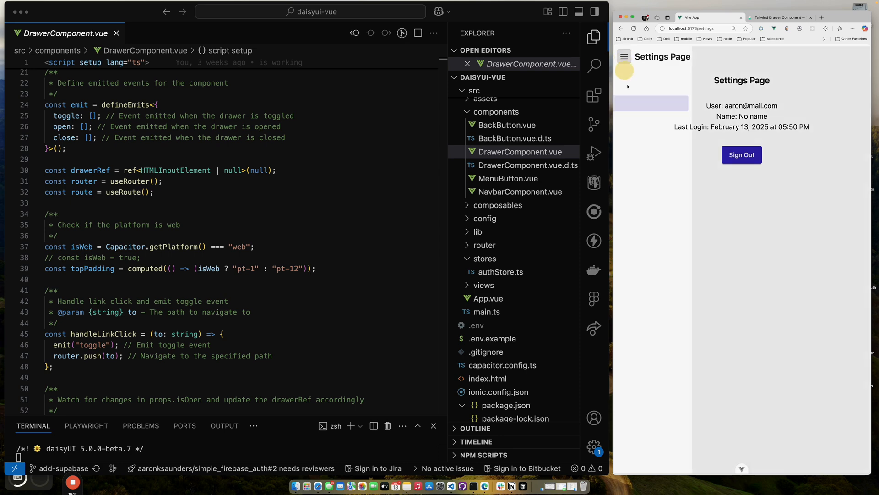
{"action": "left_click", "coordinate": [624, 56]}
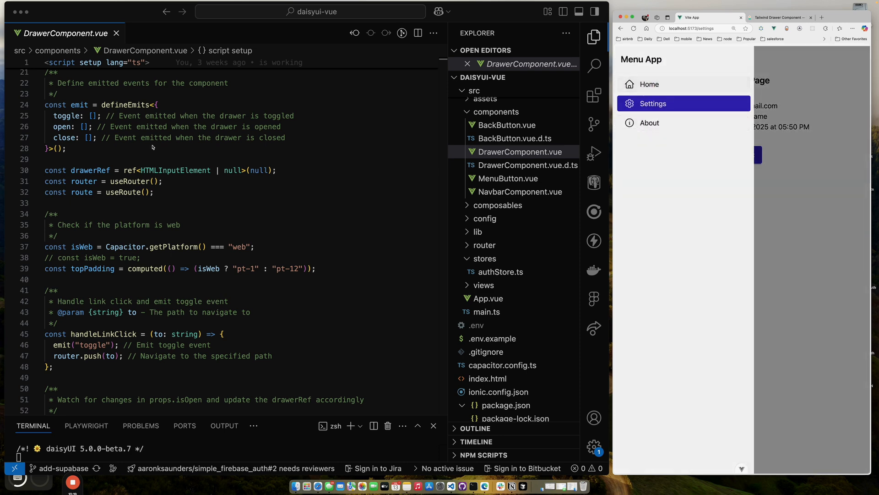
{"action": "mouse_move", "coordinate": [258, 221]}
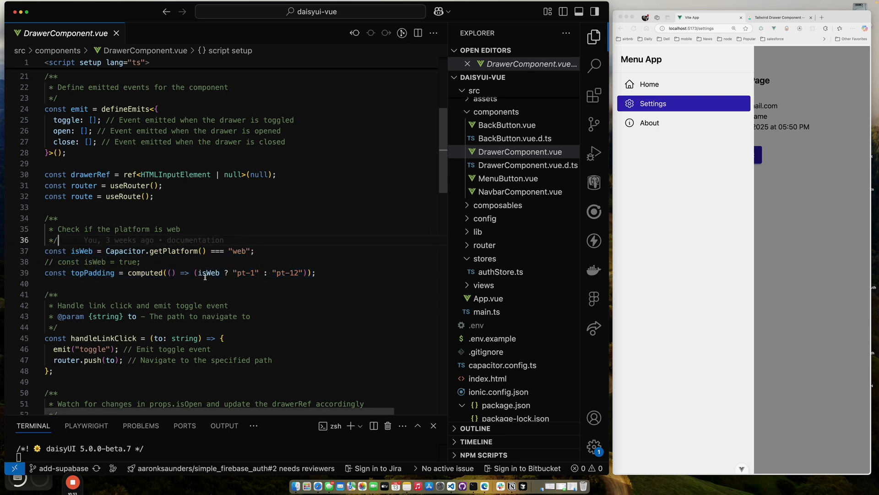
{"action": "mouse_move", "coordinate": [197, 269]}
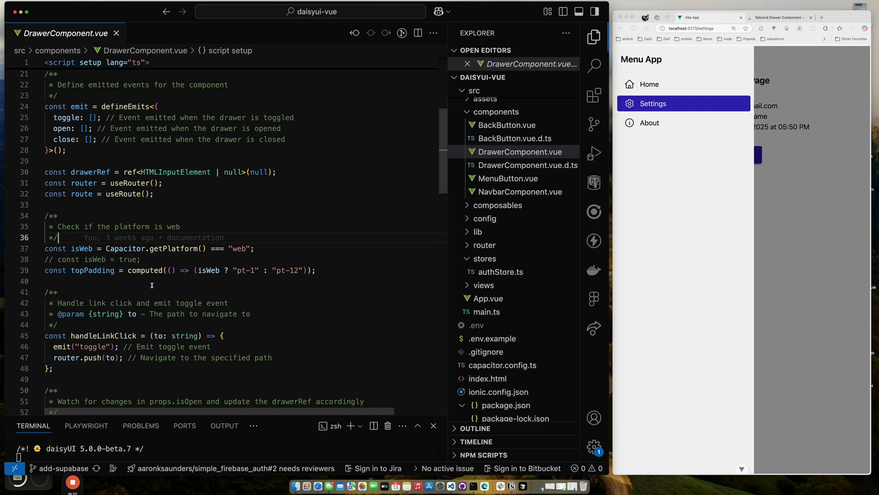
{"action": "scroll", "scroll_direction": "down", "scroll_amount": 3}
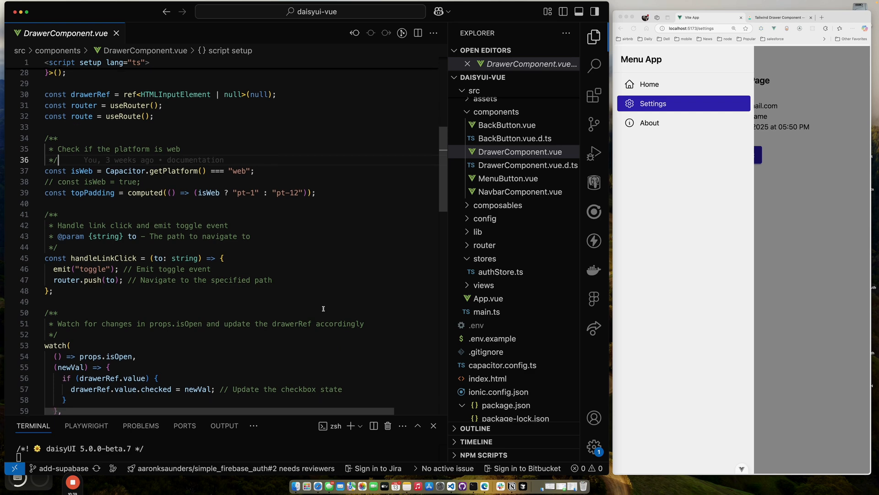
{"action": "scroll", "scroll_direction": "down", "scroll_amount": 3}
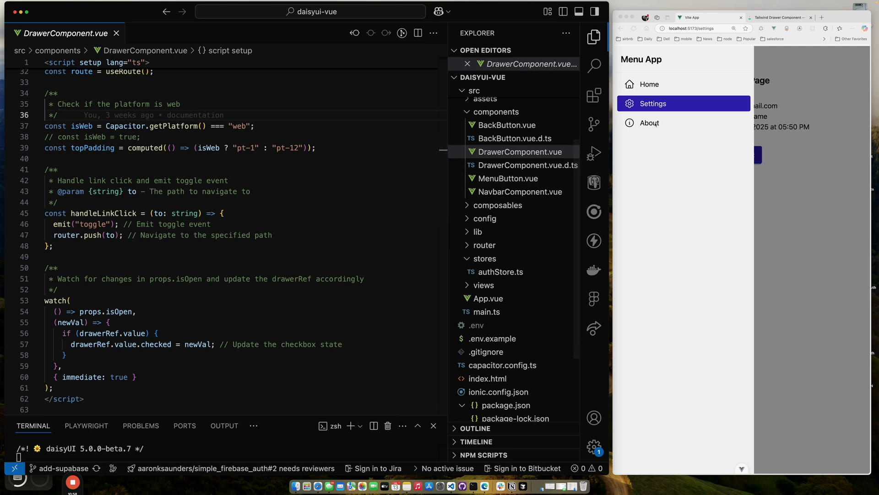
Step: Show the app's About page and scroll DrawerComponent.vue to its drawer-toggle template
{"action": "left_click", "coordinate": [649, 122]}
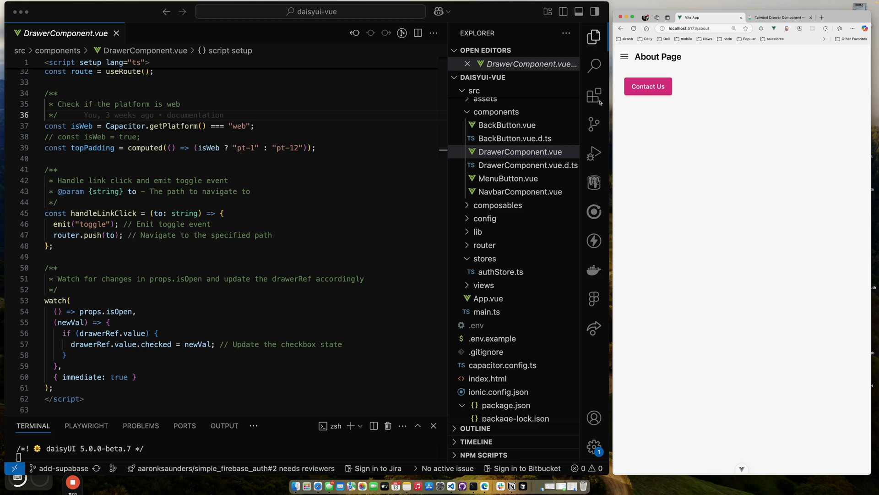
{"action": "mouse_move", "coordinate": [363, 297]}
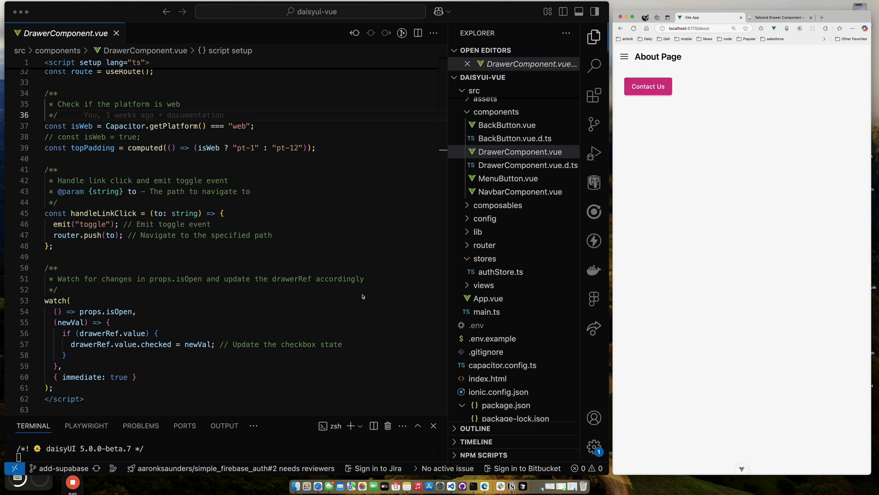
{"action": "scroll", "scroll_direction": "down", "scroll_amount": 3}
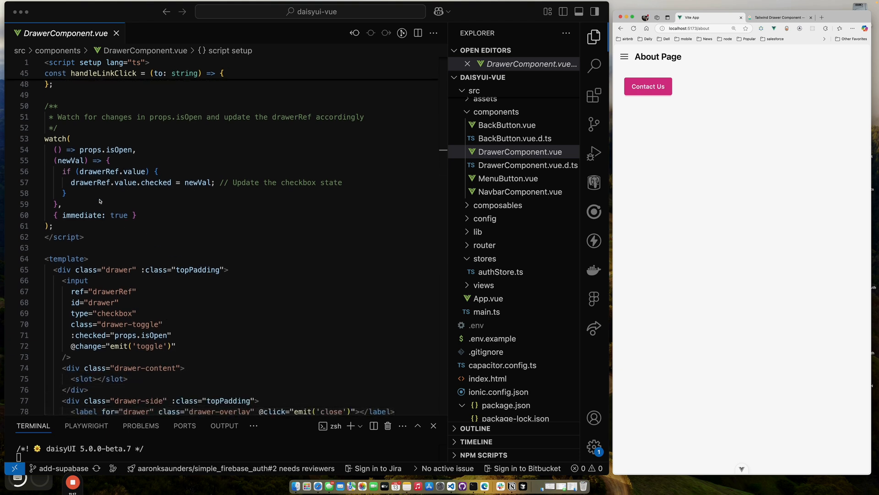
{"action": "mouse_move", "coordinate": [135, 205]}
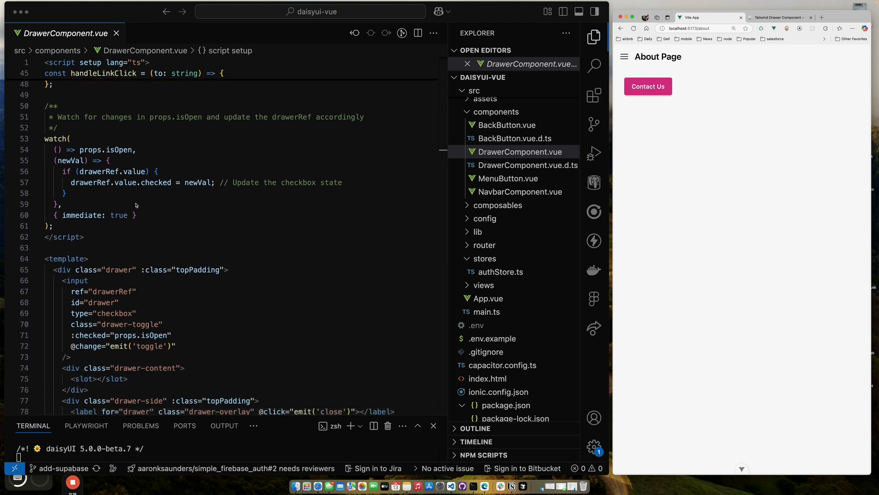
{"action": "scroll", "scroll_direction": "down", "scroll_amount": 3}
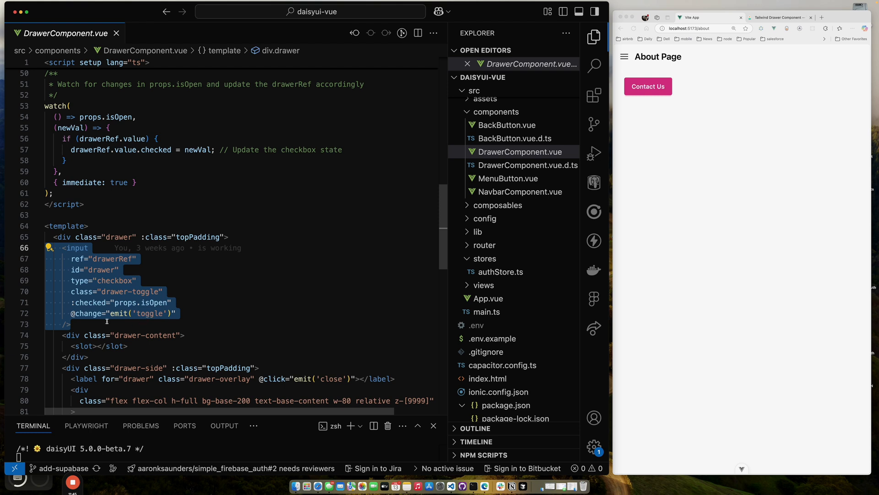
{"action": "mouse_move", "coordinate": [198, 320]}
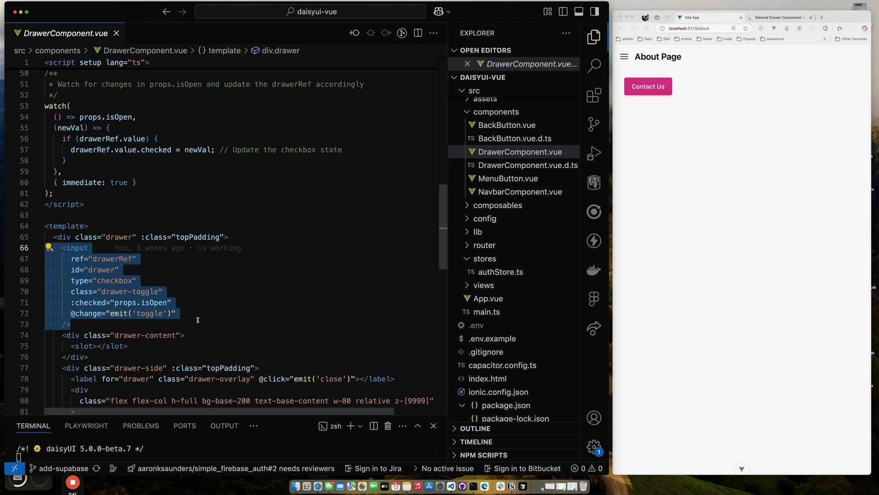
{"action": "mouse_move", "coordinate": [103, 137]}
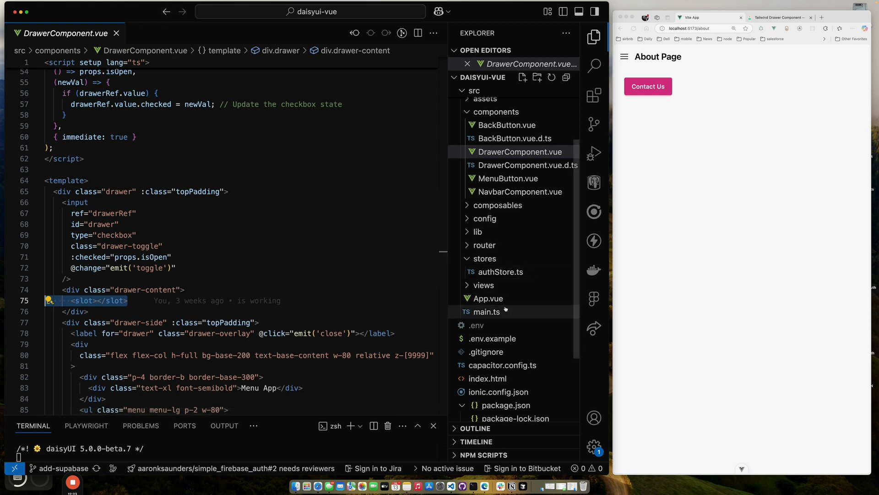
Step: Open the app's drawer, scroll to the drawer-side markup, and go to Home
{"action": "left_click", "coordinate": [487, 297]}
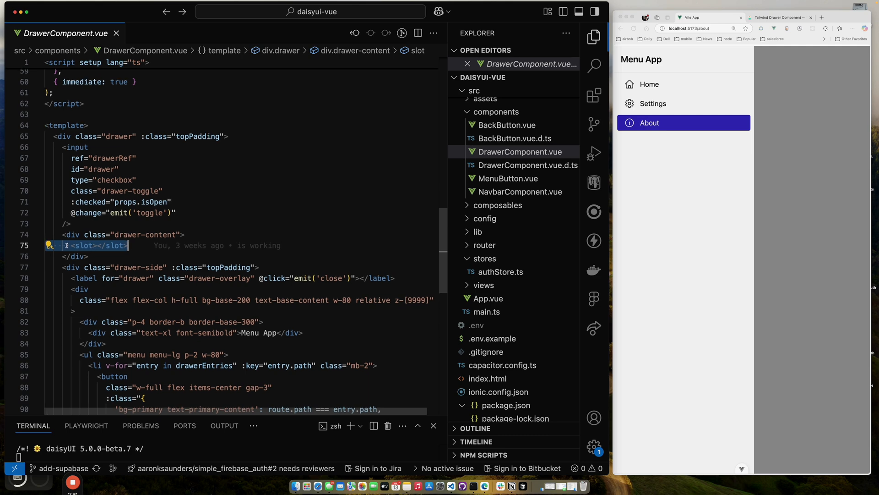
{"action": "mouse_move", "coordinate": [115, 245]}
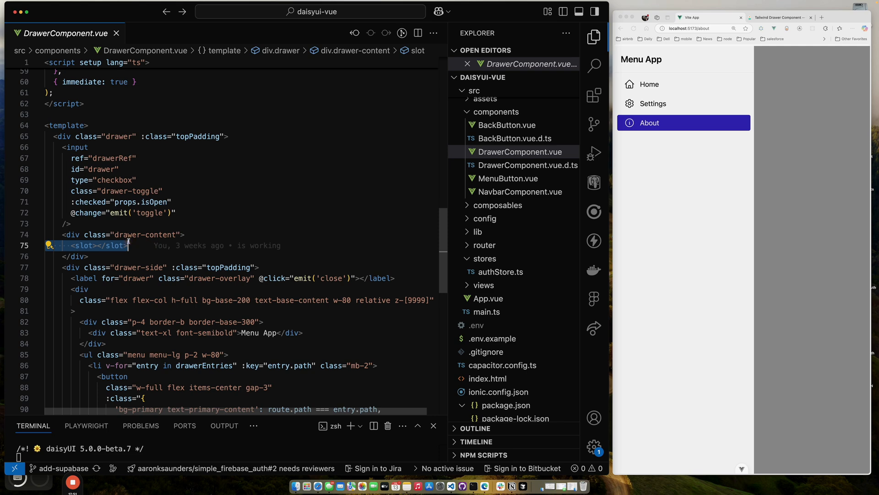
{"action": "scroll", "scroll_direction": "down", "scroll_amount": 3}
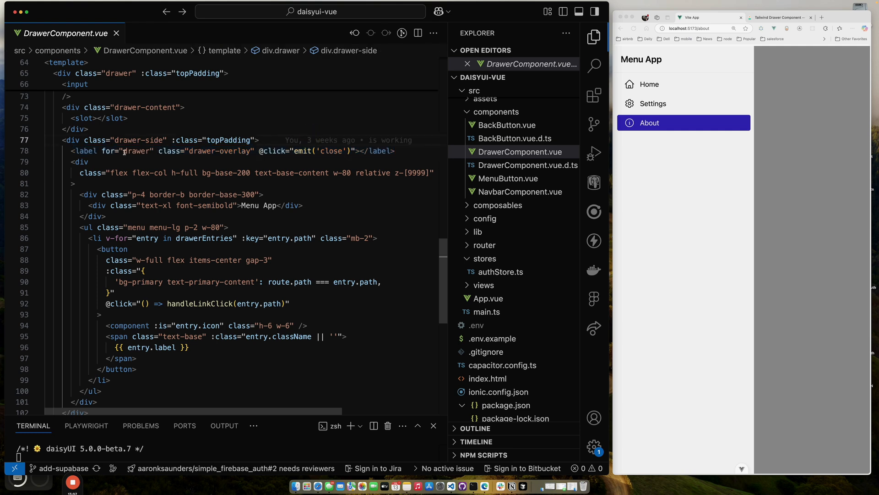
{"action": "mouse_move", "coordinate": [244, 165]}
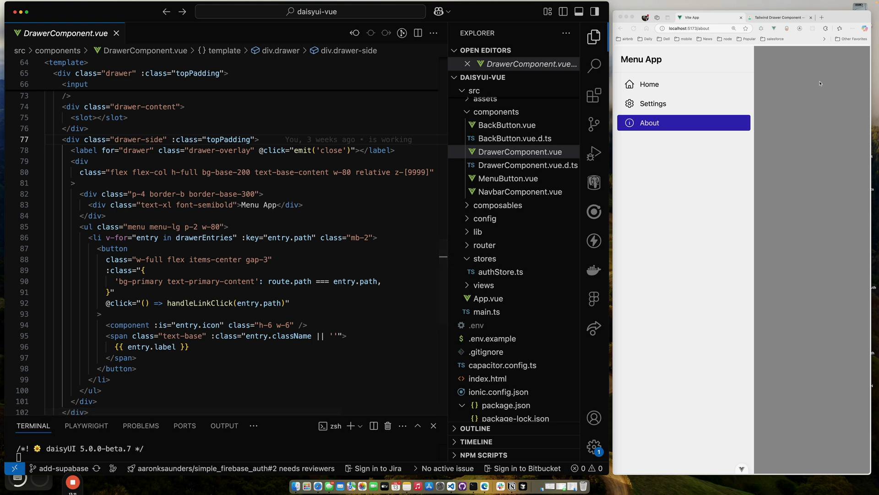
{"action": "mouse_move", "coordinate": [810, 146]}
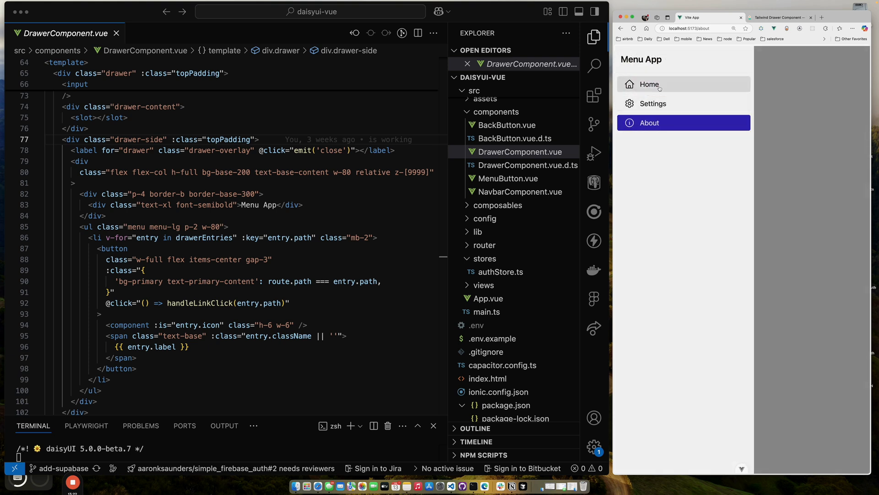
{"action": "left_click", "coordinate": [649, 84]}
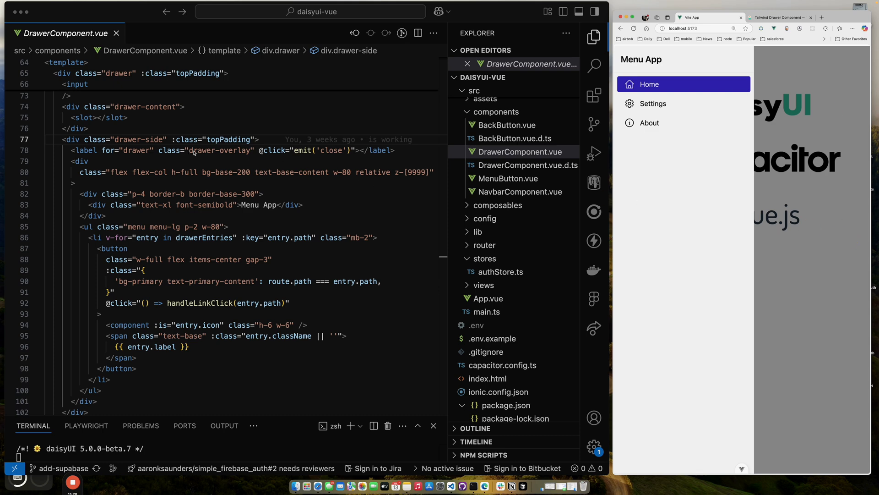
{"action": "mouse_move", "coordinate": [336, 159]}
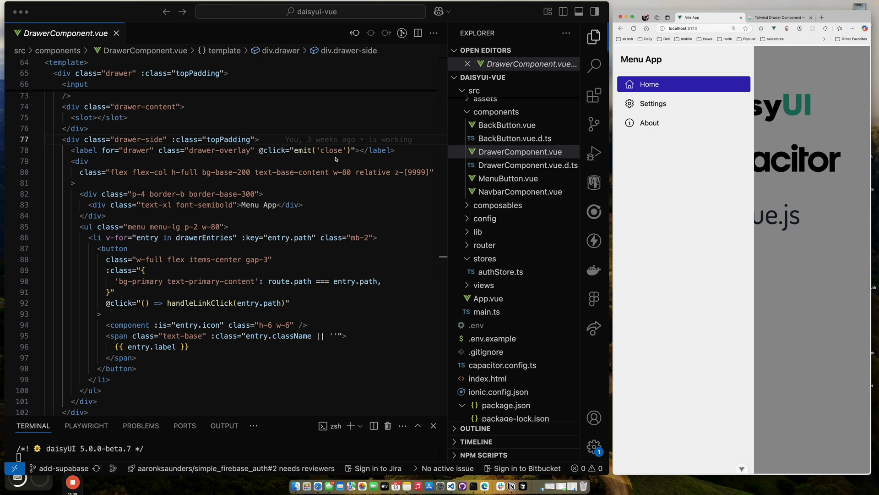
{"action": "mouse_move", "coordinate": [799, 311]}
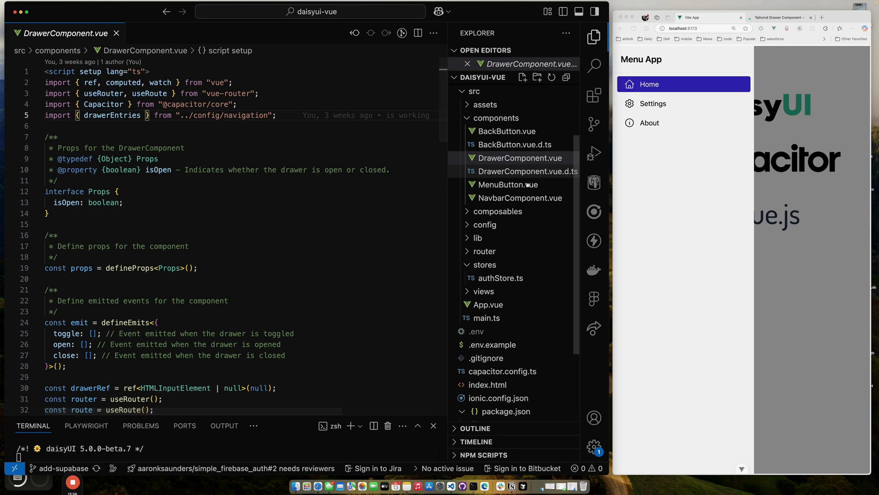
Step: Expand config and review navigation.ts's drawerEntries for Home, Settings and About
{"action": "left_click", "coordinate": [484, 224]}
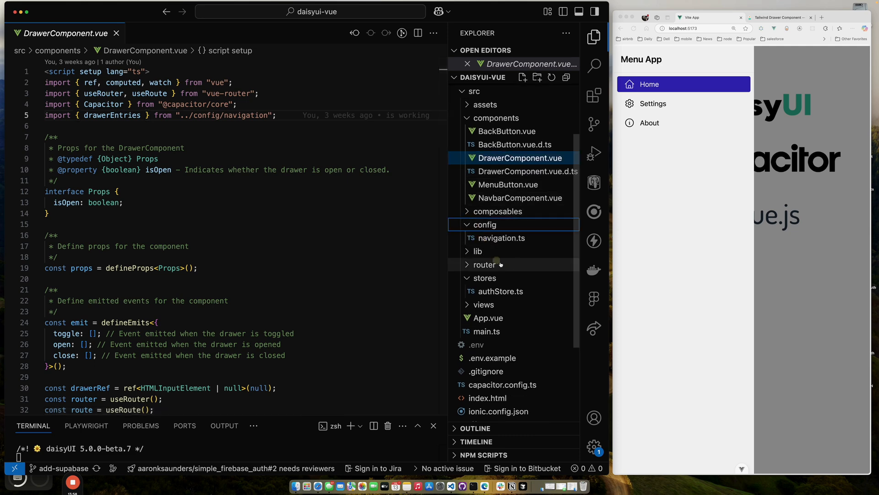
{"action": "left_click", "coordinate": [500, 237]}
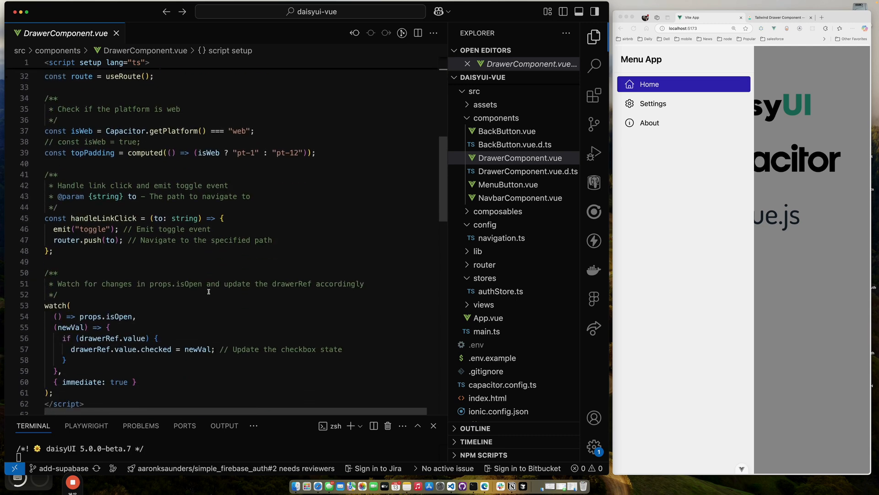
{"action": "scroll", "scroll_direction": "down", "scroll_amount": 3}
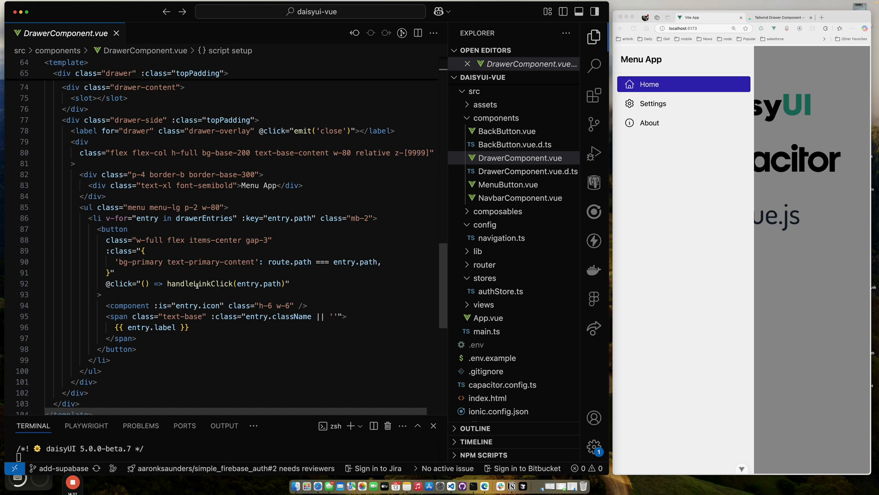
{"action": "left_click", "coordinate": [111, 327]}
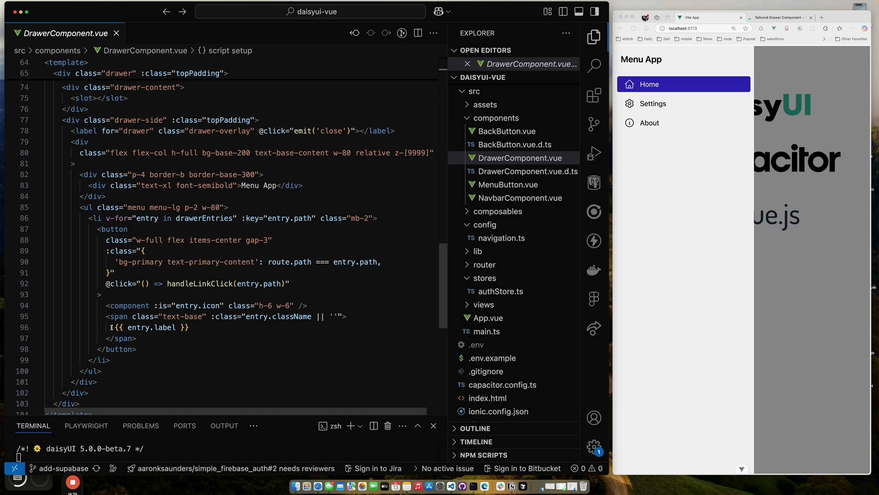
{"action": "mouse_move", "coordinate": [118, 316]}
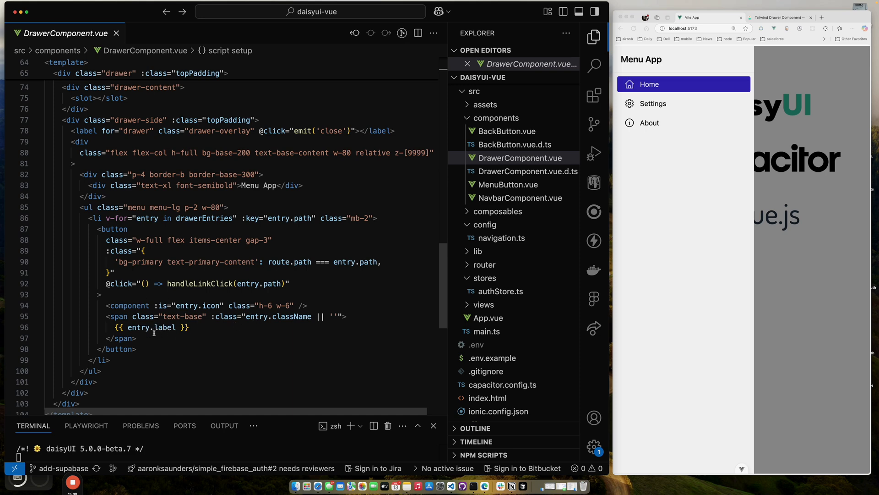
{"action": "mouse_move", "coordinate": [500, 238]}
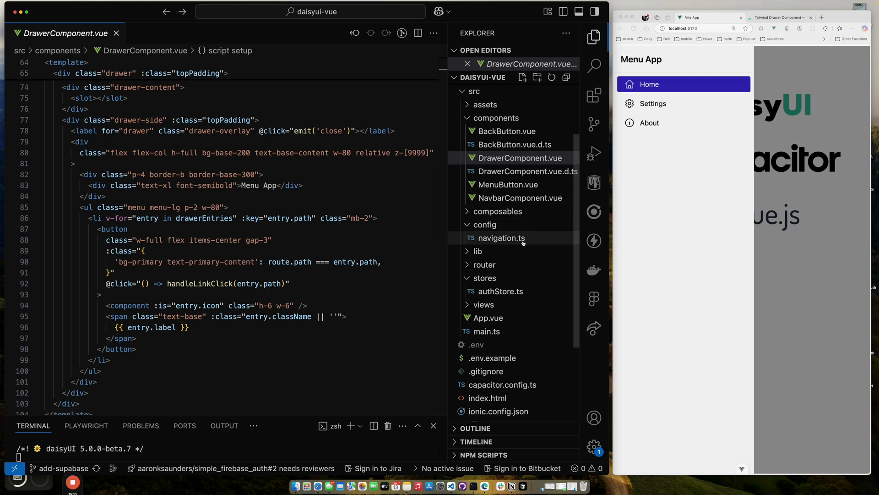
{"action": "left_click", "coordinate": [500, 238]}
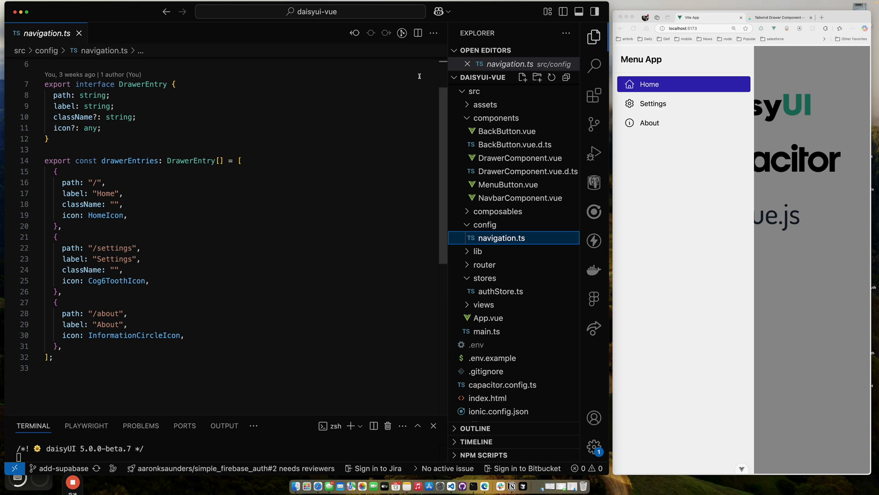
Step: Return to DrawerComponent.vue and scroll to its platform padding script logic
{"action": "left_click", "coordinate": [520, 158]}
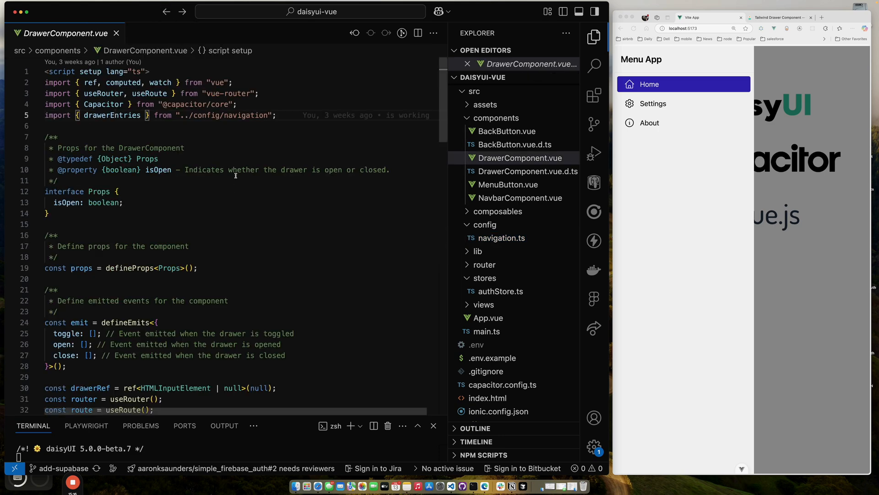
{"action": "scroll", "scroll_direction": "down", "scroll_amount": 3}
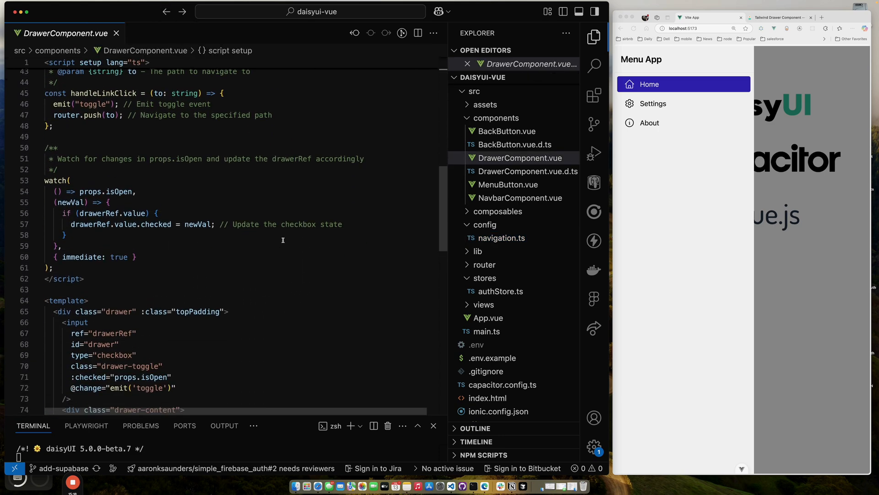
{"action": "scroll", "scroll_direction": "down", "scroll_amount": 3}
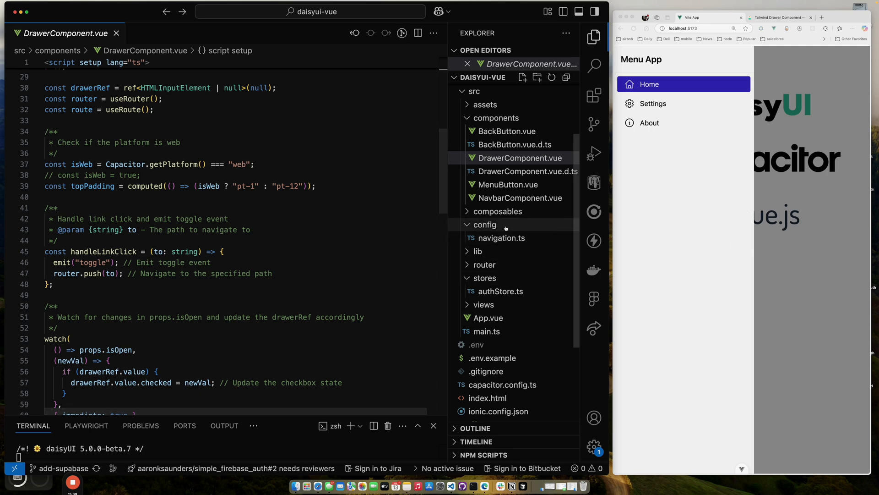
Step: Open App.vue and expand the lib folder to reveal supabase.ts
{"action": "left_click", "coordinate": [488, 317]}
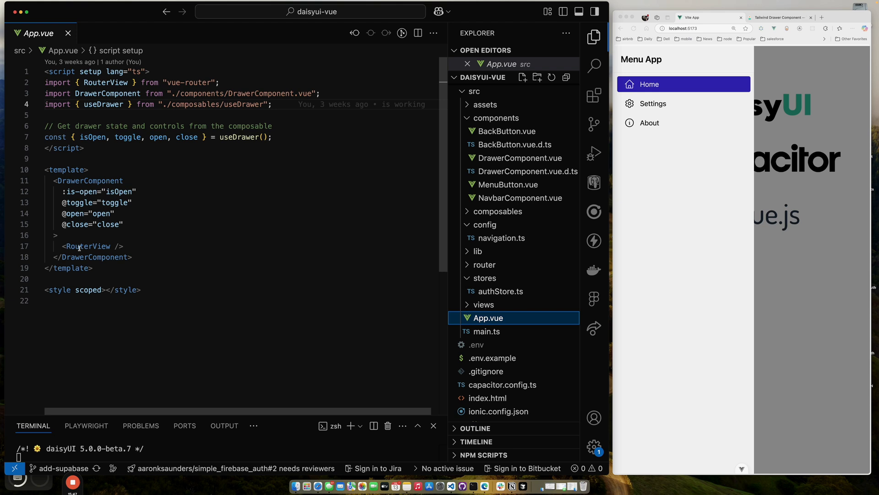
{"action": "mouse_move", "coordinate": [84, 245]}
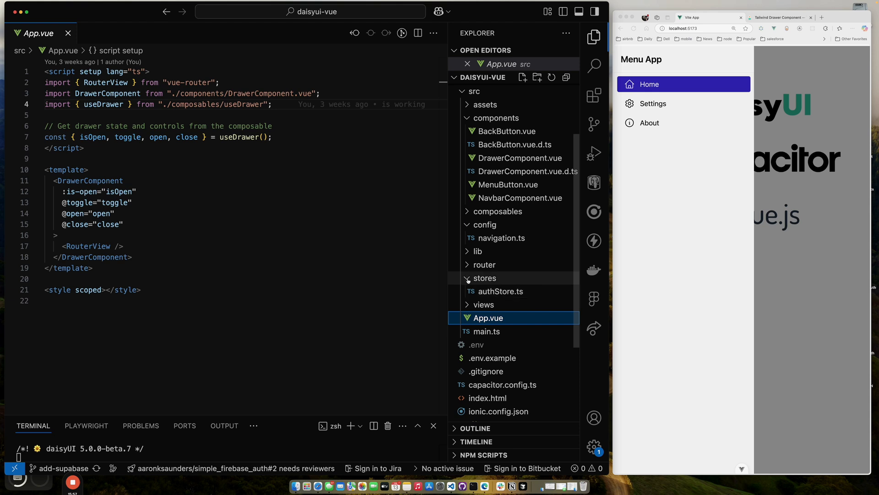
{"action": "left_click", "coordinate": [478, 252]}
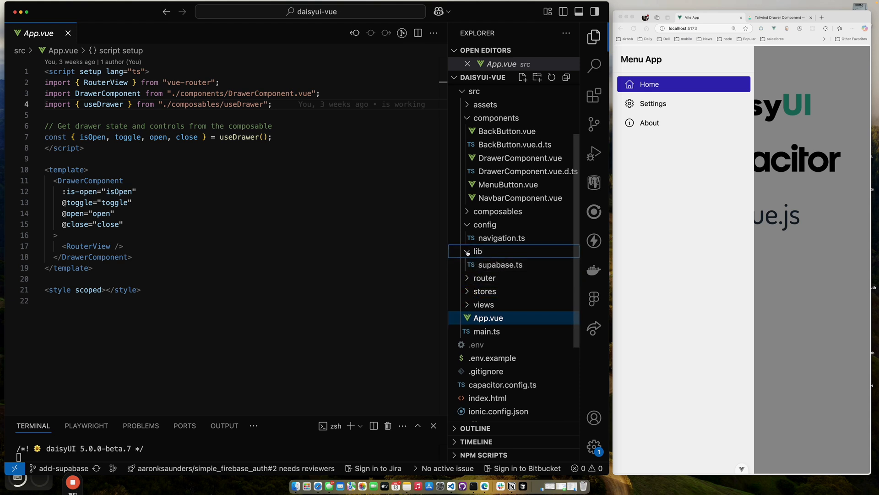
Step: Look through supabase.ts, navigation.ts and useDrawer.ts, ending on NavbarComponent.vue
{"action": "left_click", "coordinate": [500, 264]}
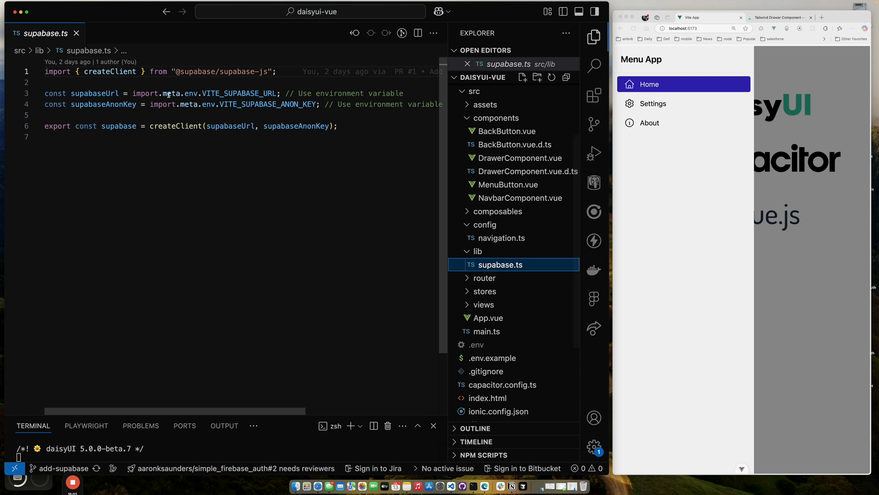
{"action": "mouse_move", "coordinate": [135, 134]}
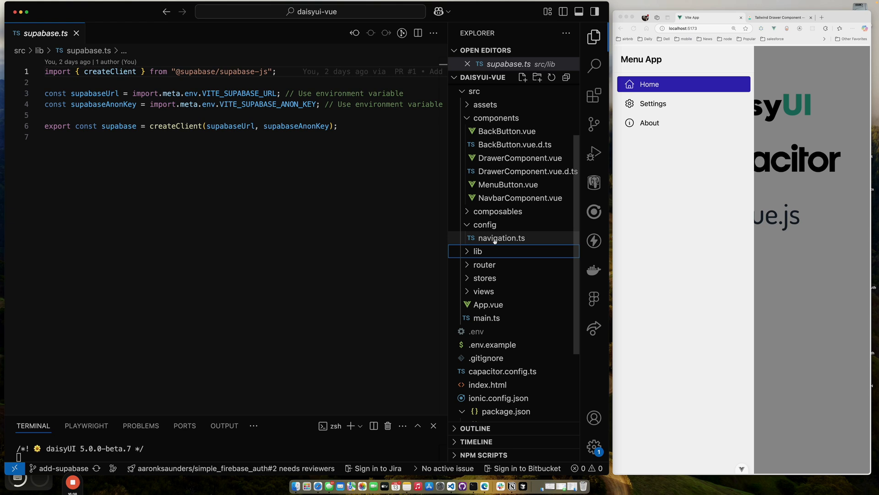
{"action": "left_click", "coordinate": [500, 238]}
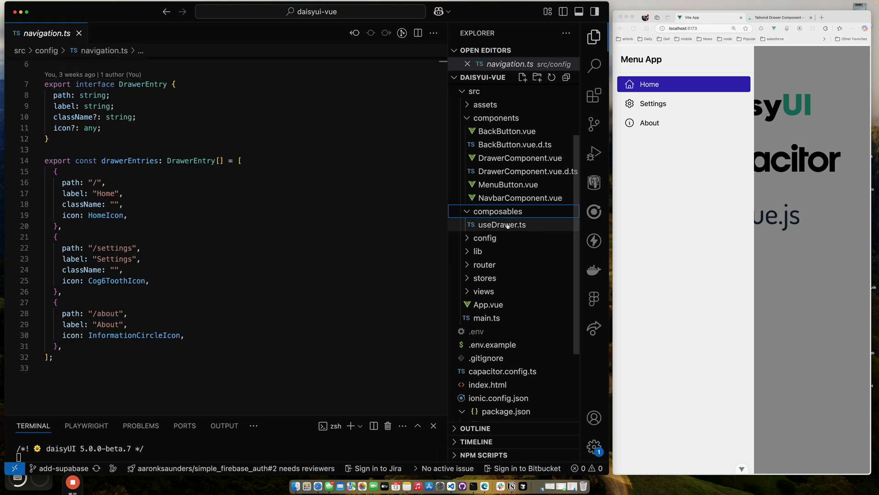
{"action": "left_click", "coordinate": [502, 224]}
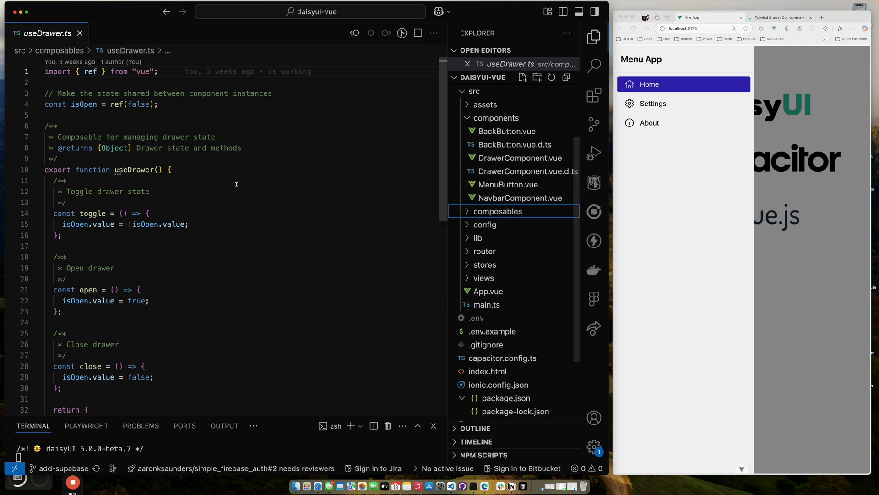
{"action": "left_click", "coordinate": [519, 198]}
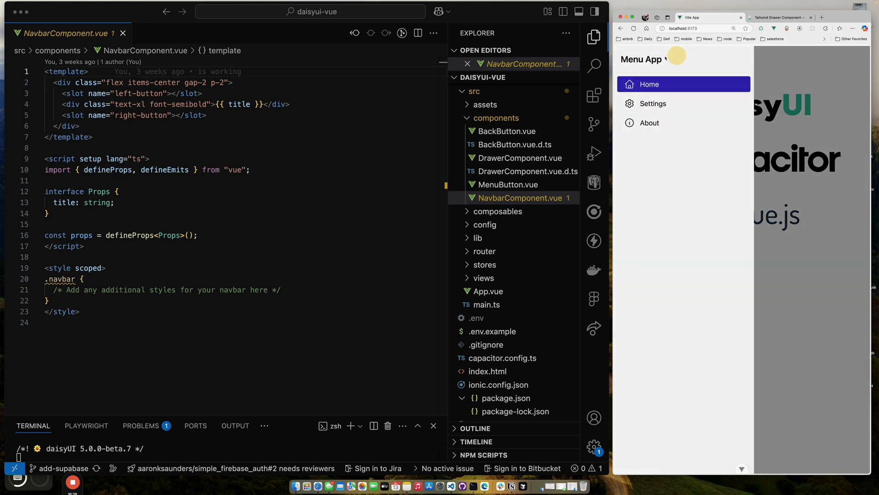
Step: Switch the app preview to the About page from the drawer menu
{"action": "left_click", "coordinate": [649, 122]}
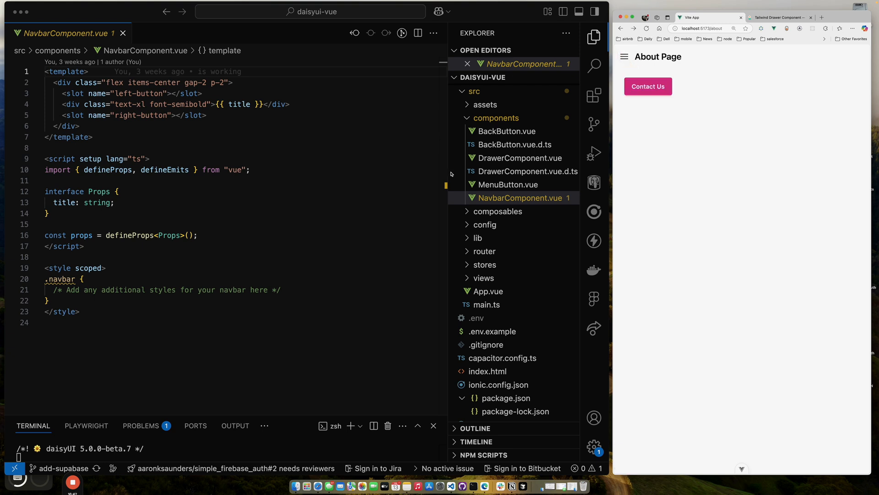
{"action": "mouse_move", "coordinate": [184, 152]}
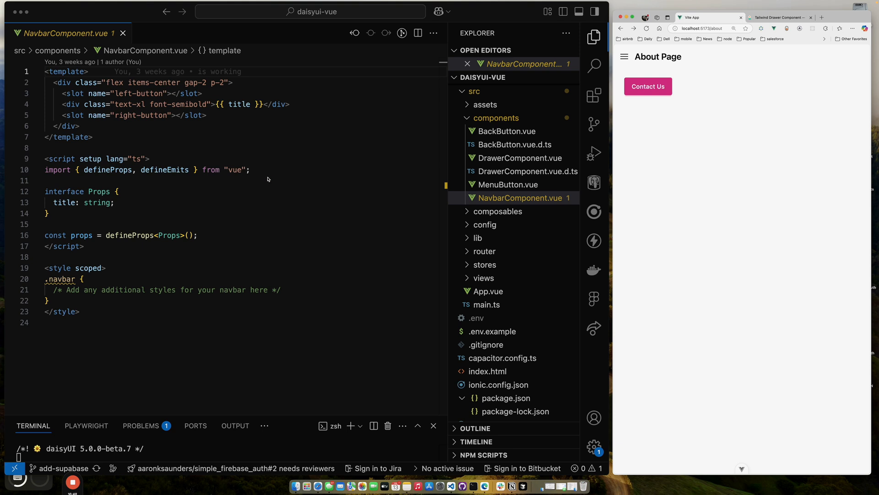
{"action": "mouse_move", "coordinate": [67, 96]}
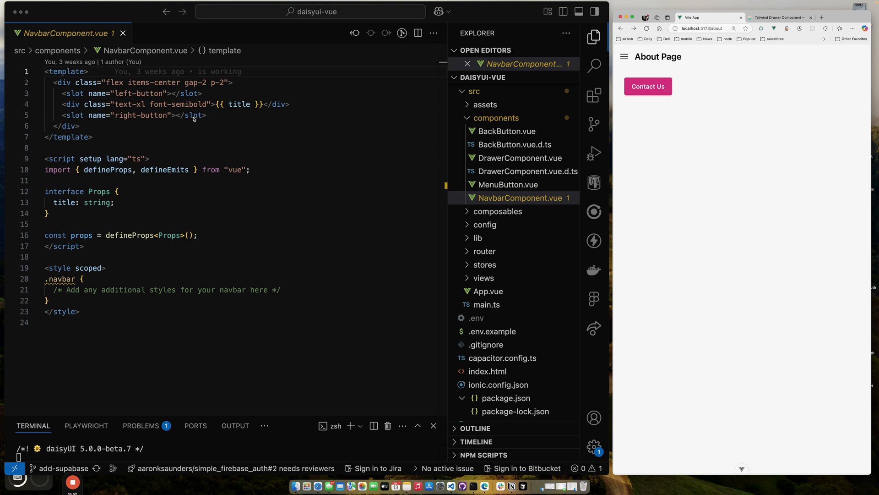
{"action": "mouse_move", "coordinate": [130, 109]}
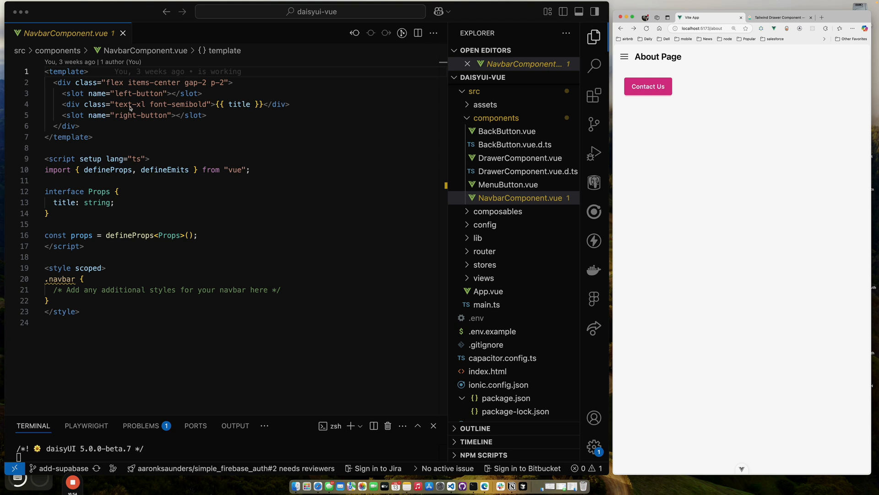
{"action": "mouse_move", "coordinate": [364, 275]}
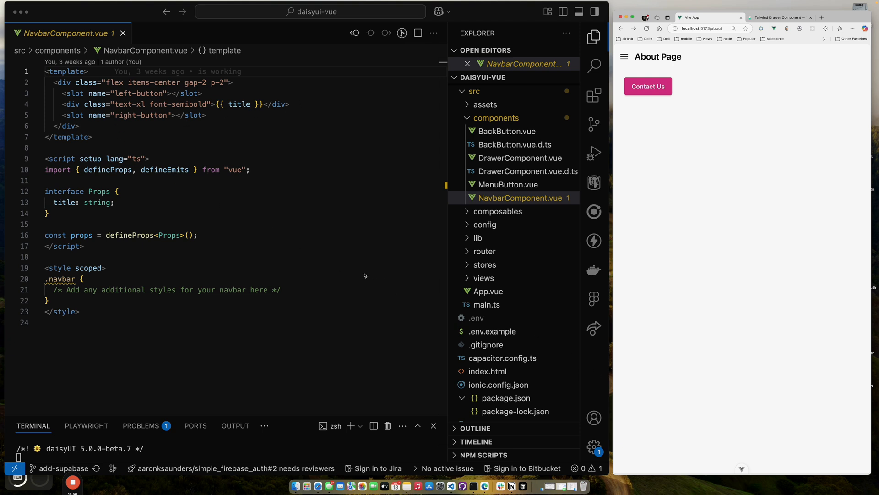
{"action": "mouse_move", "coordinate": [173, 248]}
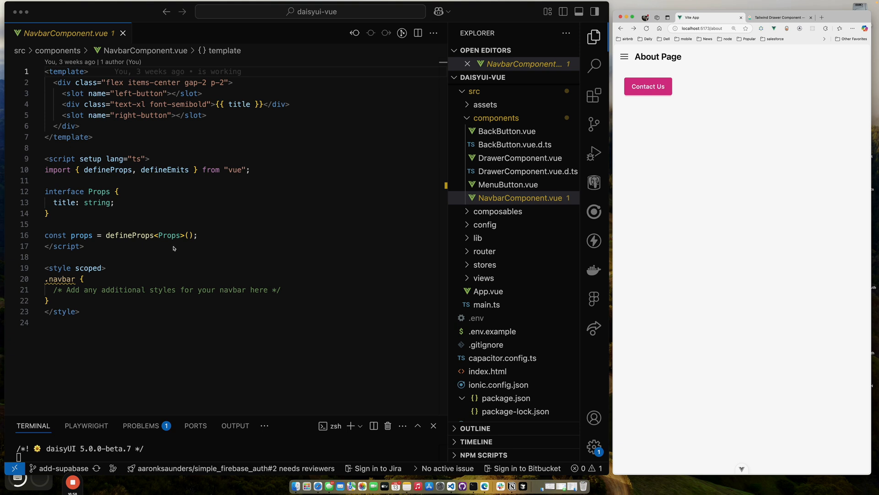
{"action": "mouse_move", "coordinate": [247, 264]}
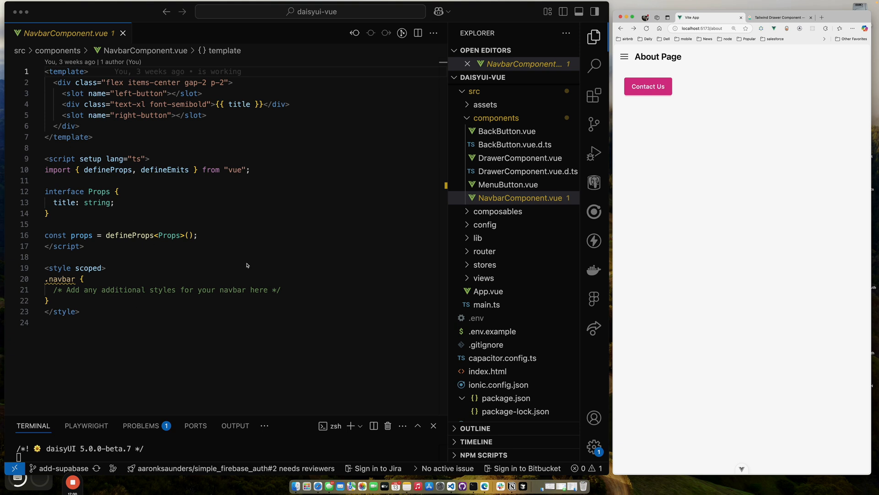
{"action": "mouse_move", "coordinate": [212, 99]}
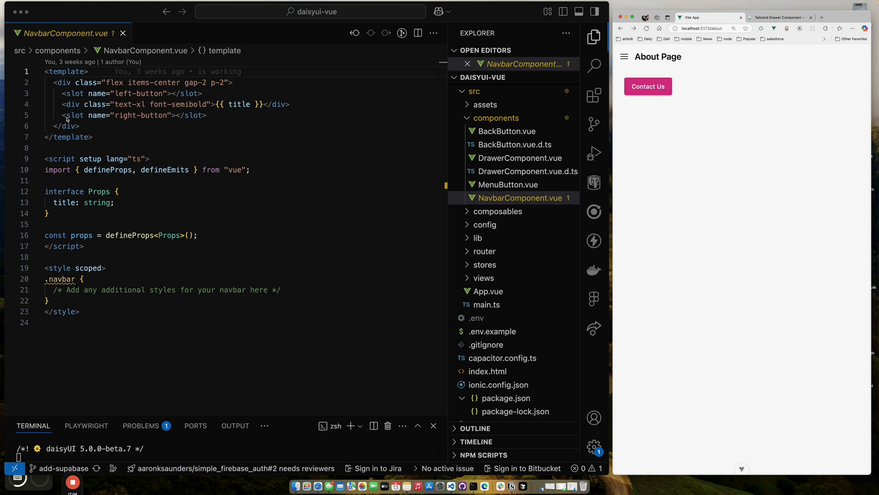
{"action": "mouse_move", "coordinate": [512, 193]}
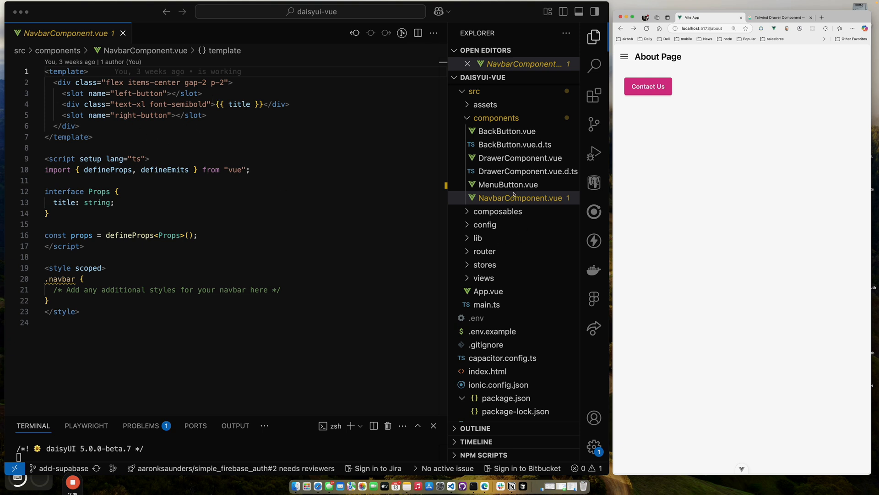
Step: View MenuButton.vue, open the app's drawer menu, and collapse the components folder
{"action": "left_click", "coordinate": [508, 184]}
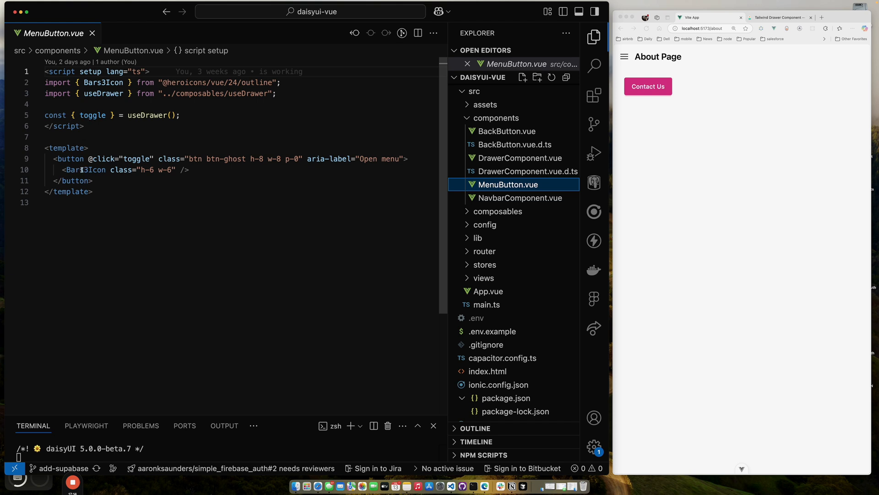
{"action": "mouse_move", "coordinate": [273, 162]}
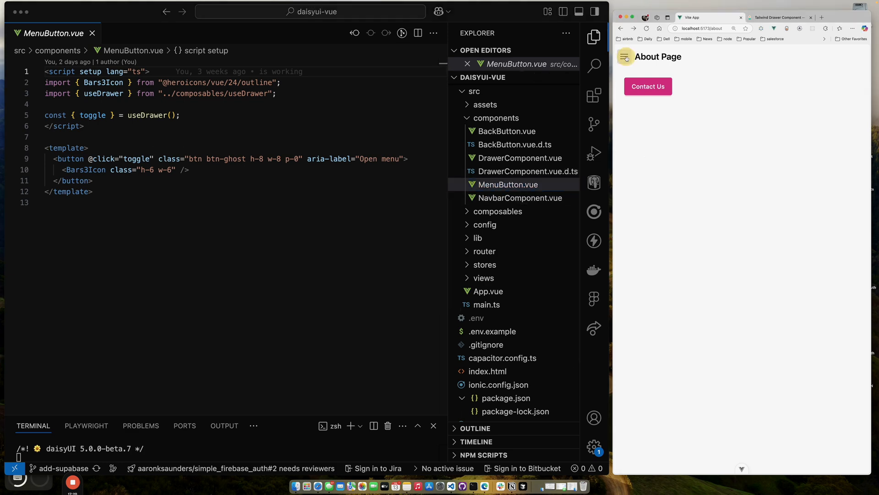
{"action": "left_click", "coordinate": [507, 131]}
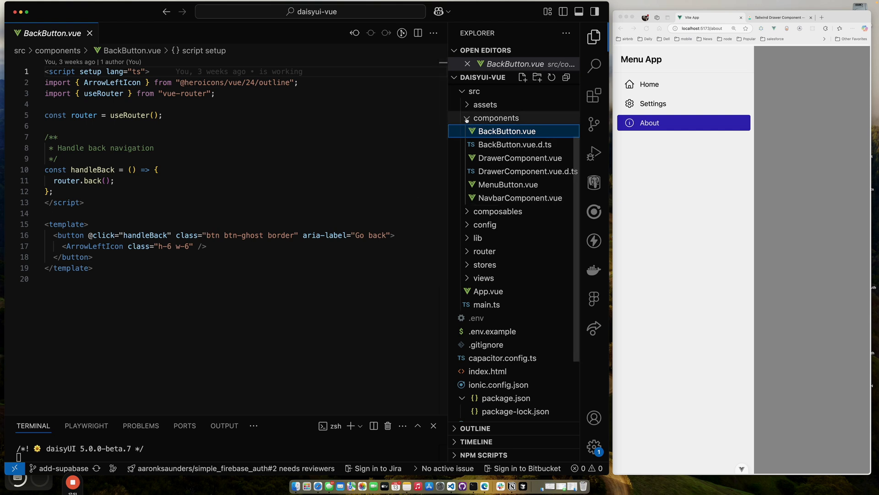
{"action": "left_click", "coordinate": [495, 118]}
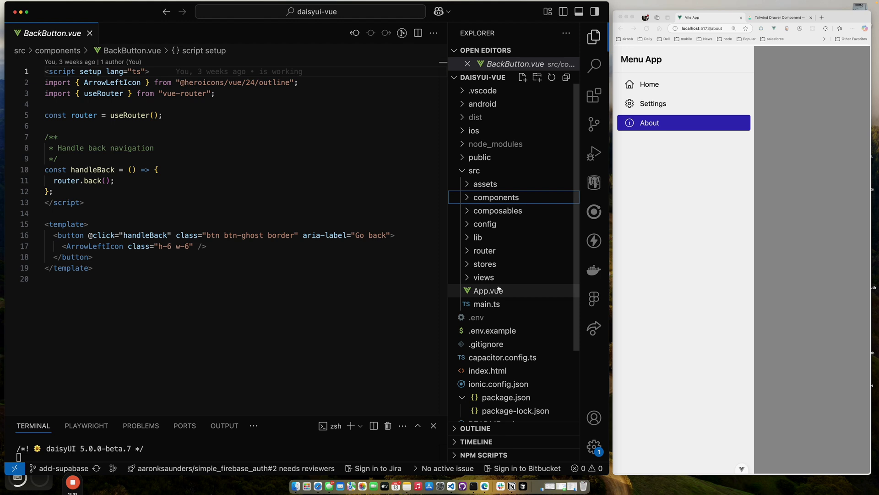
Step: Open router/index.ts, try Contact Us in the app, and scroll through the routes
{"action": "left_click", "coordinate": [484, 250]}
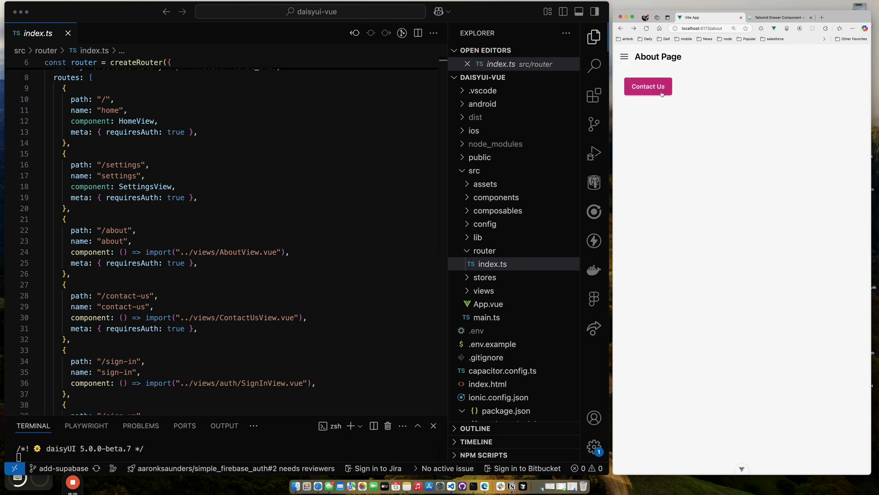
{"action": "left_click", "coordinate": [647, 87]}
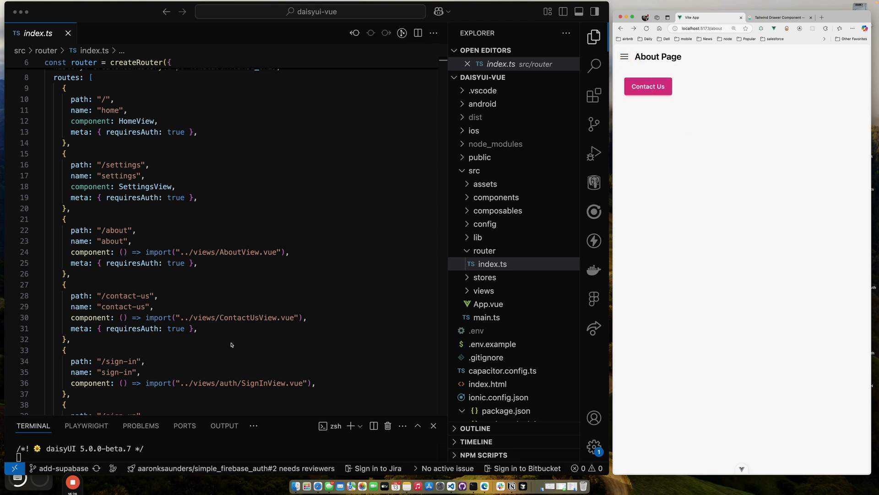
{"action": "mouse_move", "coordinate": [327, 325]}
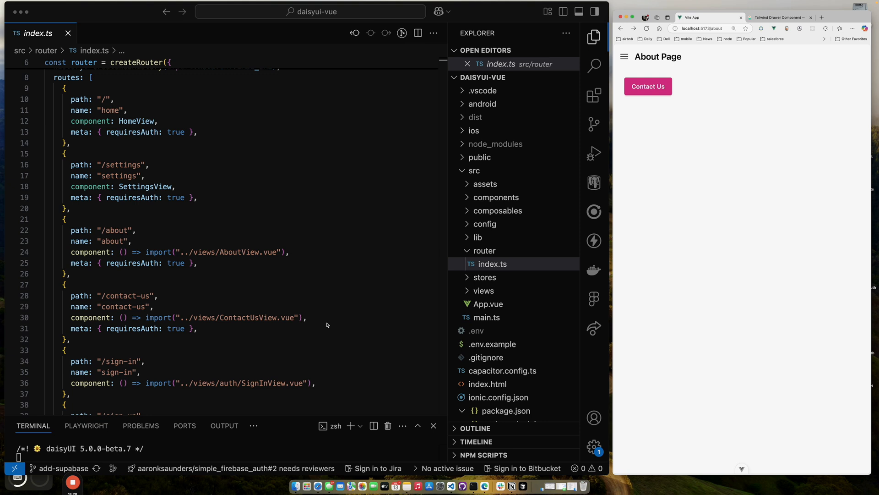
{"action": "mouse_move", "coordinate": [200, 273]}
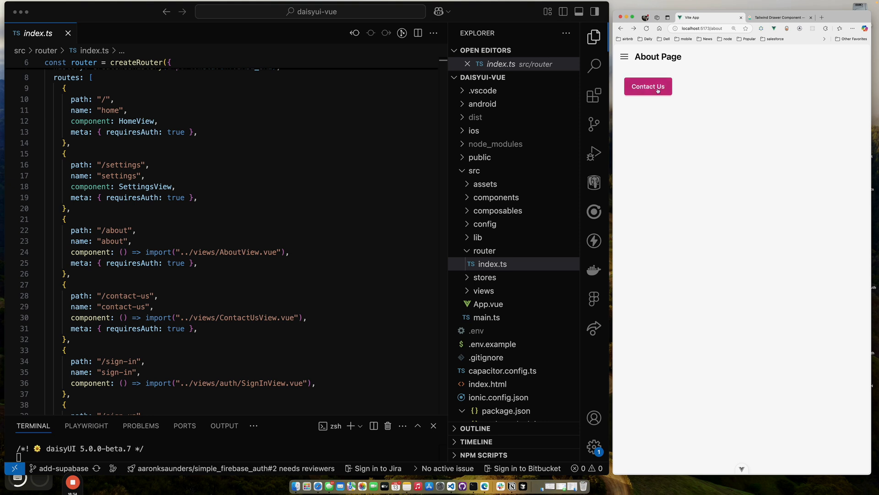
{"action": "mouse_move", "coordinate": [654, 75]}
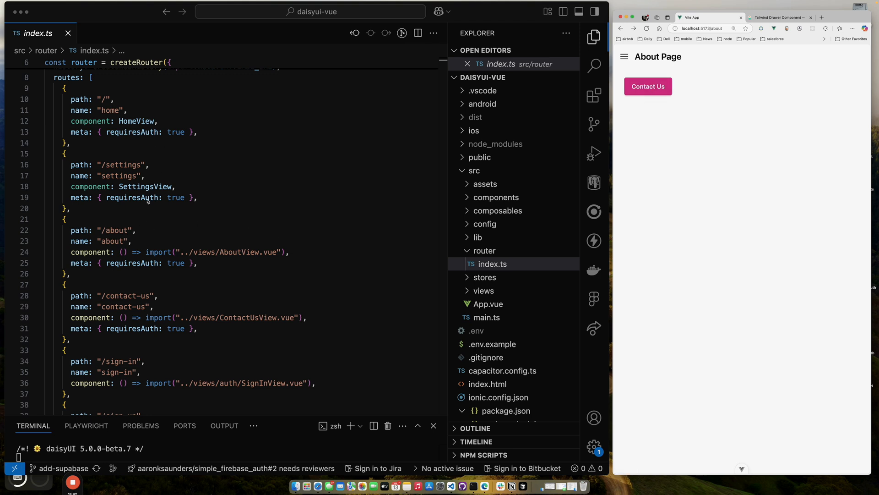
{"action": "scroll", "scroll_direction": "down", "scroll_amount": 3}
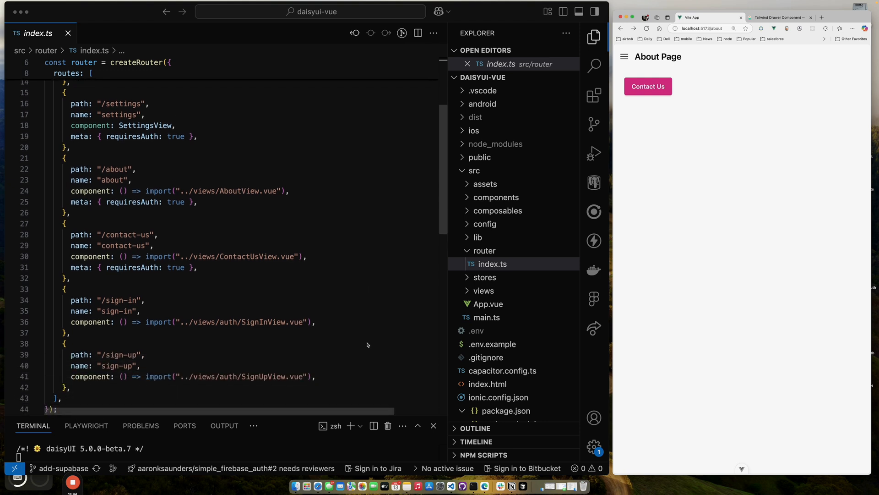
{"action": "scroll", "scroll_direction": "down", "scroll_amount": 3}
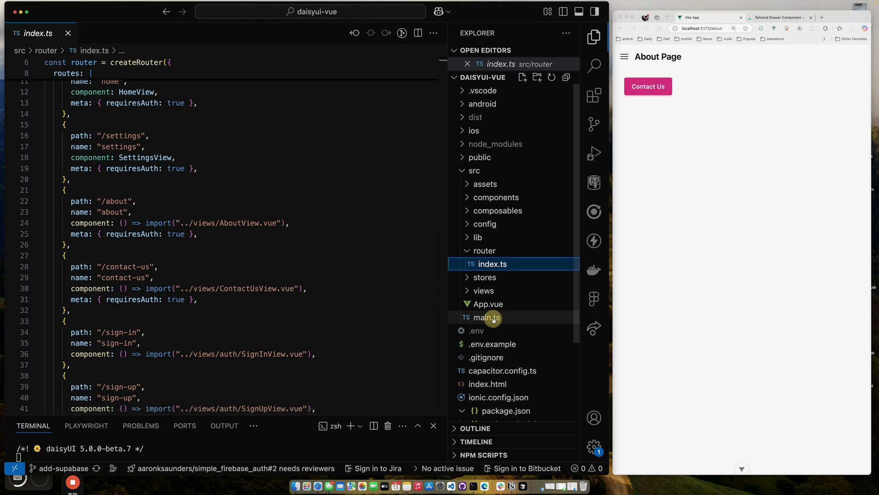
{"action": "left_click", "coordinate": [486, 316]}
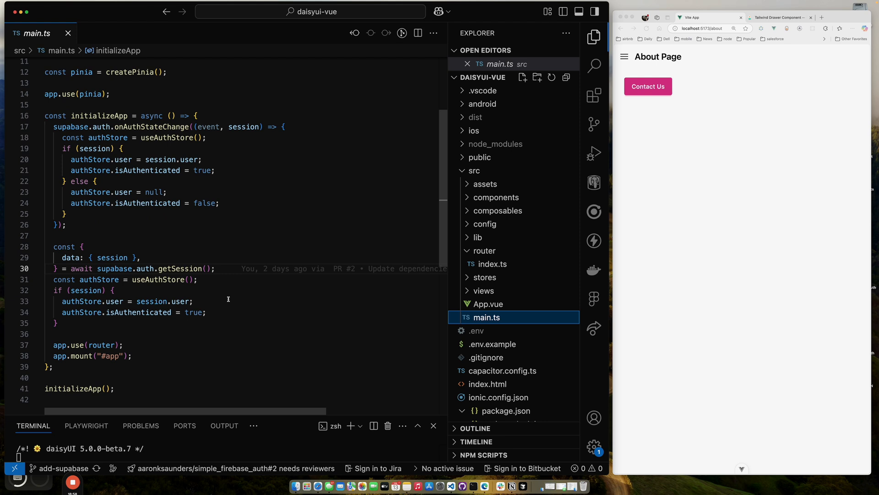
{"action": "mouse_move", "coordinate": [487, 303]}
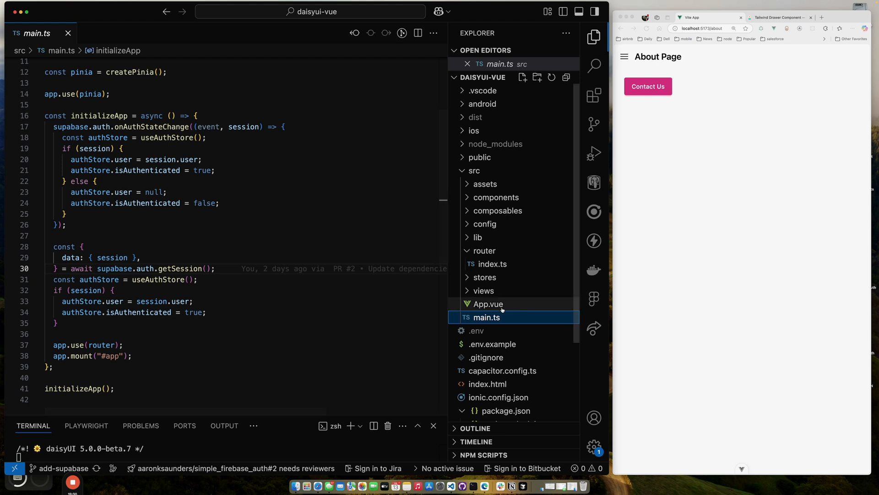
{"action": "left_click", "coordinate": [493, 264]}
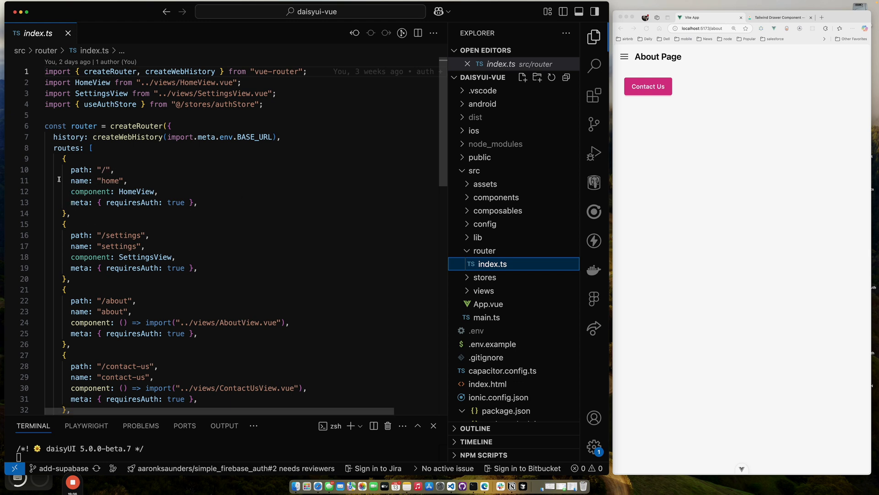
{"action": "mouse_move", "coordinate": [137, 219]}
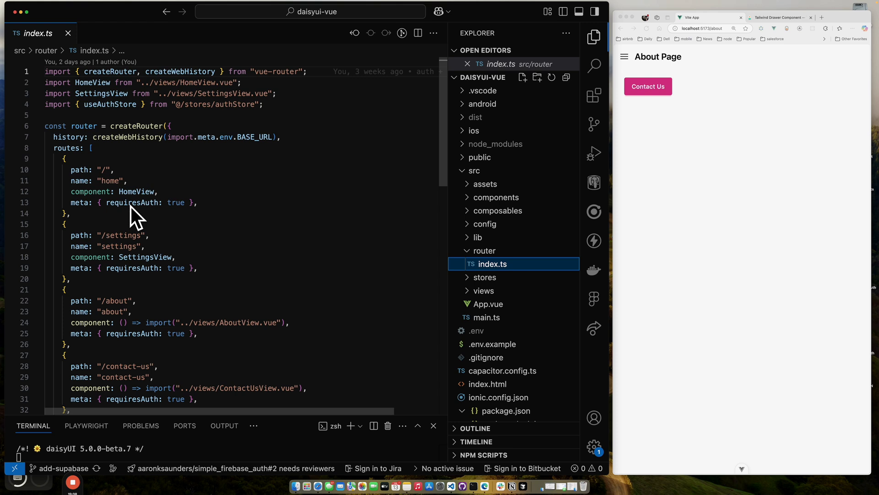
{"action": "mouse_move", "coordinate": [134, 203]}
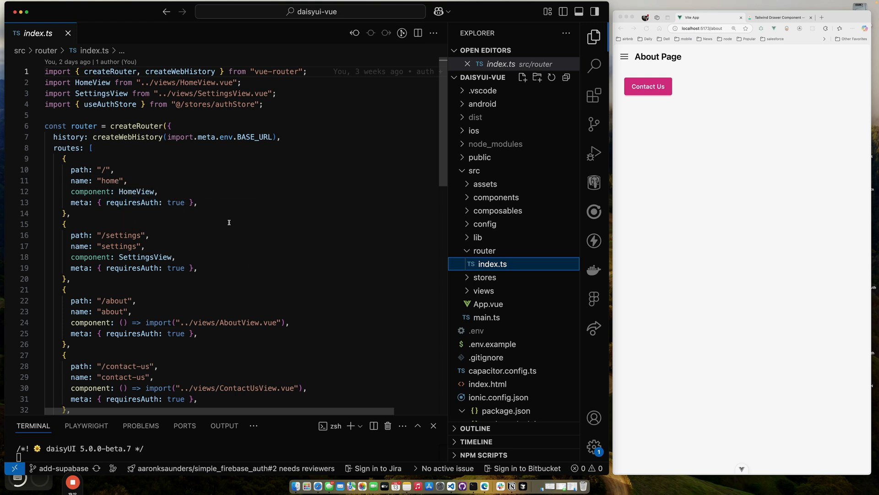
Step: Scroll router/index.ts down to the beforeEach authentication guard
{"action": "scroll", "scroll_direction": "down", "scroll_amount": 3}
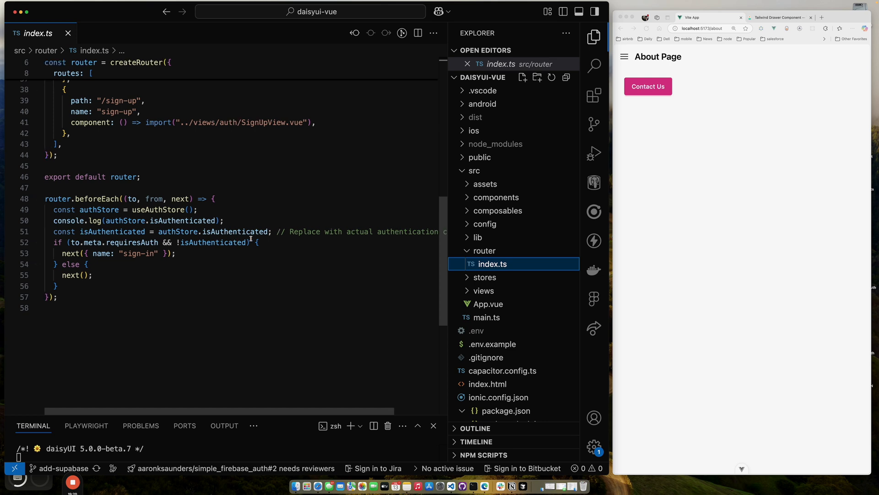
{"action": "mouse_move", "coordinate": [153, 247]}
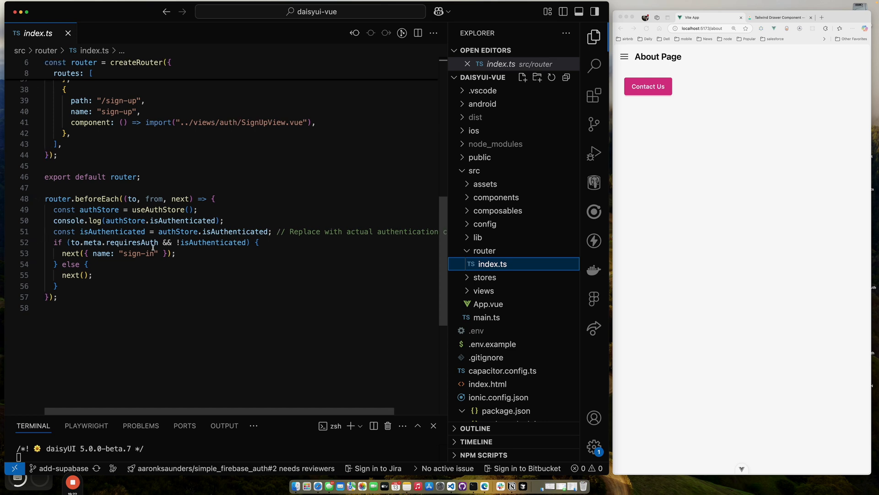
{"action": "mouse_move", "coordinate": [112, 231]}
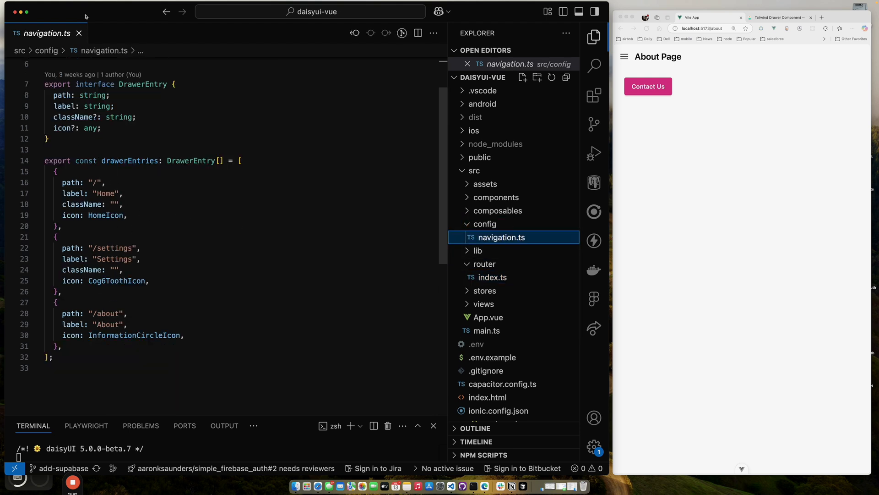
Step: Return to router/index.ts, scroll its routes, and expand the views folder
{"action": "left_click", "coordinate": [492, 277]}
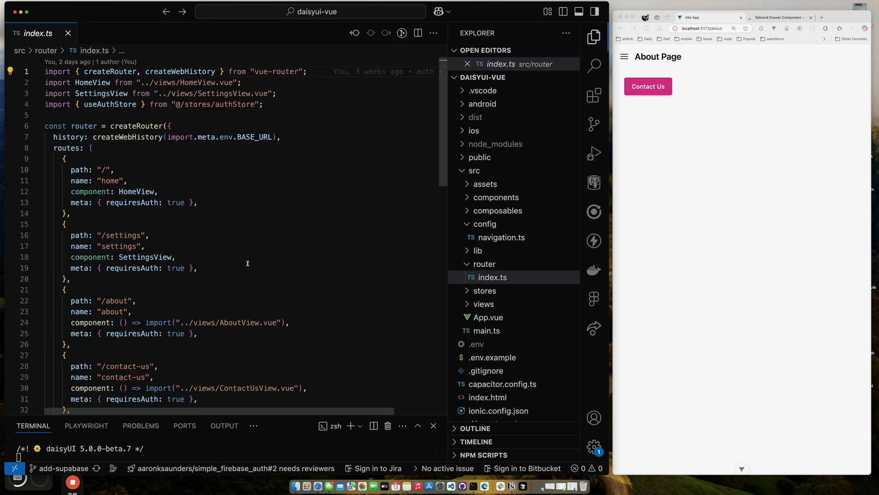
{"action": "scroll", "scroll_direction": "down", "scroll_amount": 3}
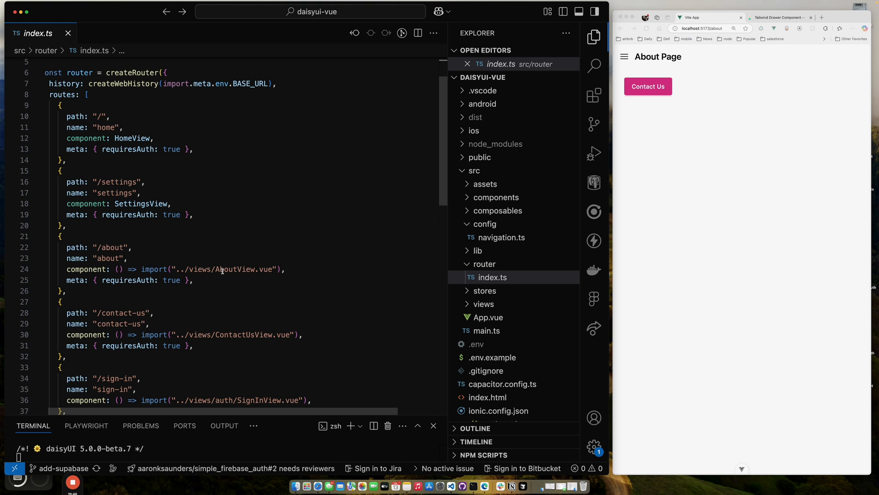
{"action": "mouse_move", "coordinate": [125, 165]}
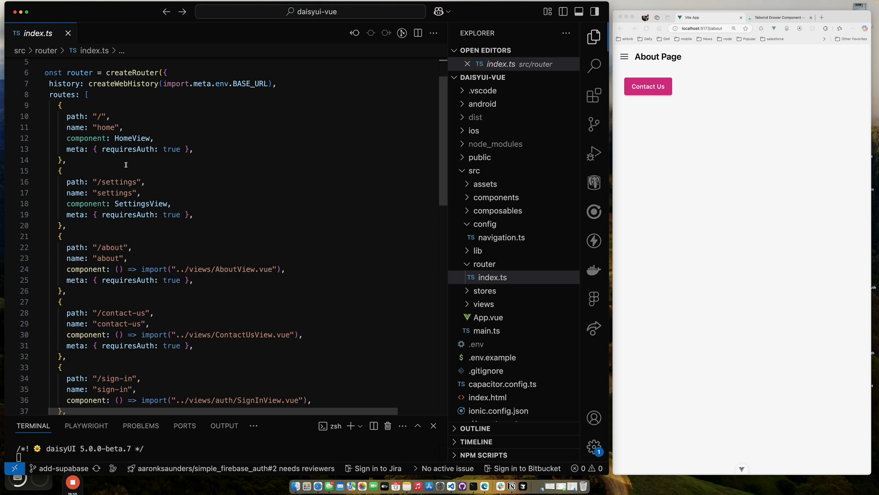
{"action": "mouse_move", "coordinate": [540, 222]}
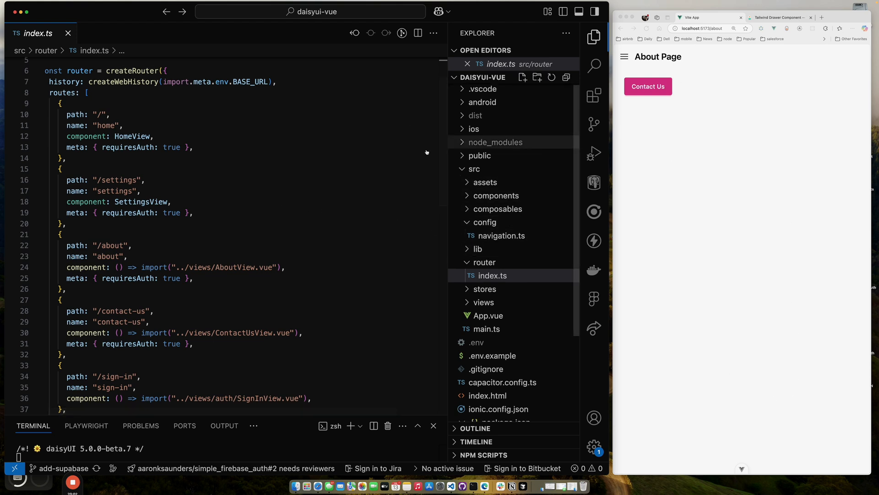
{"action": "mouse_move", "coordinate": [544, 294]}
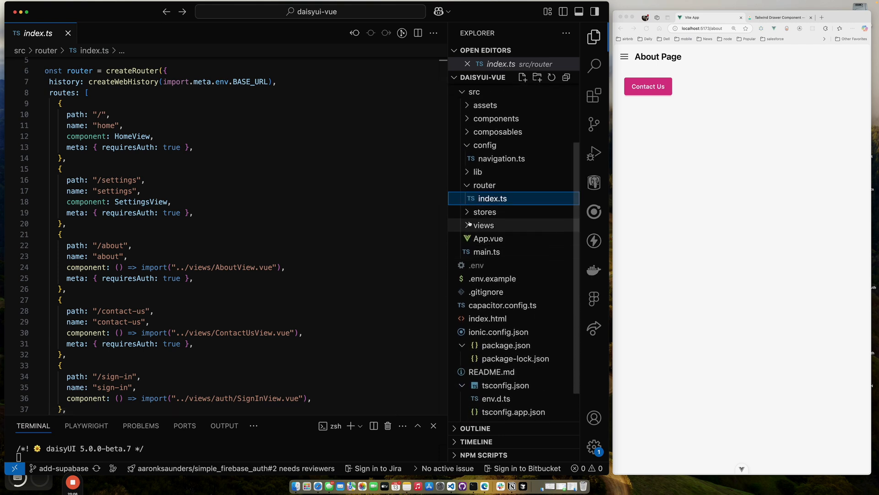
{"action": "left_click", "coordinate": [483, 225]}
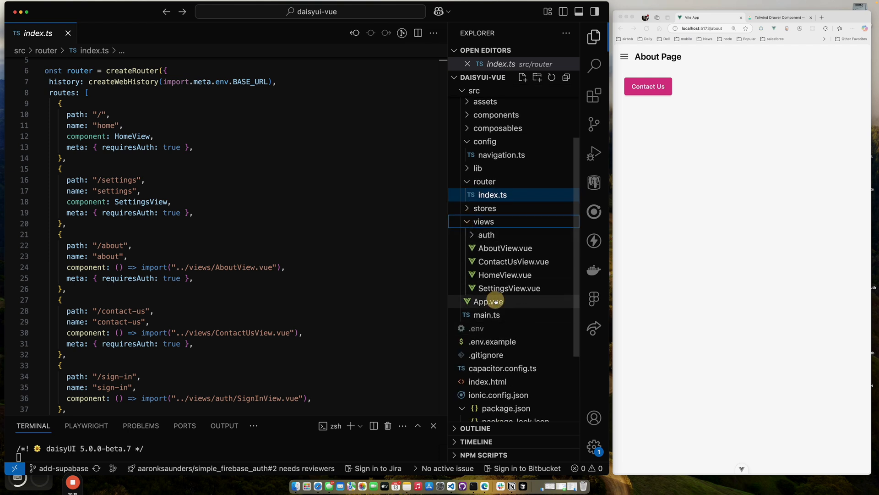
Step: Open App.vue in the editor again
{"action": "left_click", "coordinate": [487, 302]}
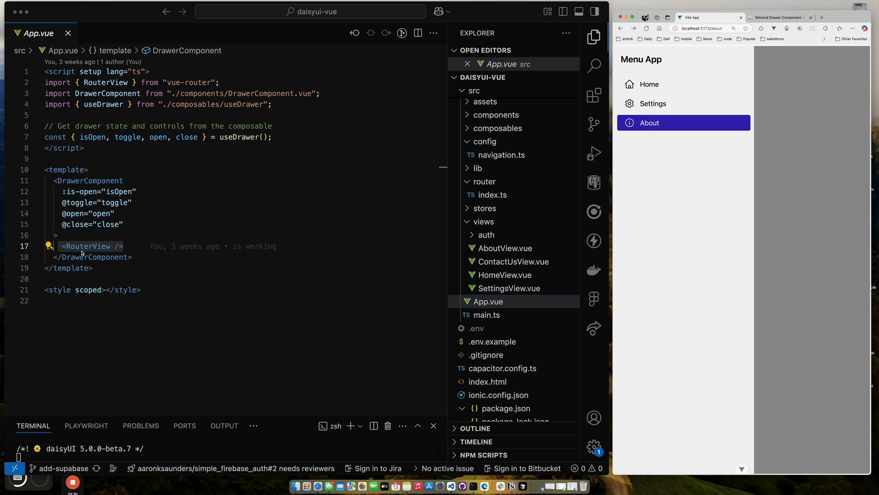
{"action": "mouse_move", "coordinate": [531, 287]}
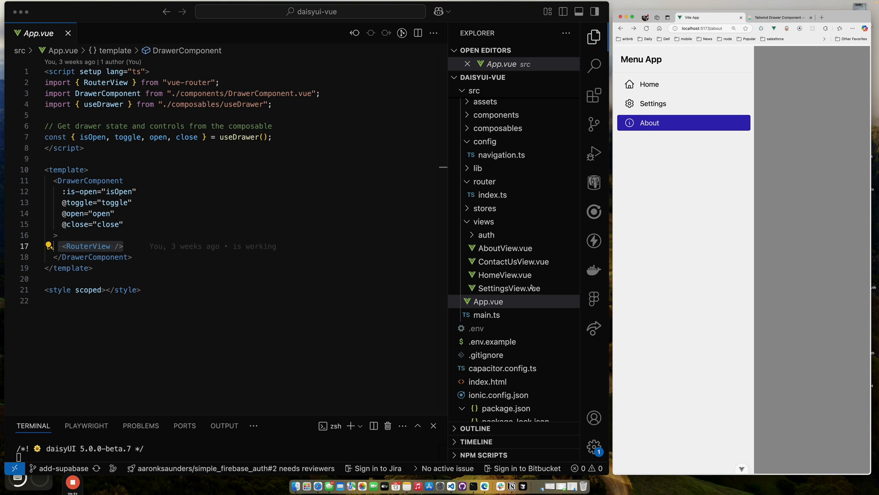
{"action": "mouse_move", "coordinate": [349, 130]}
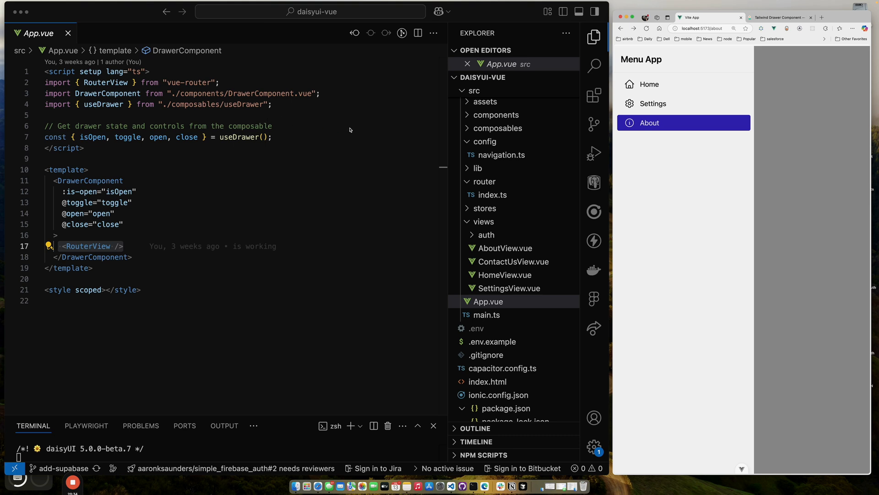
{"action": "mouse_move", "coordinate": [294, 304]}
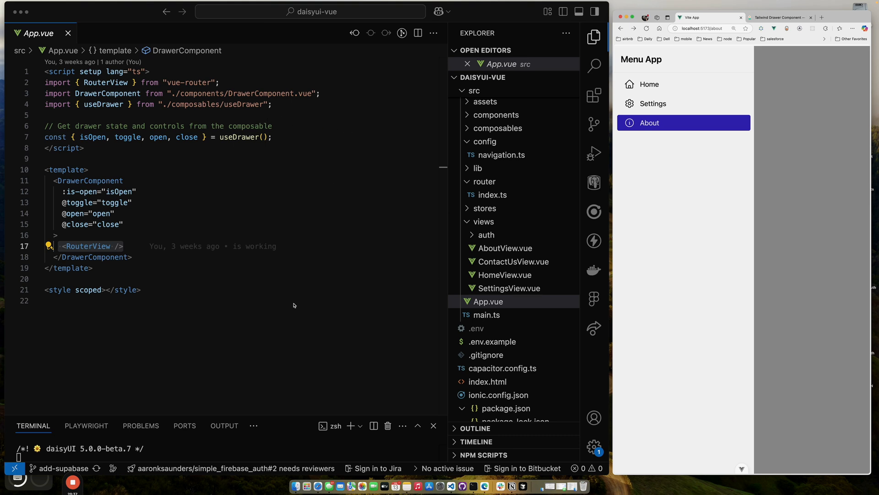
{"action": "mouse_move", "coordinate": [365, 382]}
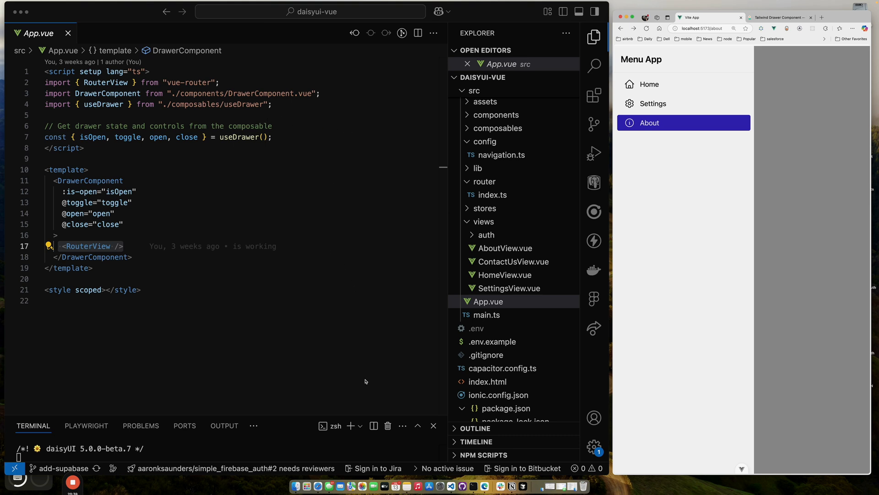
{"action": "mouse_move", "coordinate": [255, 416]}
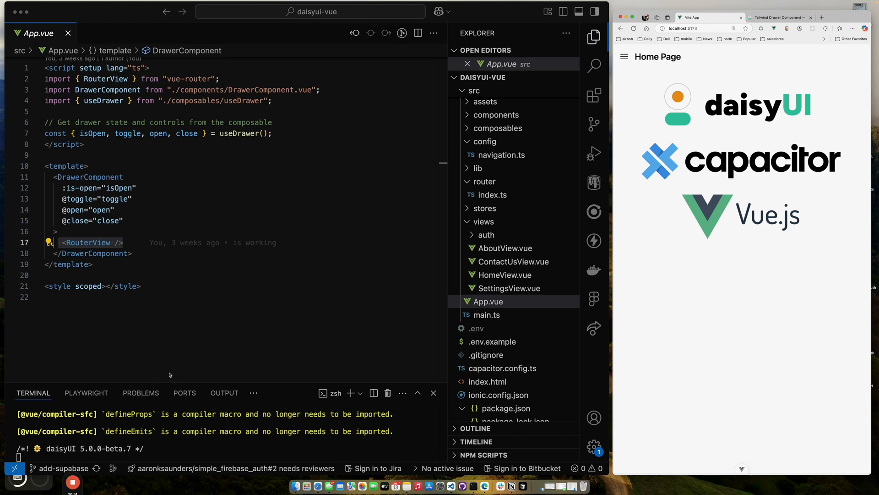
{"action": "mouse_move", "coordinate": [596, 109]}
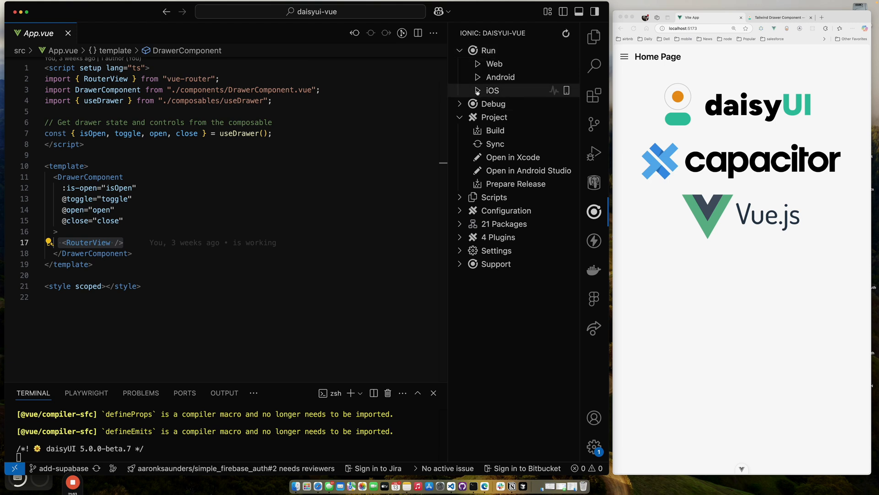
Step: Build the Ionic project, then run it on iOS to bring up the device picker
{"action": "left_click", "coordinate": [493, 90]}
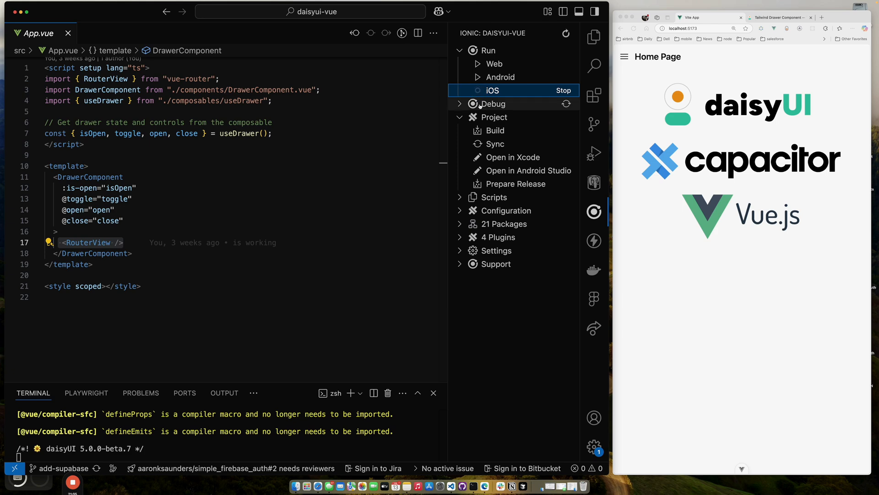
{"action": "left_click", "coordinate": [492, 90]}
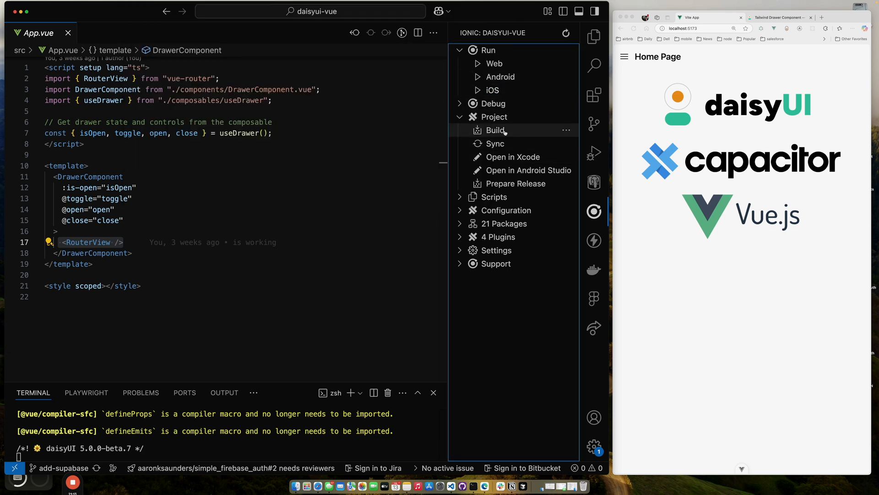
{"action": "left_click", "coordinate": [495, 129]}
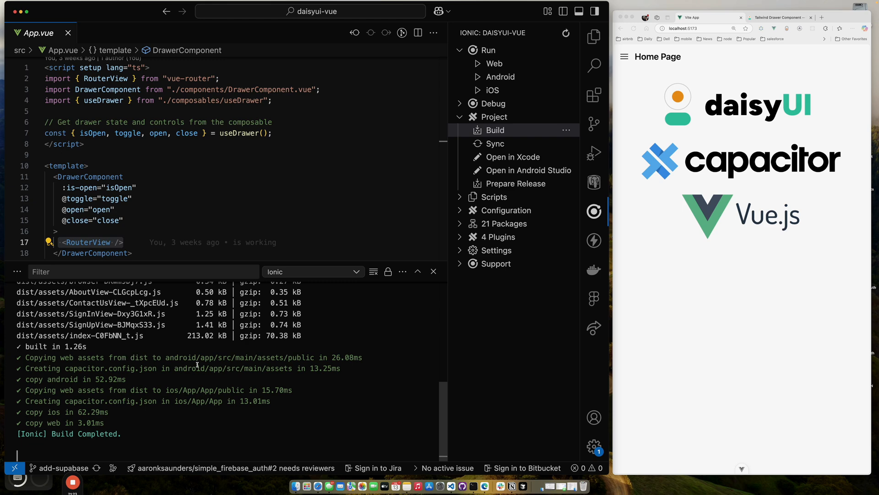
{"action": "mouse_move", "coordinate": [285, 246]}
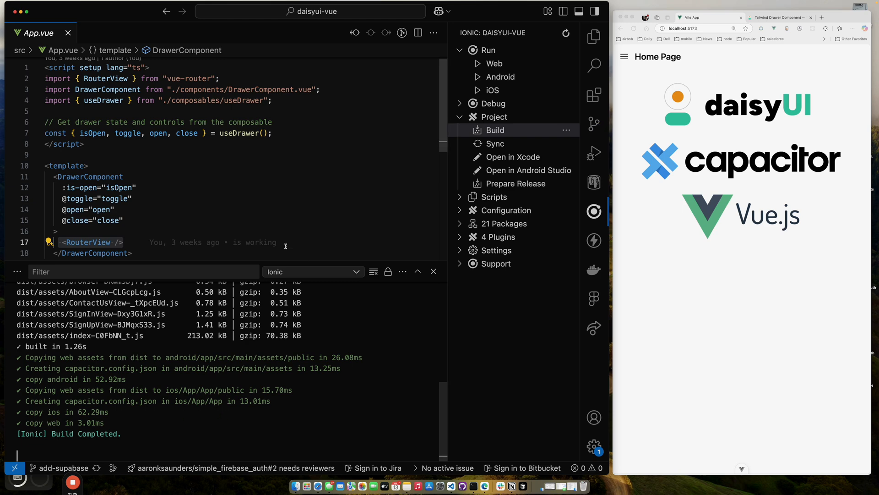
{"action": "left_click", "coordinate": [492, 90]}
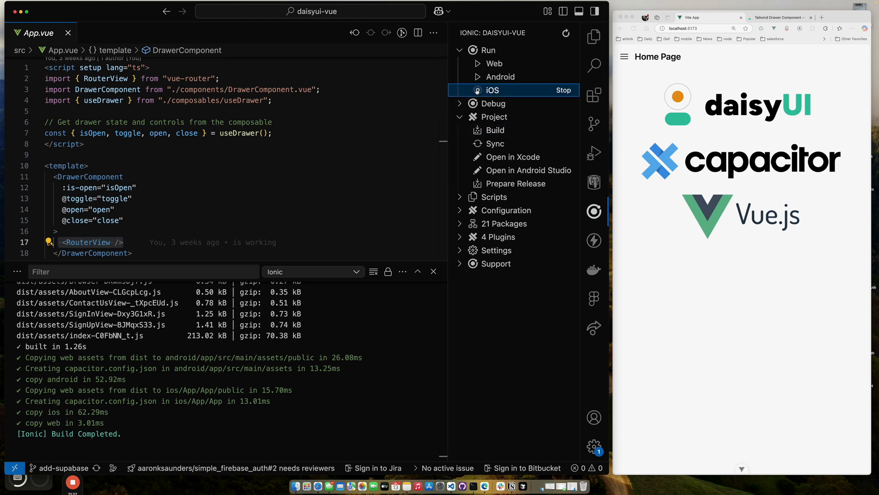
{"action": "left_click", "coordinate": [493, 91]}
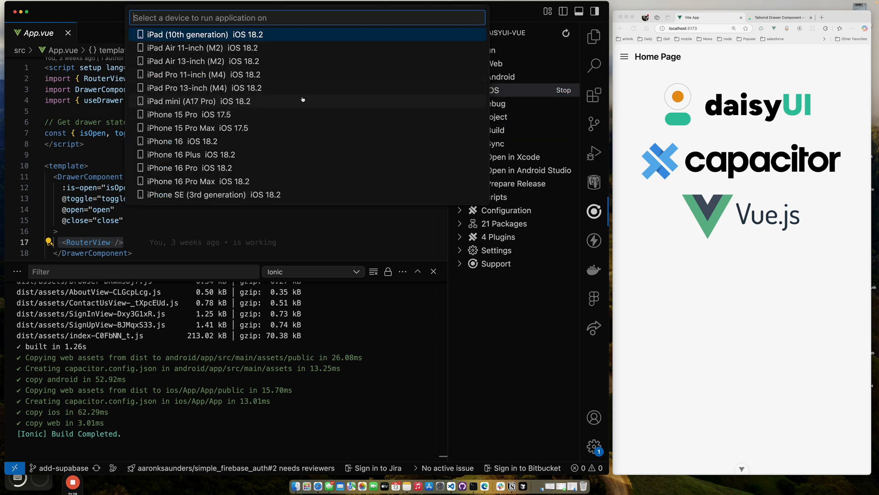
{"action": "mouse_move", "coordinate": [287, 206]}
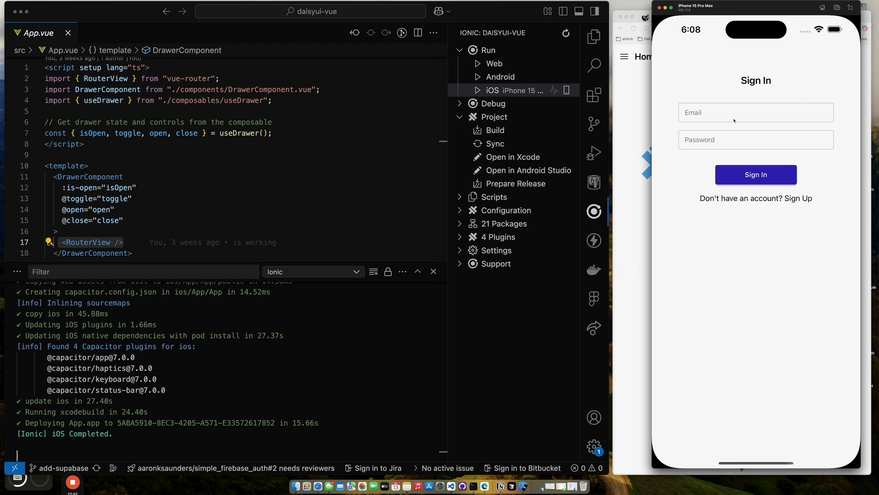
{"action": "left_click", "coordinate": [755, 112]}
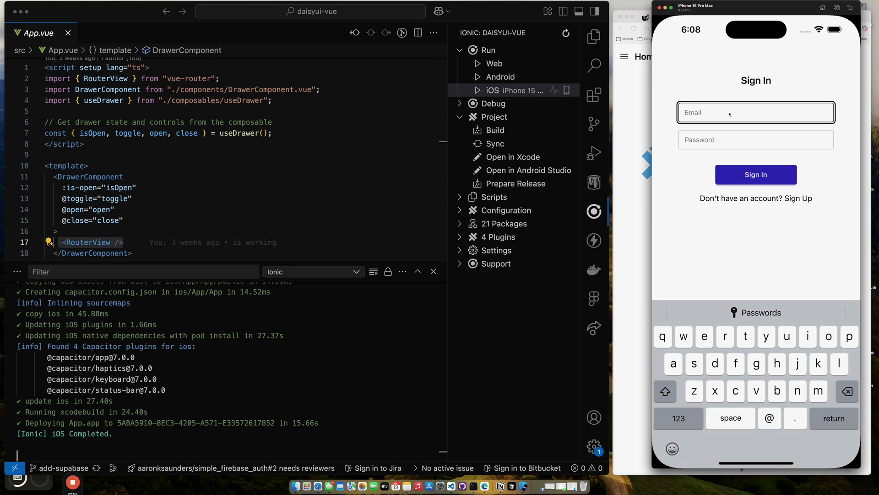
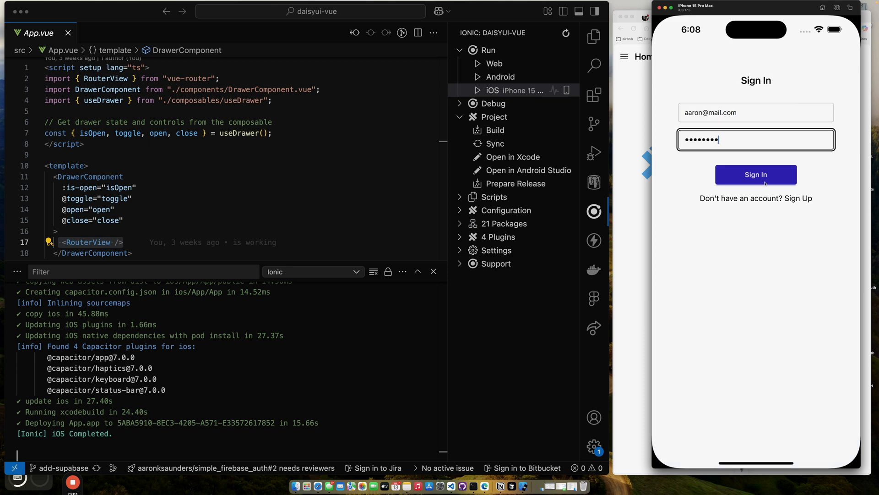
{"action": "left_click", "coordinate": [755, 174]}
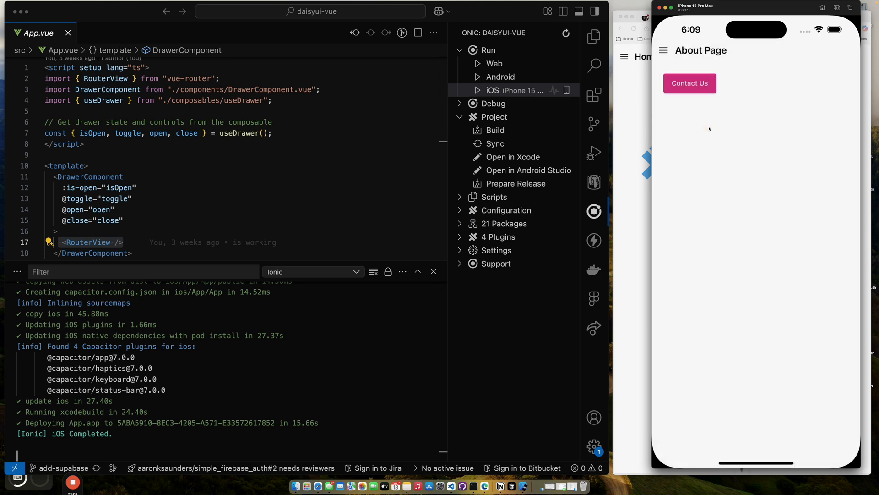
Step: Visit the Contact Us page, then return to Home via the drawer
{"action": "left_click", "coordinate": [690, 83]}
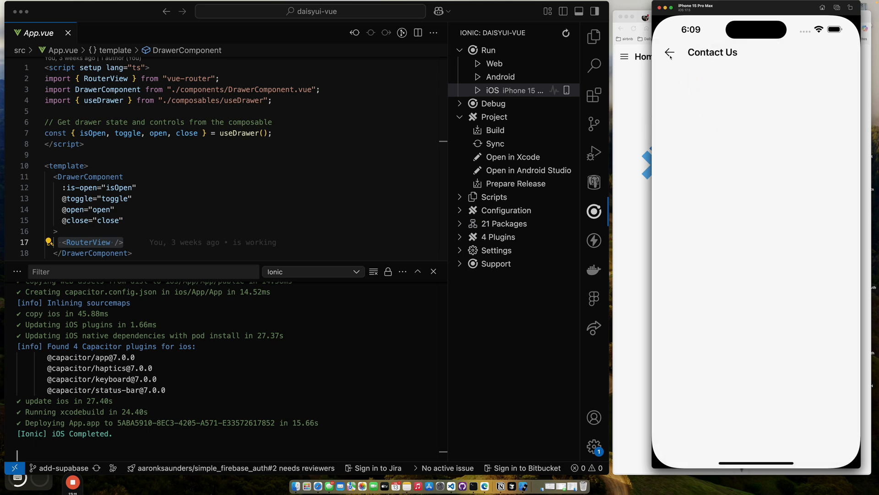
{"action": "left_click", "coordinate": [624, 56]}
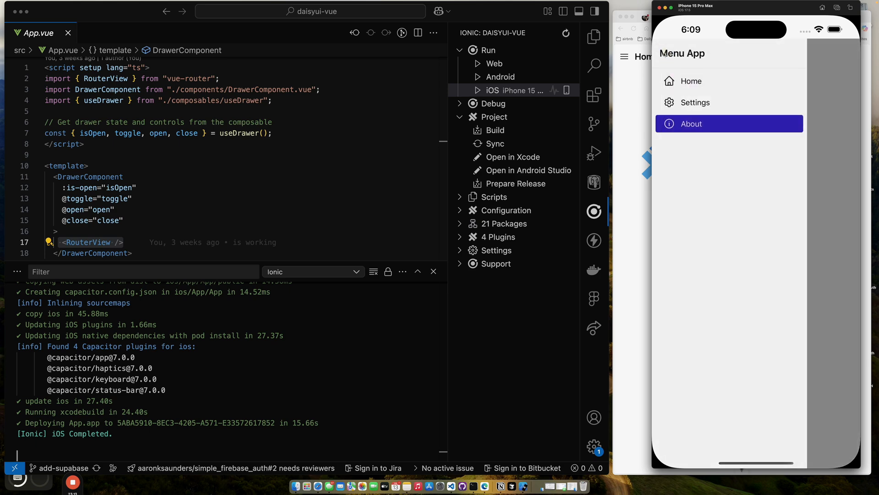
{"action": "left_click", "coordinate": [692, 81]}
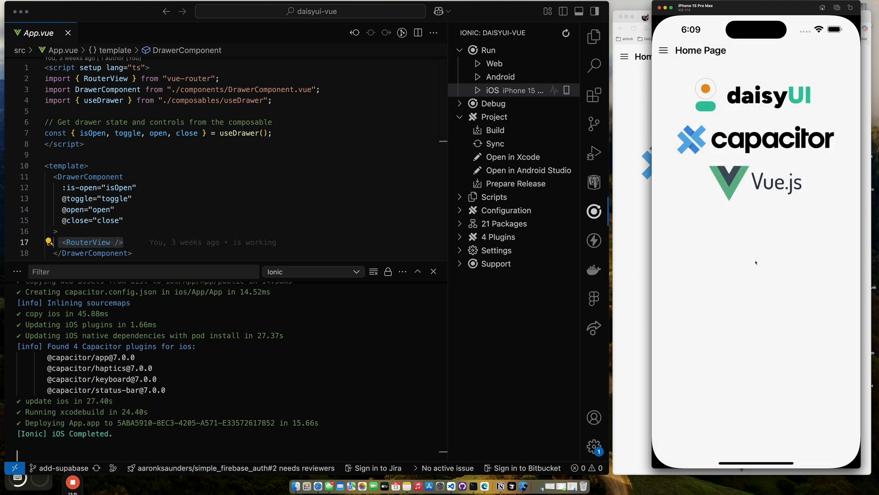